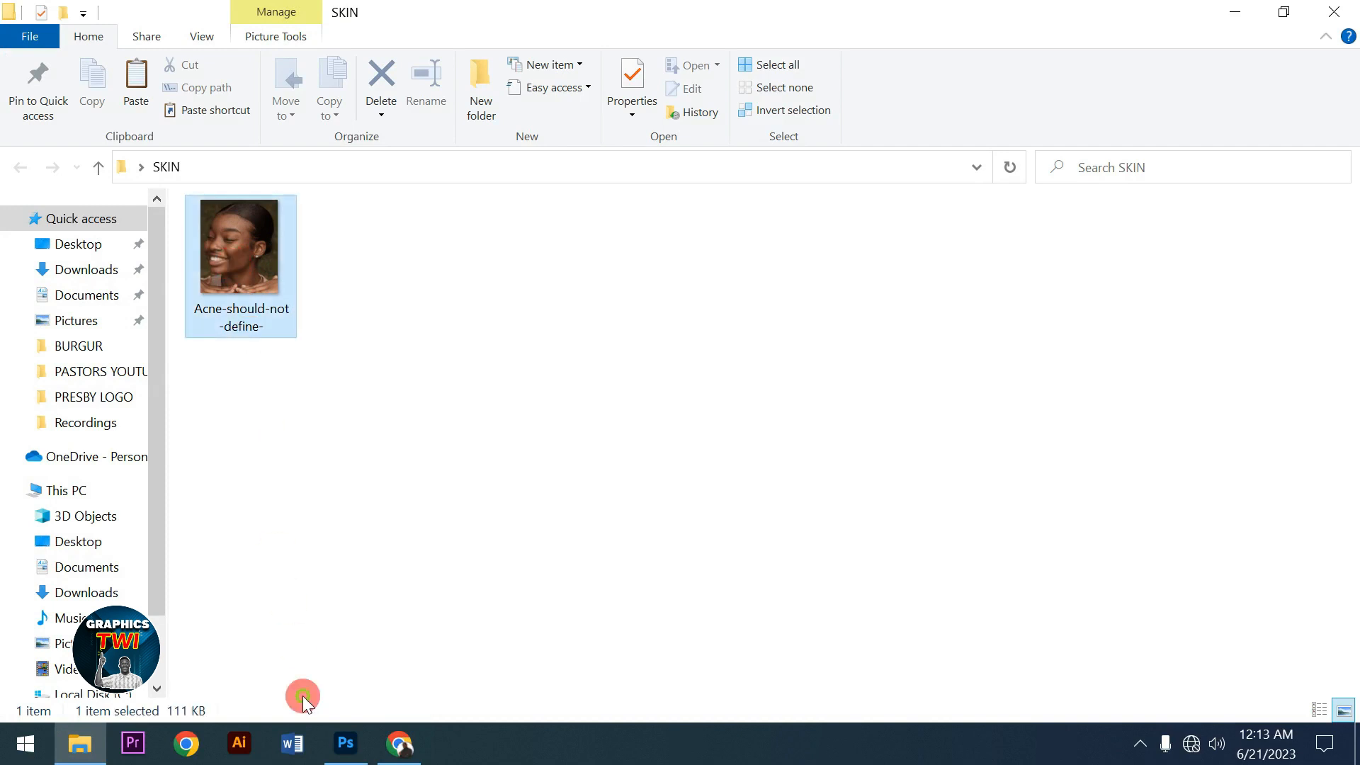
# Select the acne portrait photo in the SKIN folder to open it in Photoshop
pyautogui.click(346, 743)
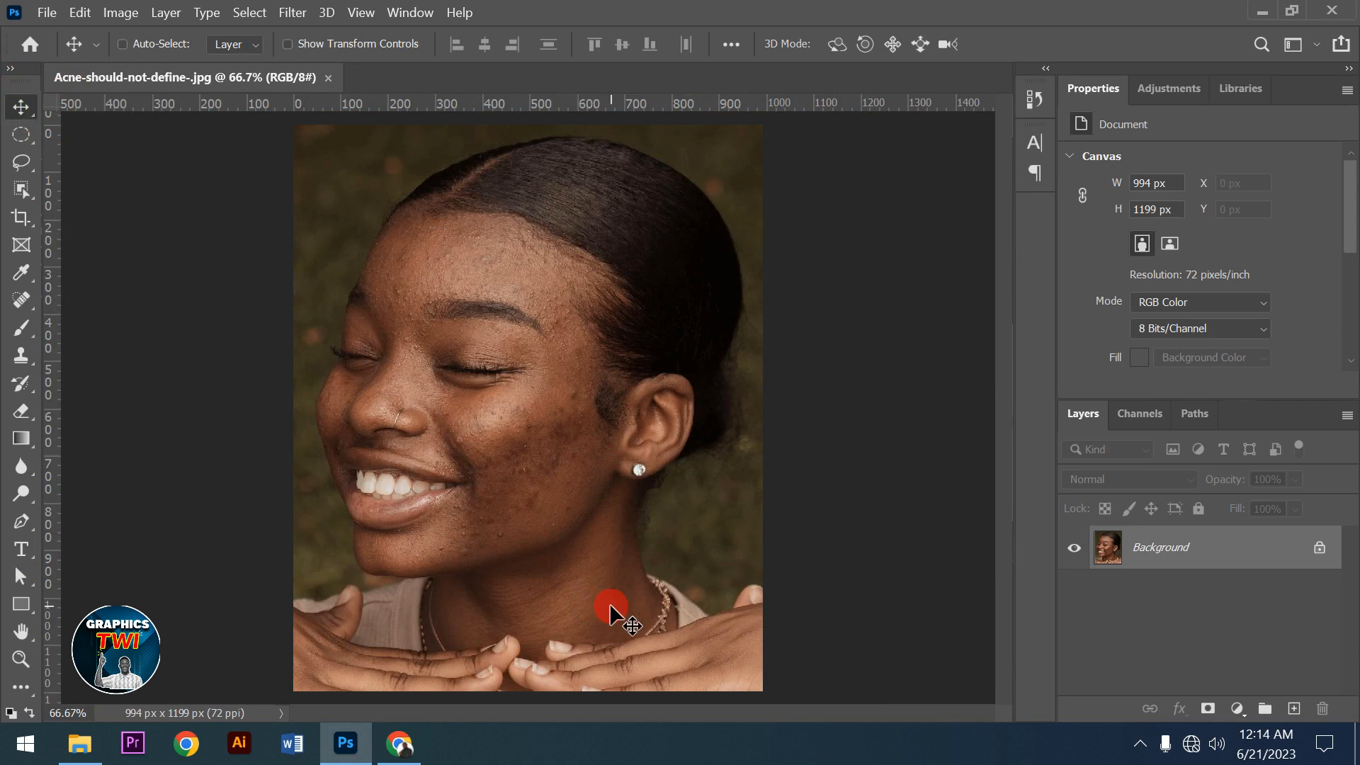
pyautogui.moveTo(621, 616)
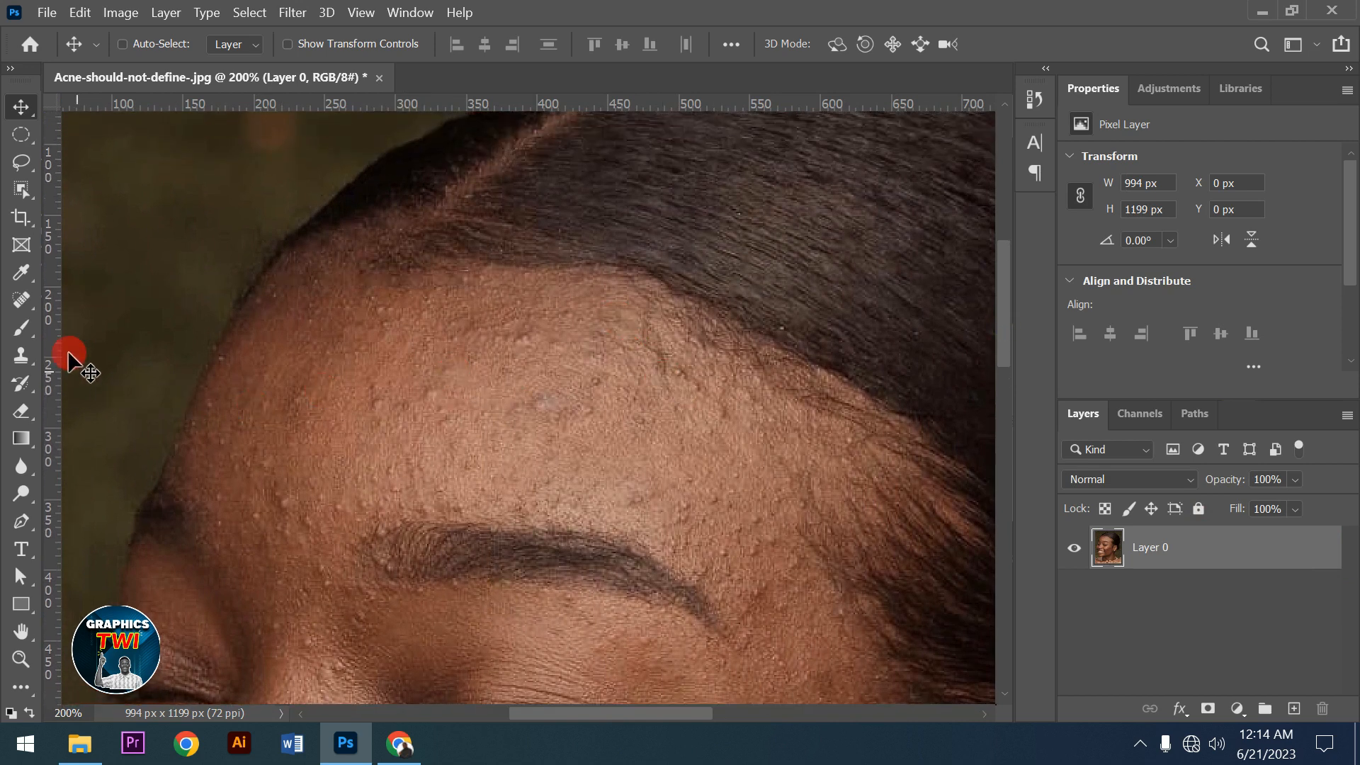
# Pick the Mixer Brush Tool from the painting tools flyout for wet blending
pyautogui.click(21, 327)
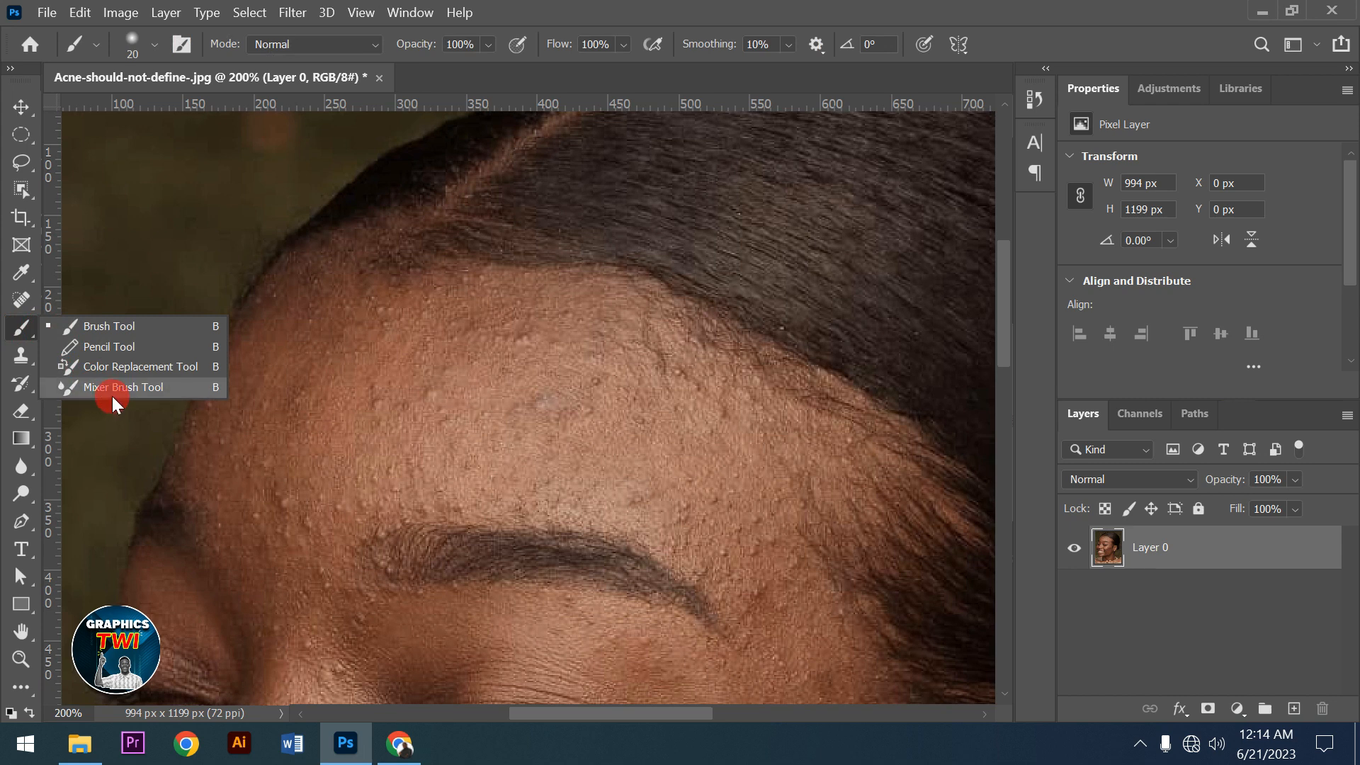
pyautogui.click(125, 387)
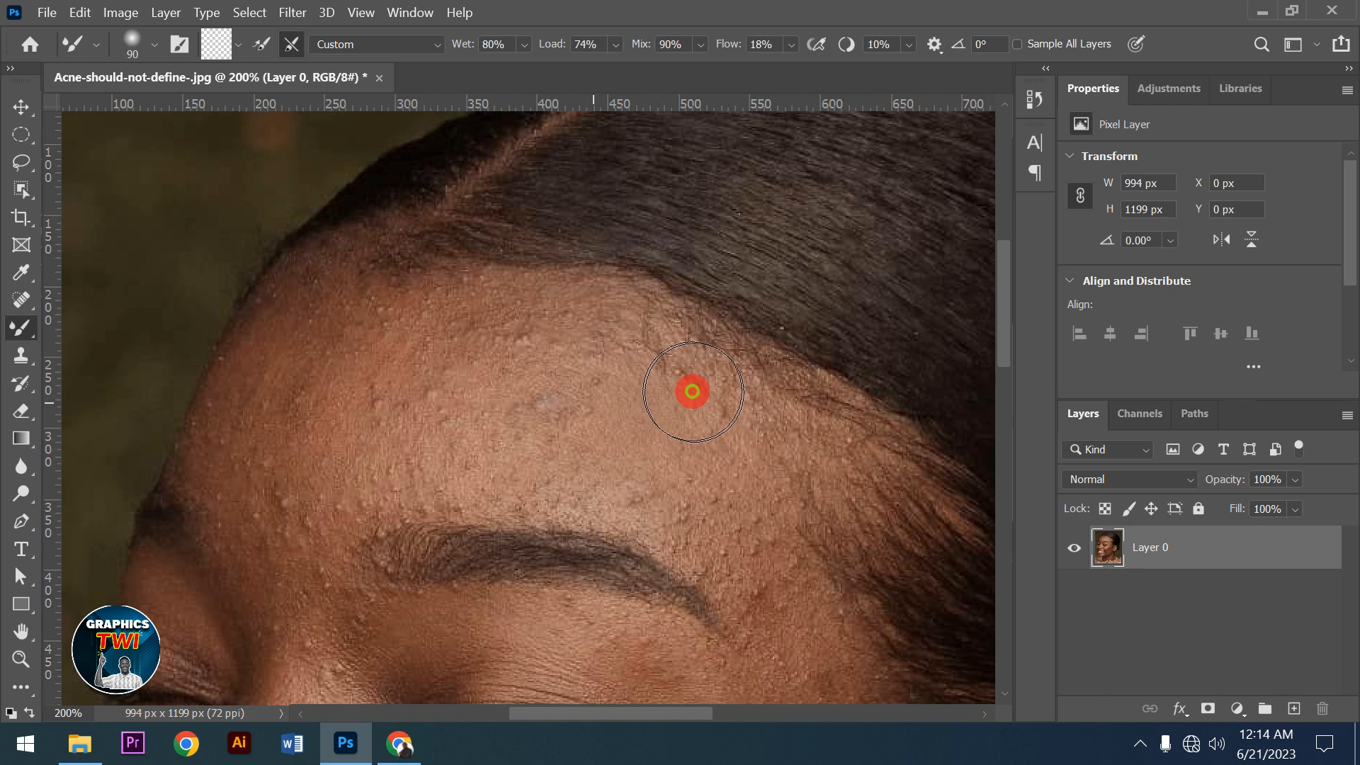
# Blend the forehead bumps smooth from the hairline down to the brows and across both edges
pyautogui.moveTo(692, 391); pyautogui.dragTo(634, 357)
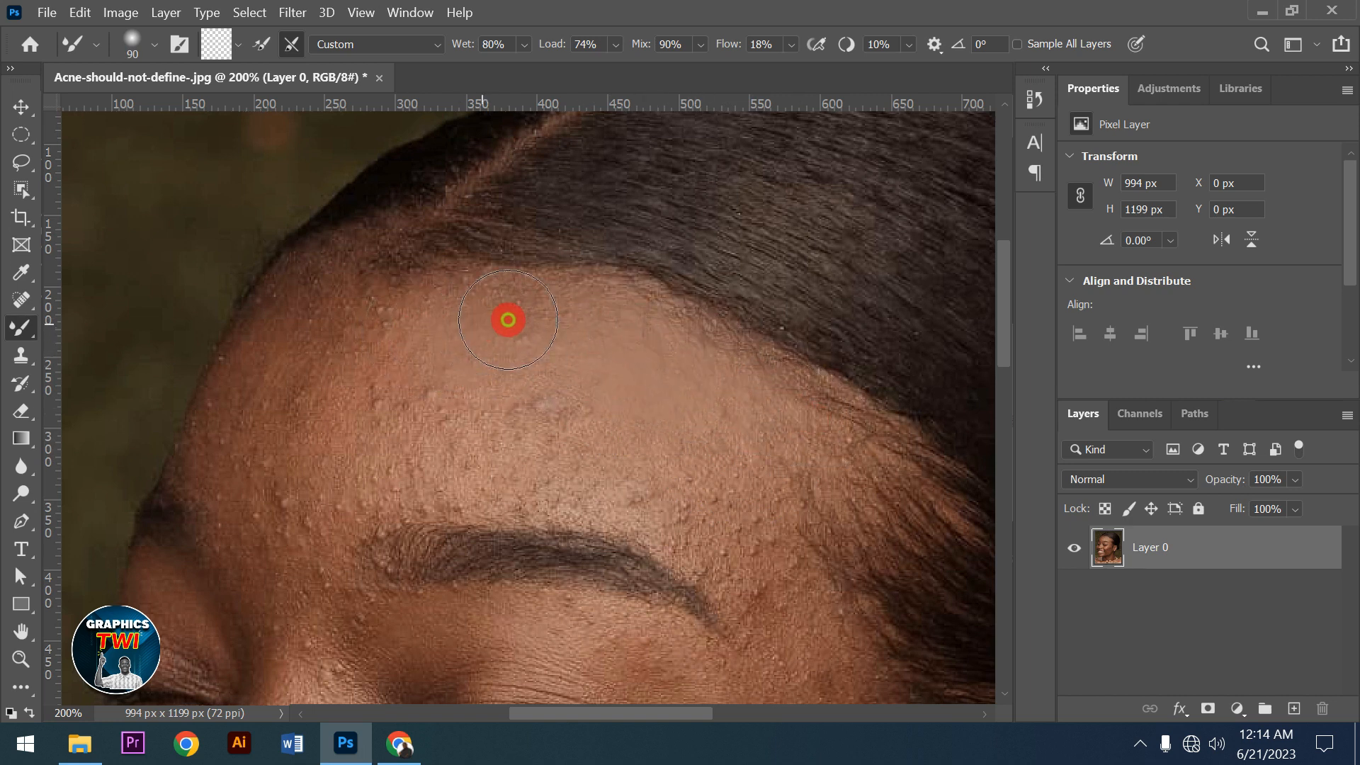
pyautogui.moveTo(507, 319); pyautogui.dragTo(502, 434)
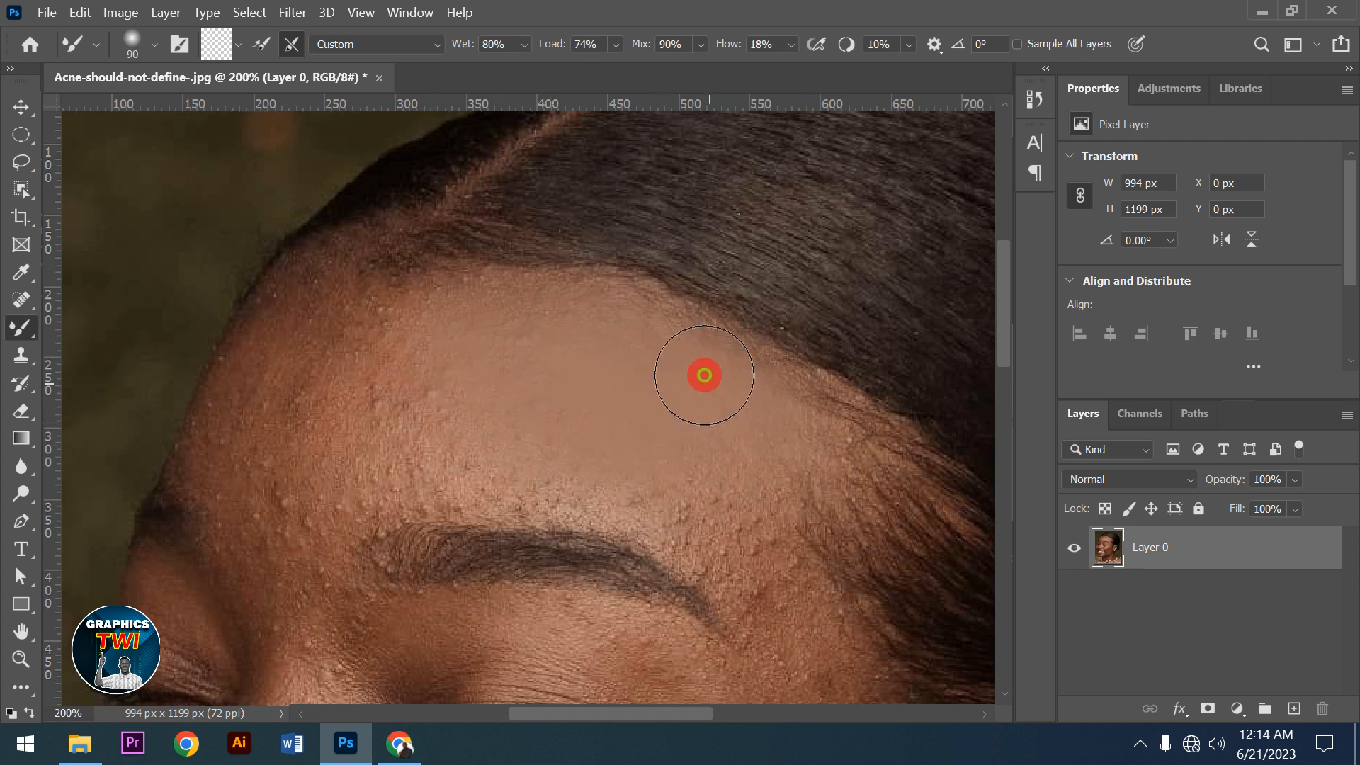
pyautogui.moveTo(704, 374); pyautogui.dragTo(831, 509)
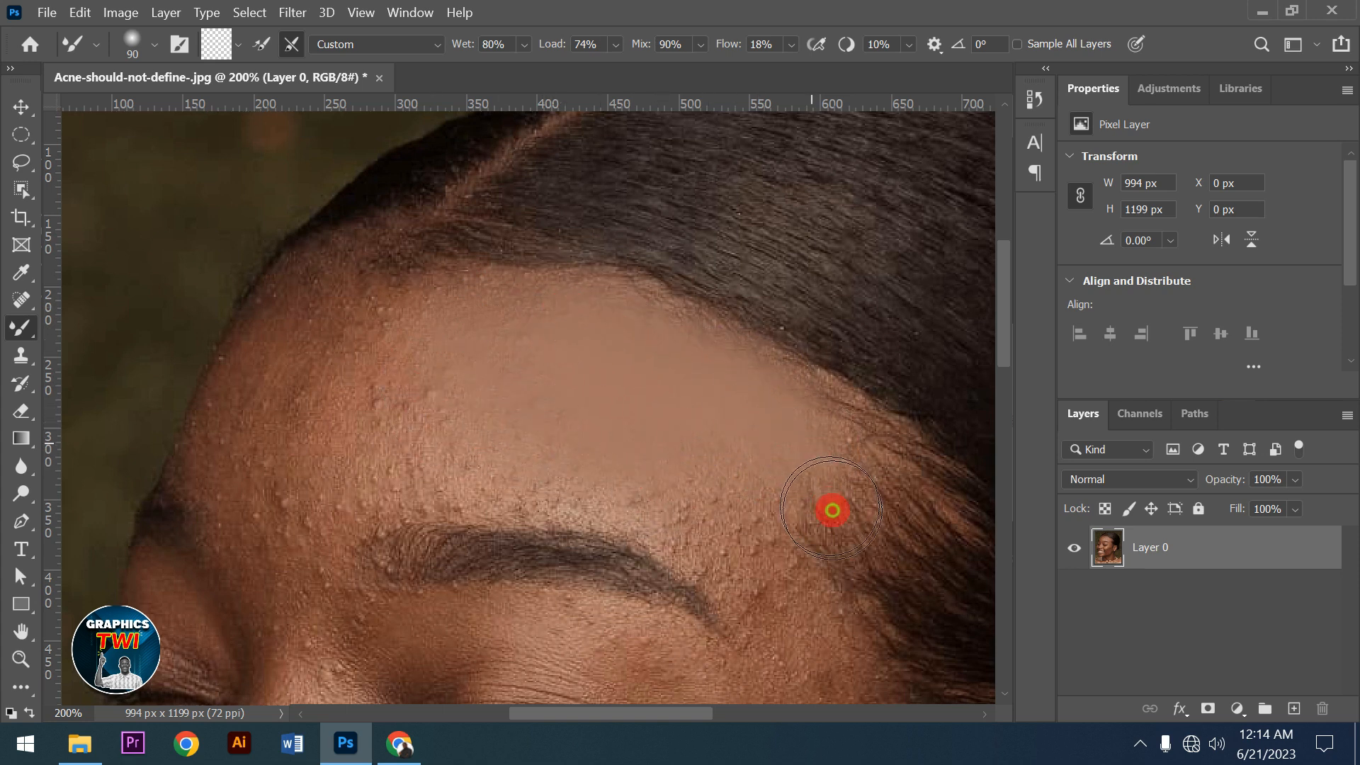
pyautogui.moveTo(831, 508); pyautogui.dragTo(690, 515)
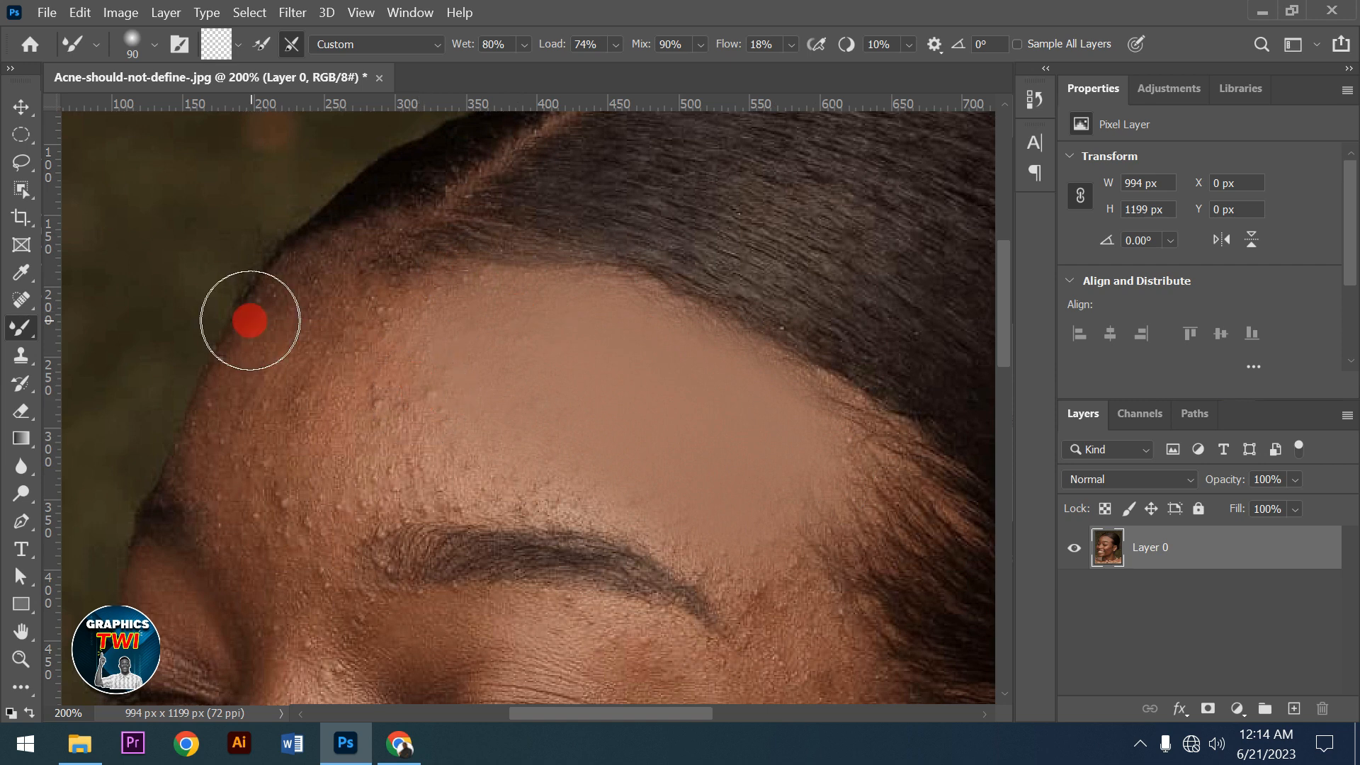
pyautogui.moveTo(249, 319); pyautogui.dragTo(363, 469)
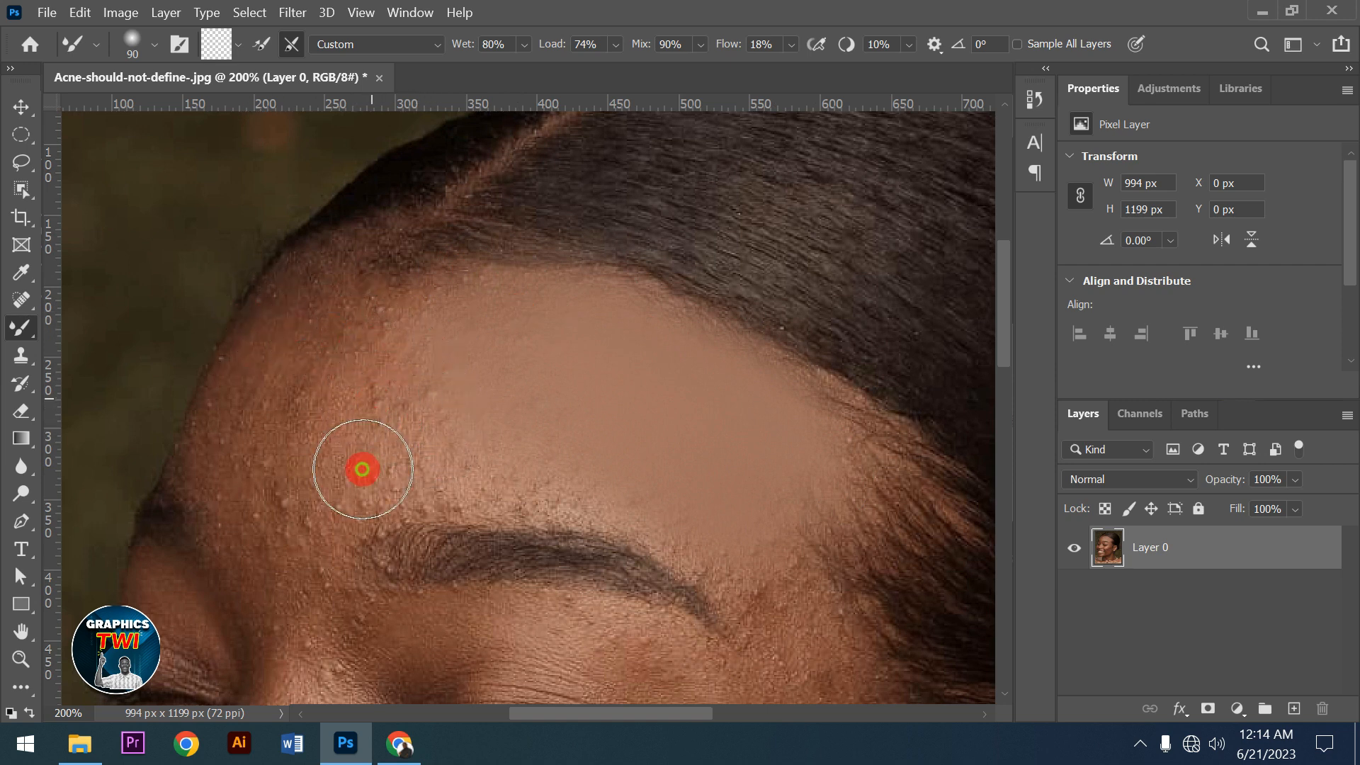
pyautogui.moveTo(363, 469); pyautogui.dragTo(464, 449)
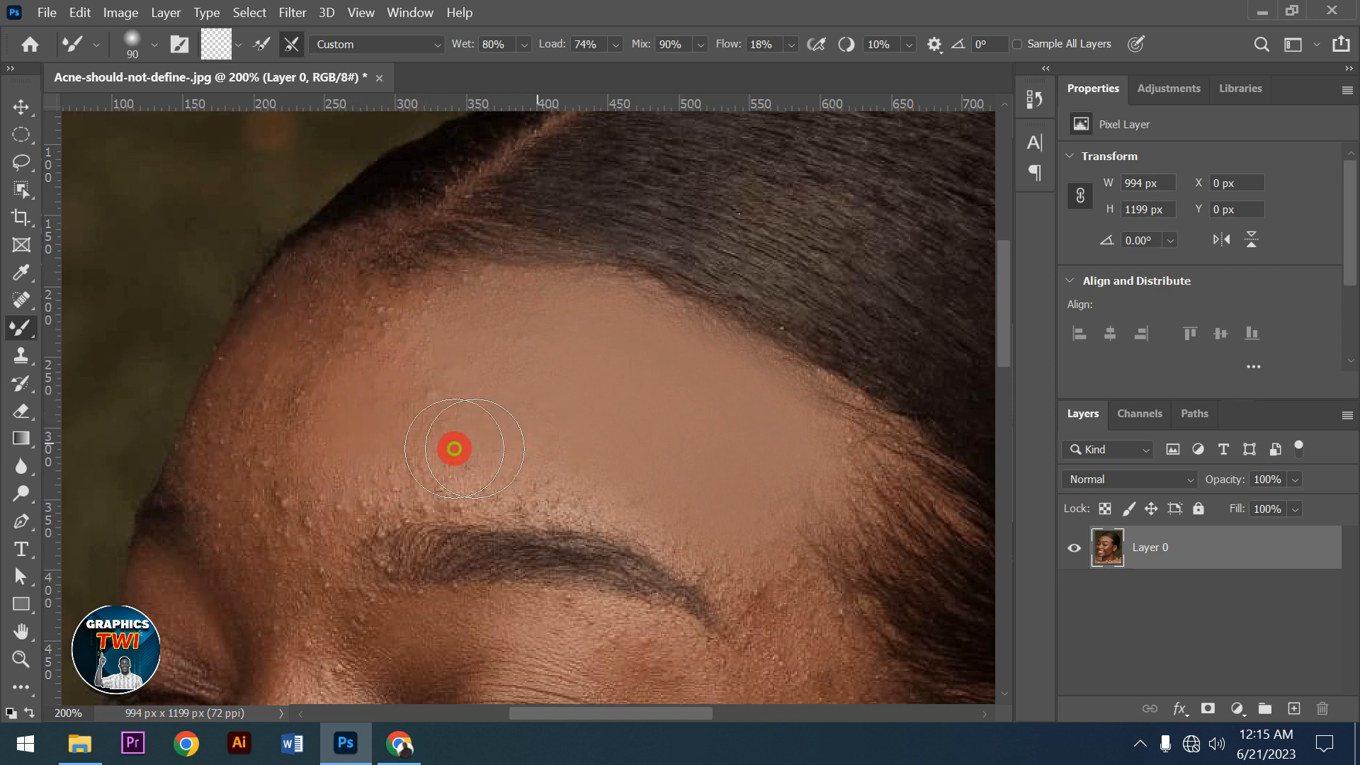
pyautogui.moveTo(454, 449); pyautogui.dragTo(232, 451)
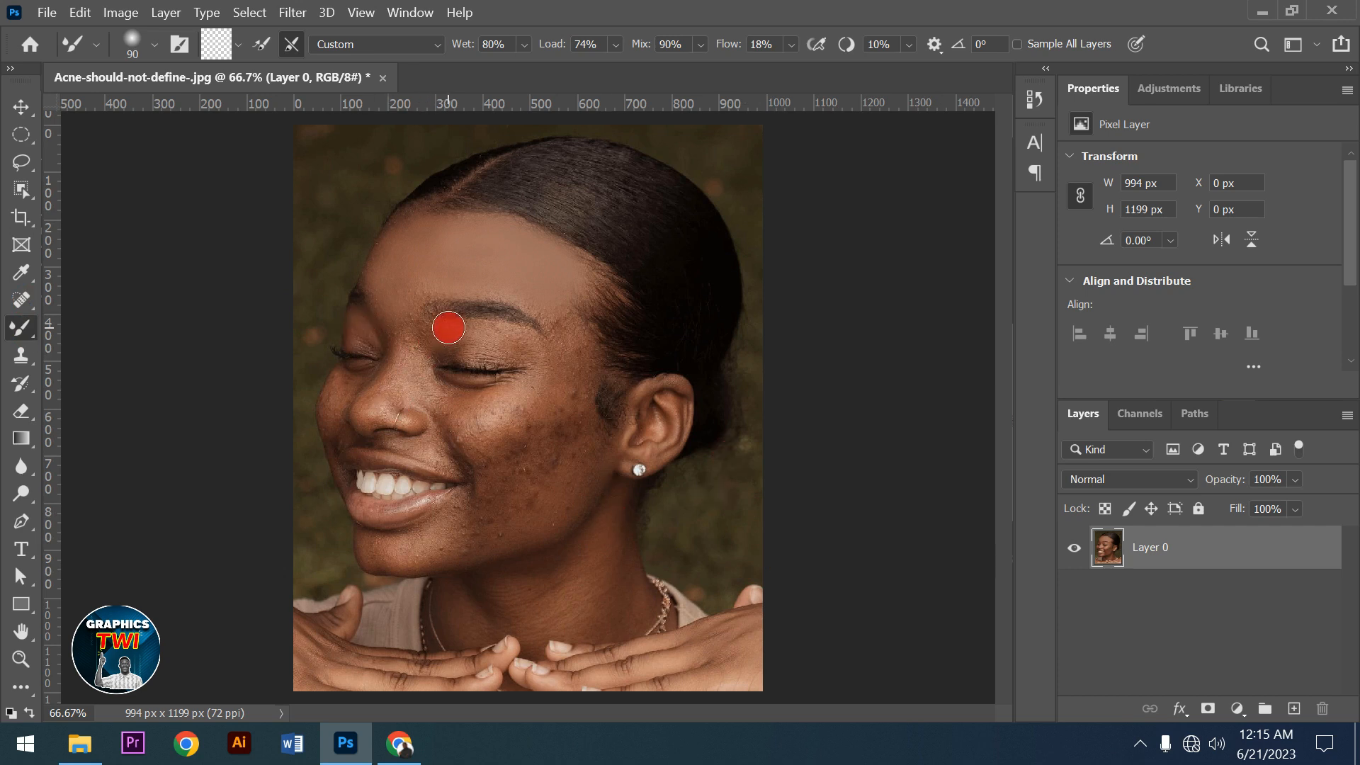
pyautogui.moveTo(481, 319)
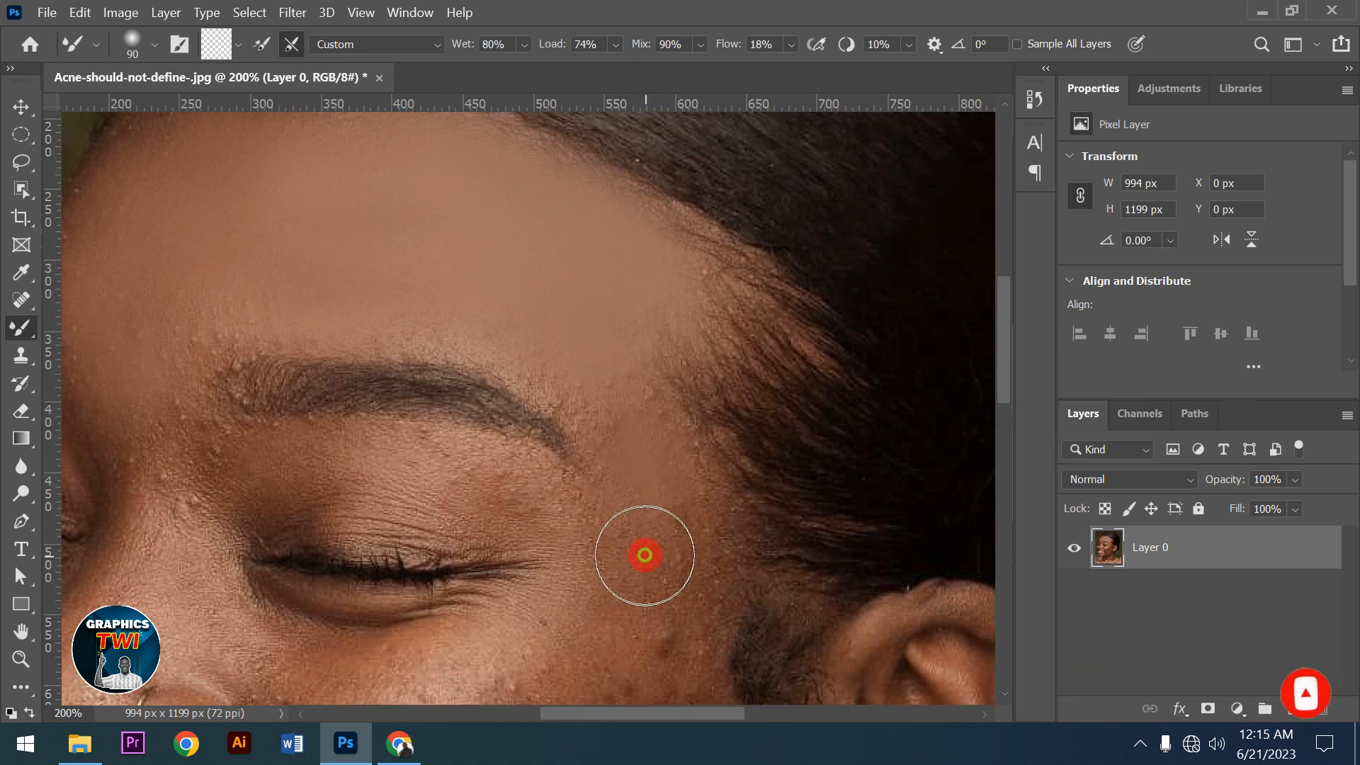
# Smooth the temple beside the eye and the skin above the other eyebrow, then check the full face
pyautogui.moveTo(645, 555); pyautogui.dragTo(538, 365)
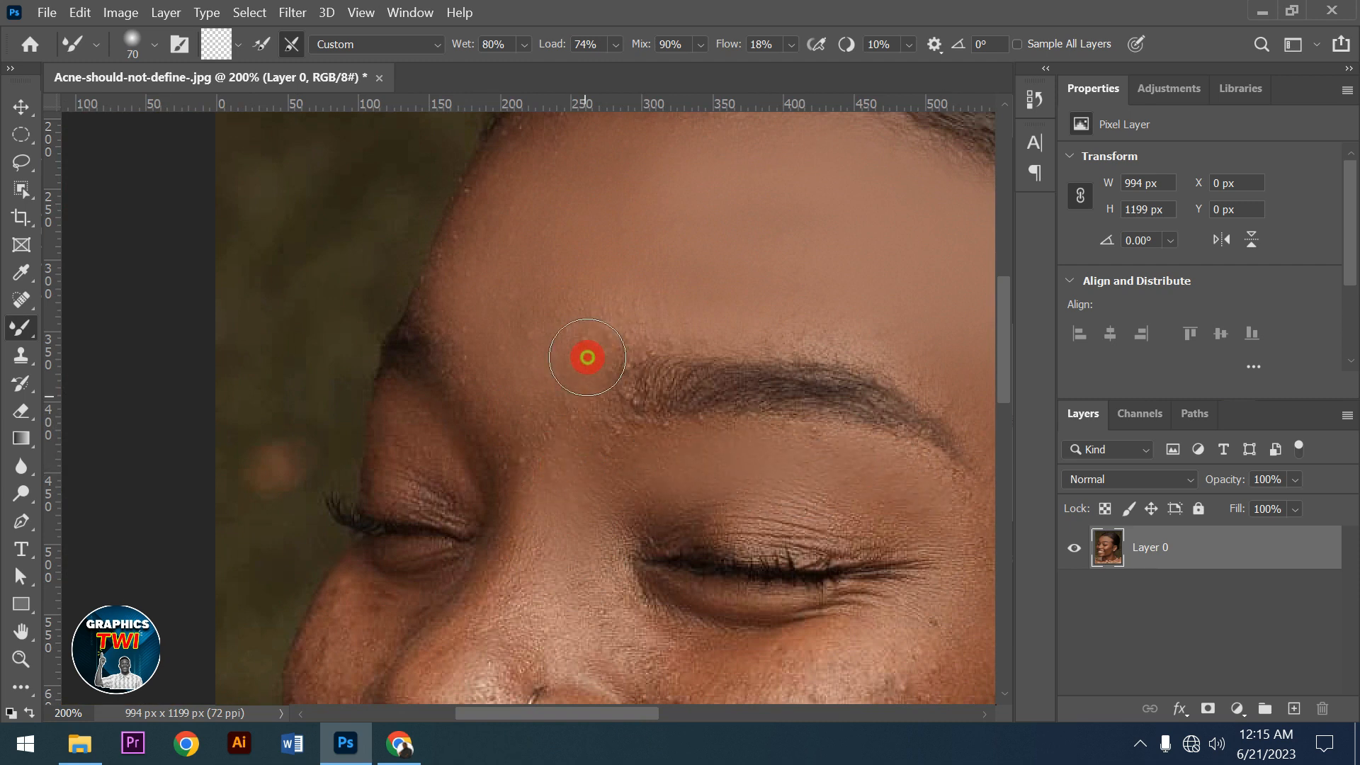
pyautogui.moveTo(587, 357); pyautogui.dragTo(388, 651)
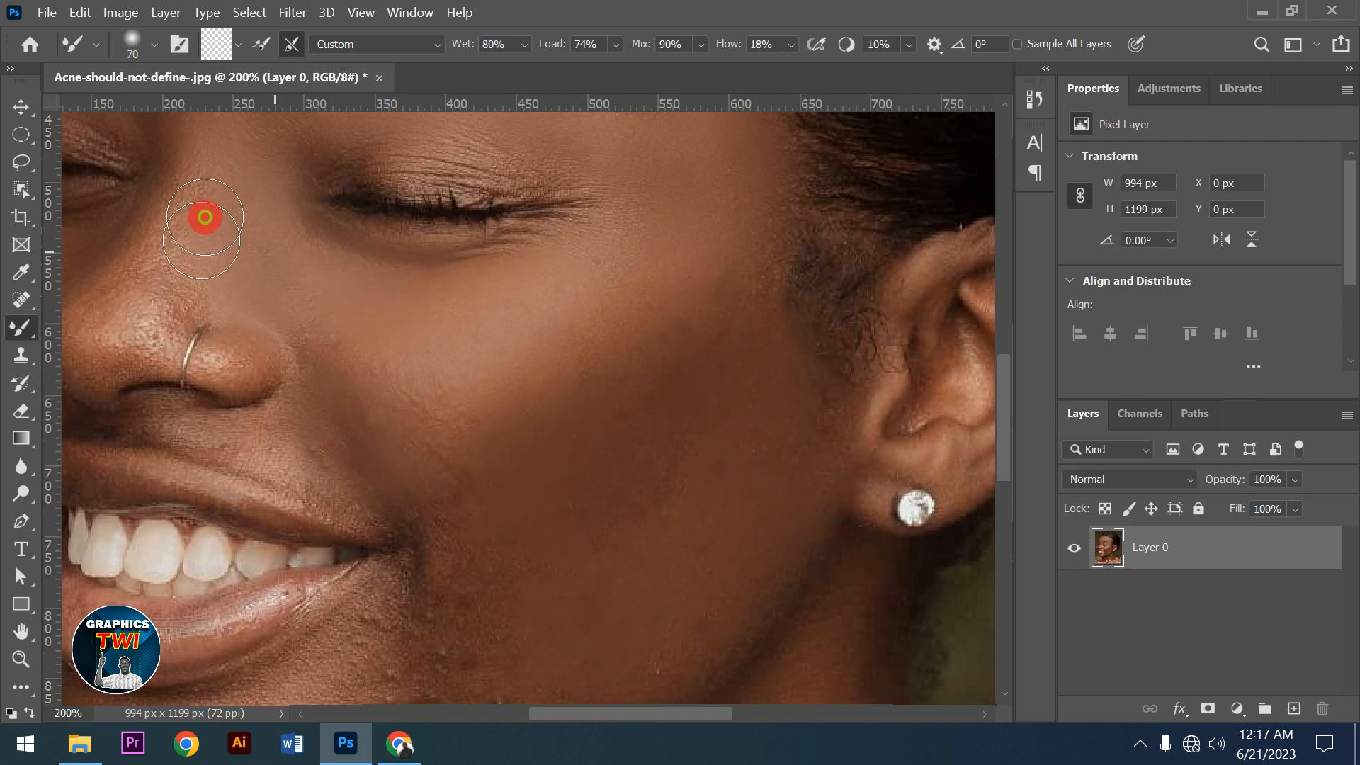
pyautogui.scroll(-3)
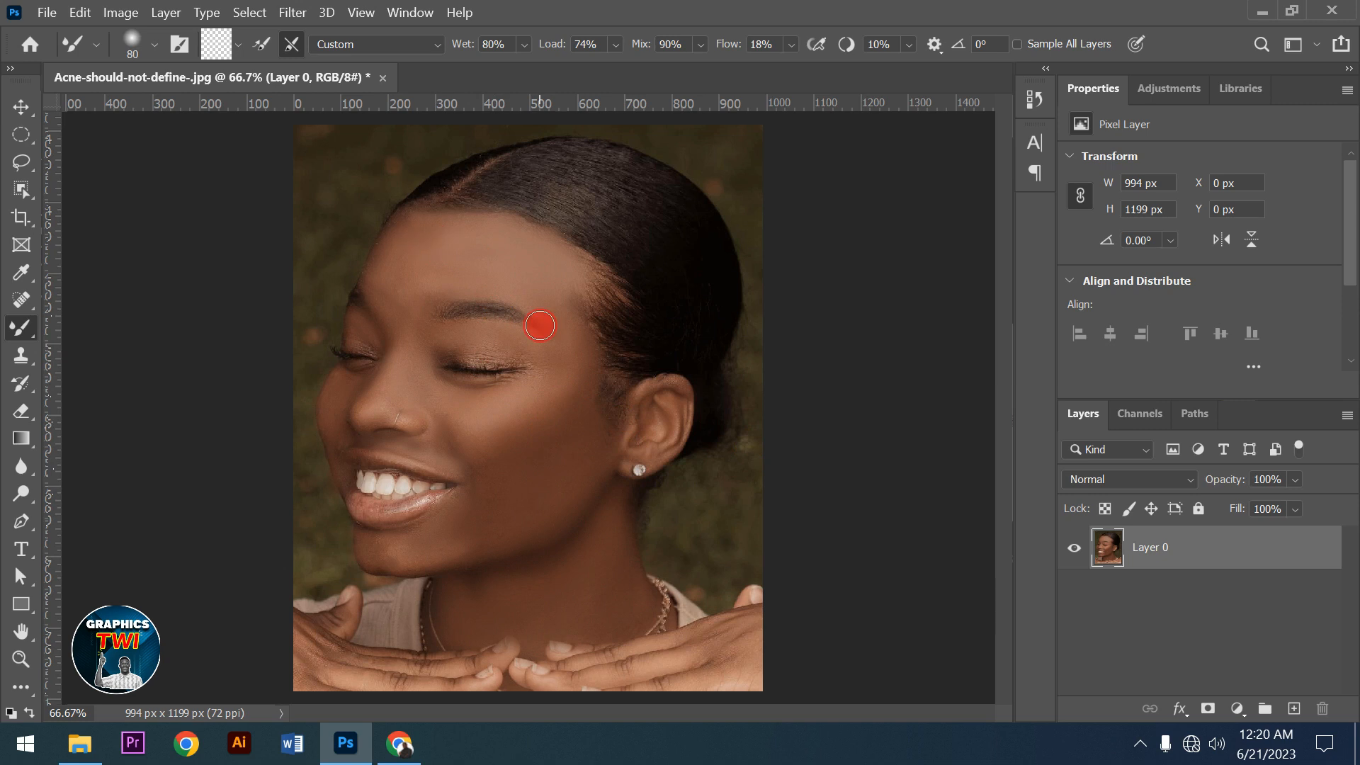
pyautogui.moveTo(1065, 233)
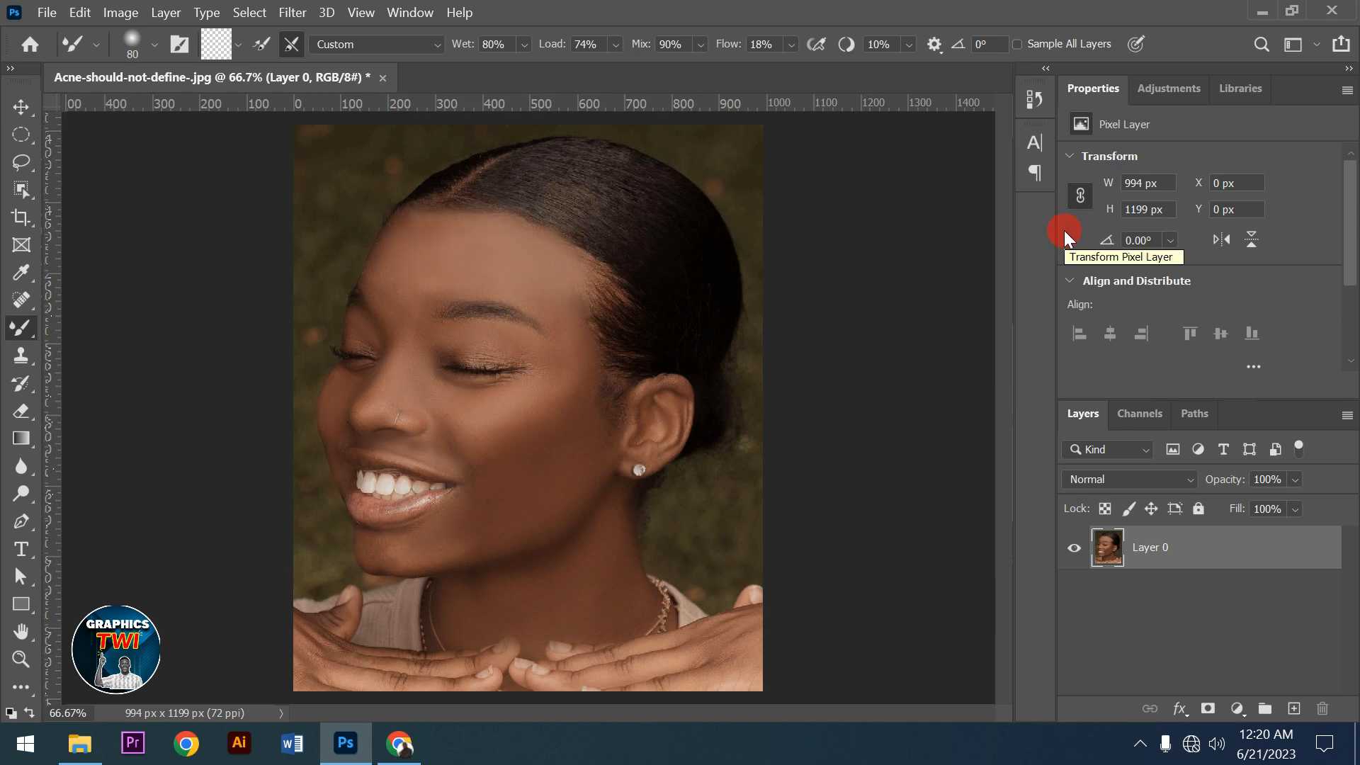
pyautogui.moveTo(1022, 191)
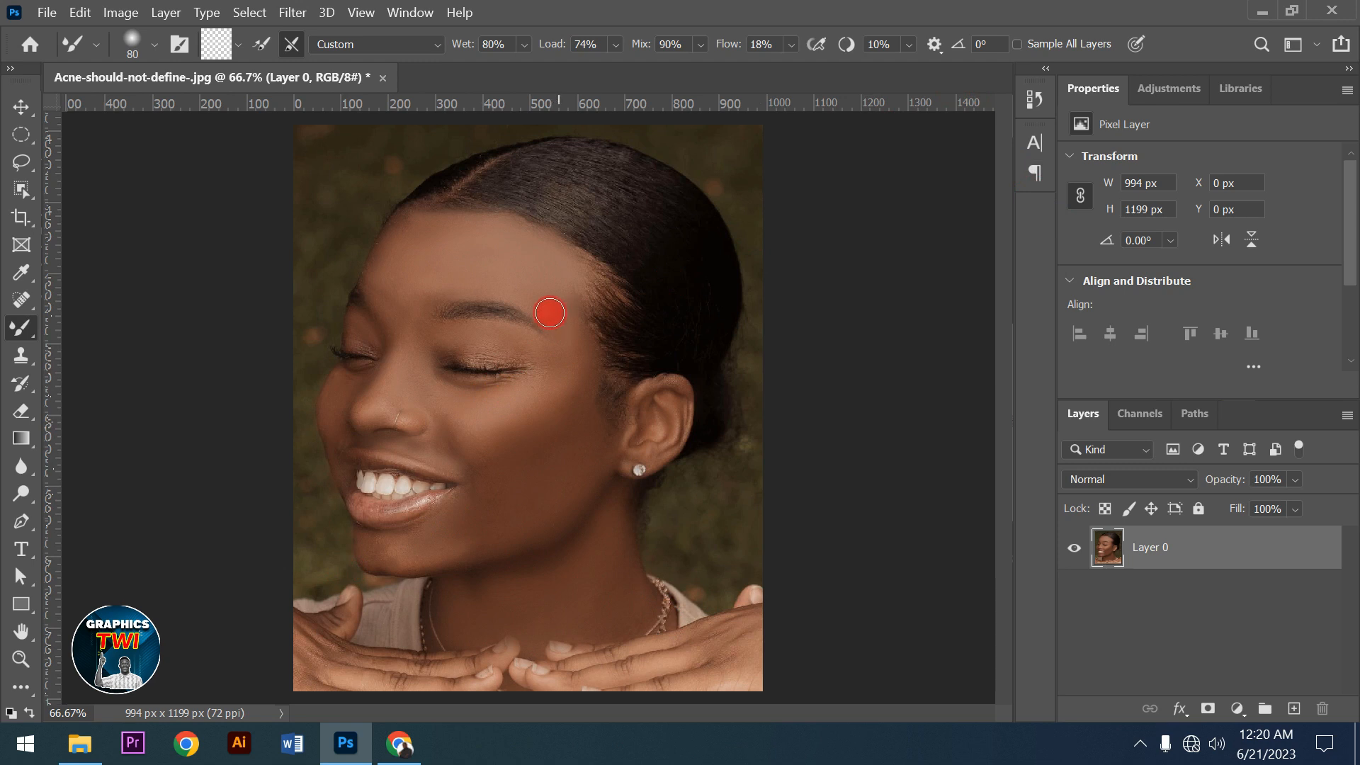
pyautogui.moveTo(578, 417)
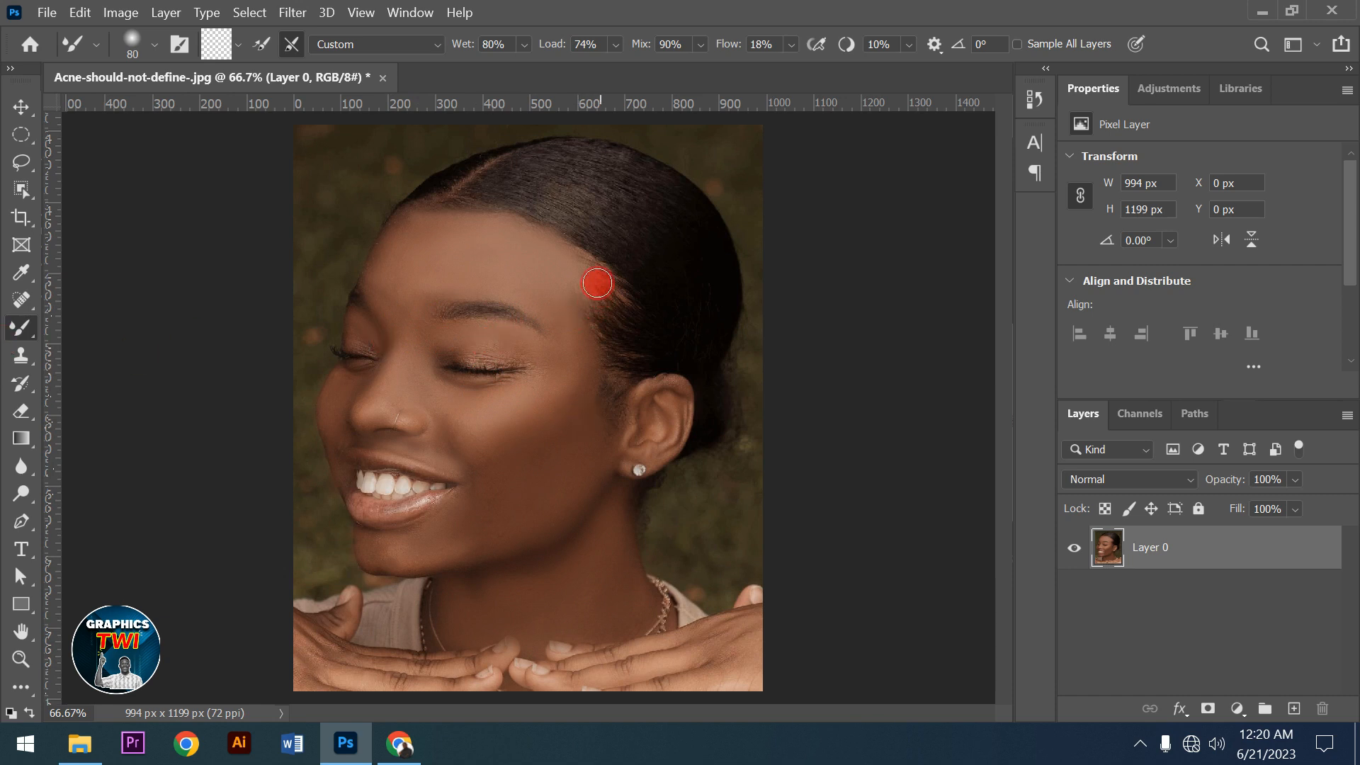
# Blend the rough temple skin beside the hairline with a smaller Mixer Brush
pyautogui.moveTo(596, 284); pyautogui.dragTo(563, 348)
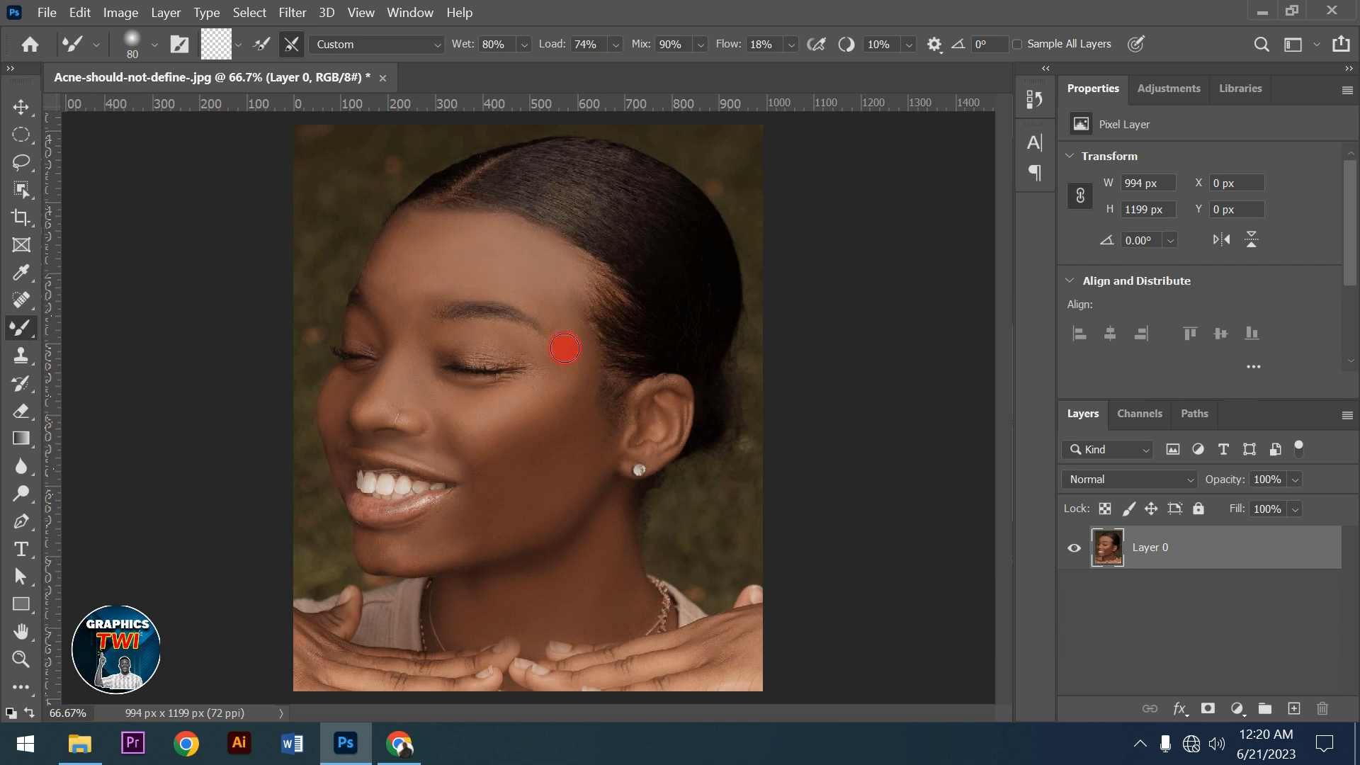
pyautogui.moveTo(558, 481)
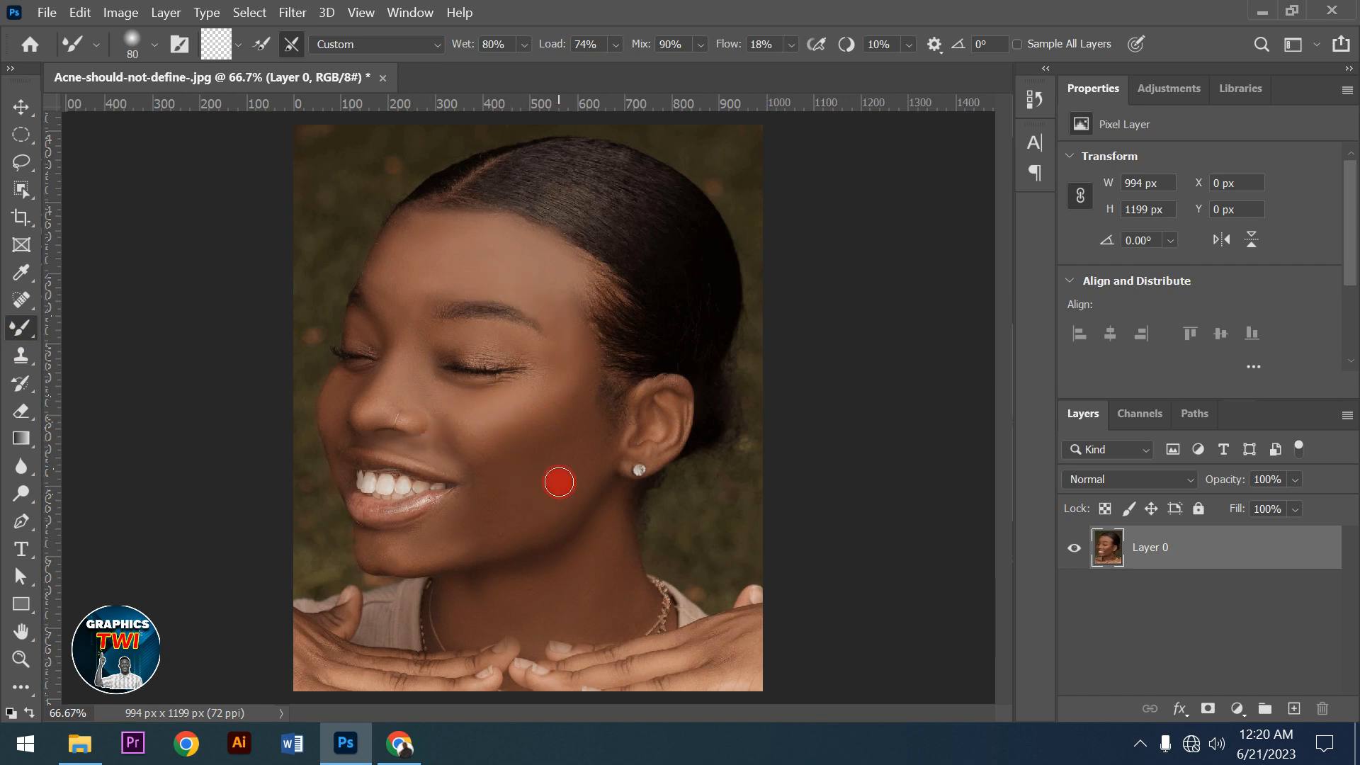
pyautogui.moveTo(535, 438)
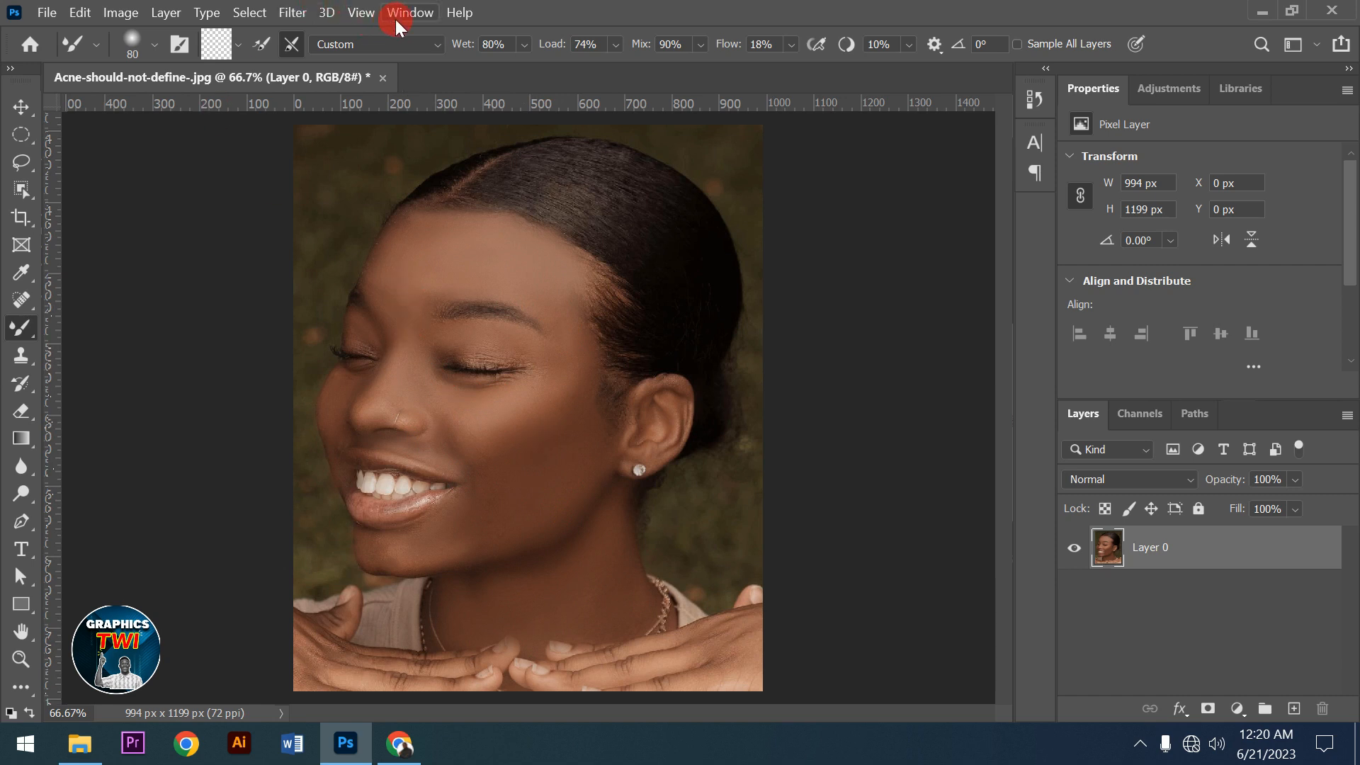
# Launch the Camera Raw Filter on the smoothed portrait from the Filter menu
pyautogui.click(292, 13)
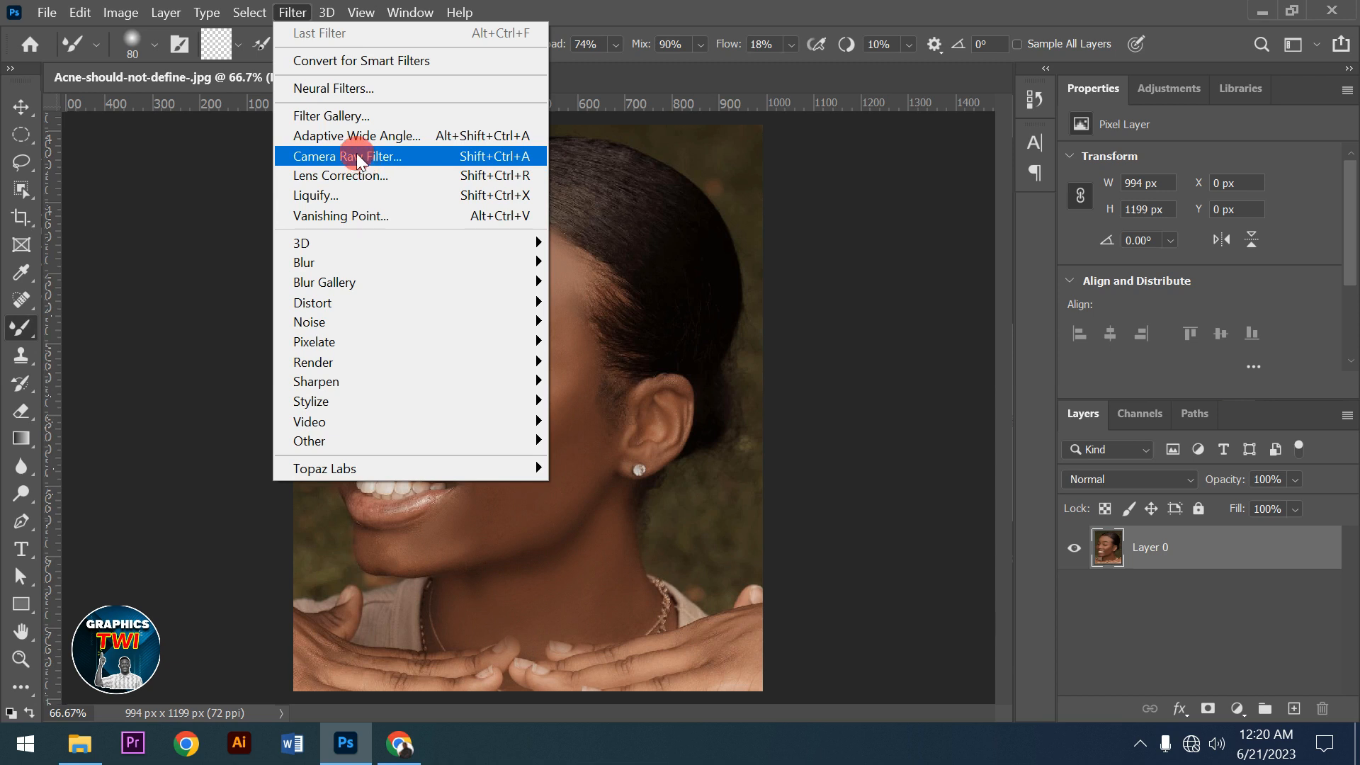
pyautogui.click(347, 156)
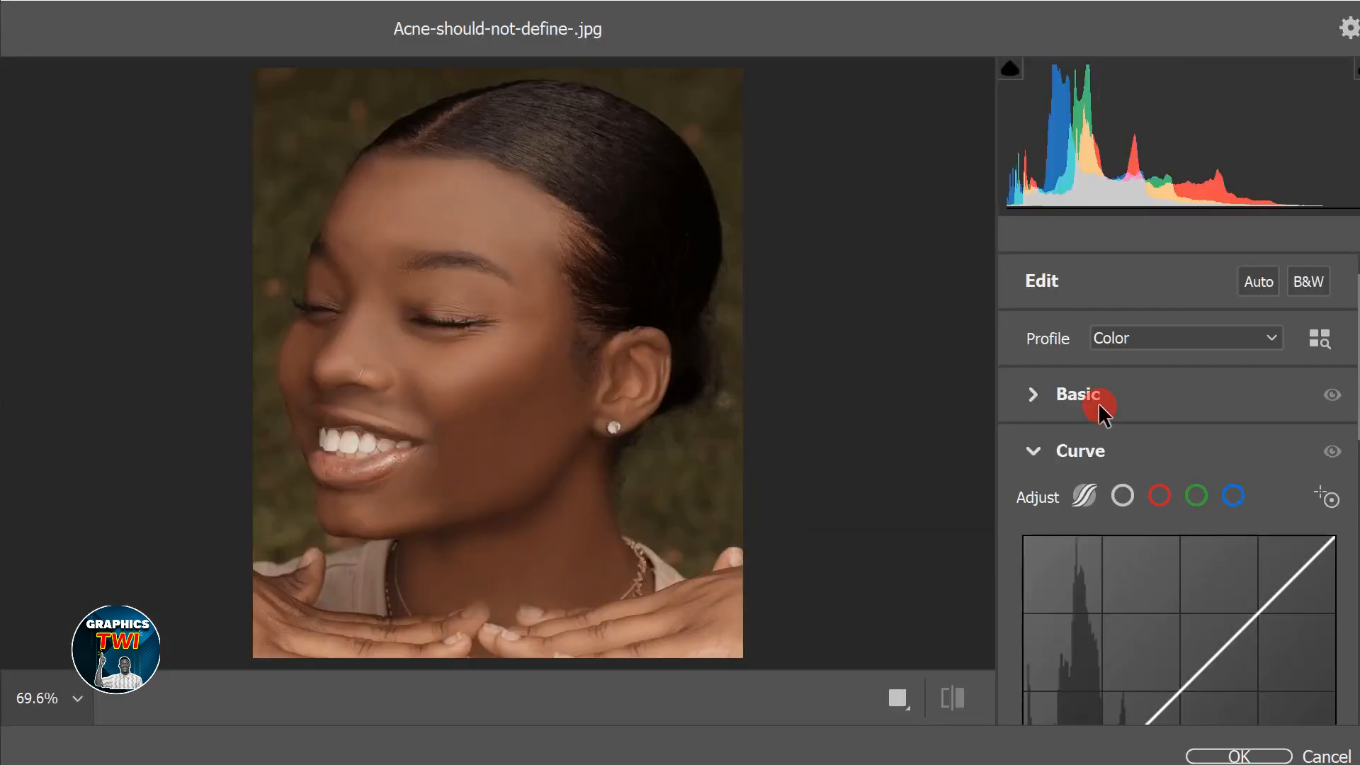
# Warm the portrait's colour temperature to +6 in the Basic panel
pyautogui.click(1075, 395)
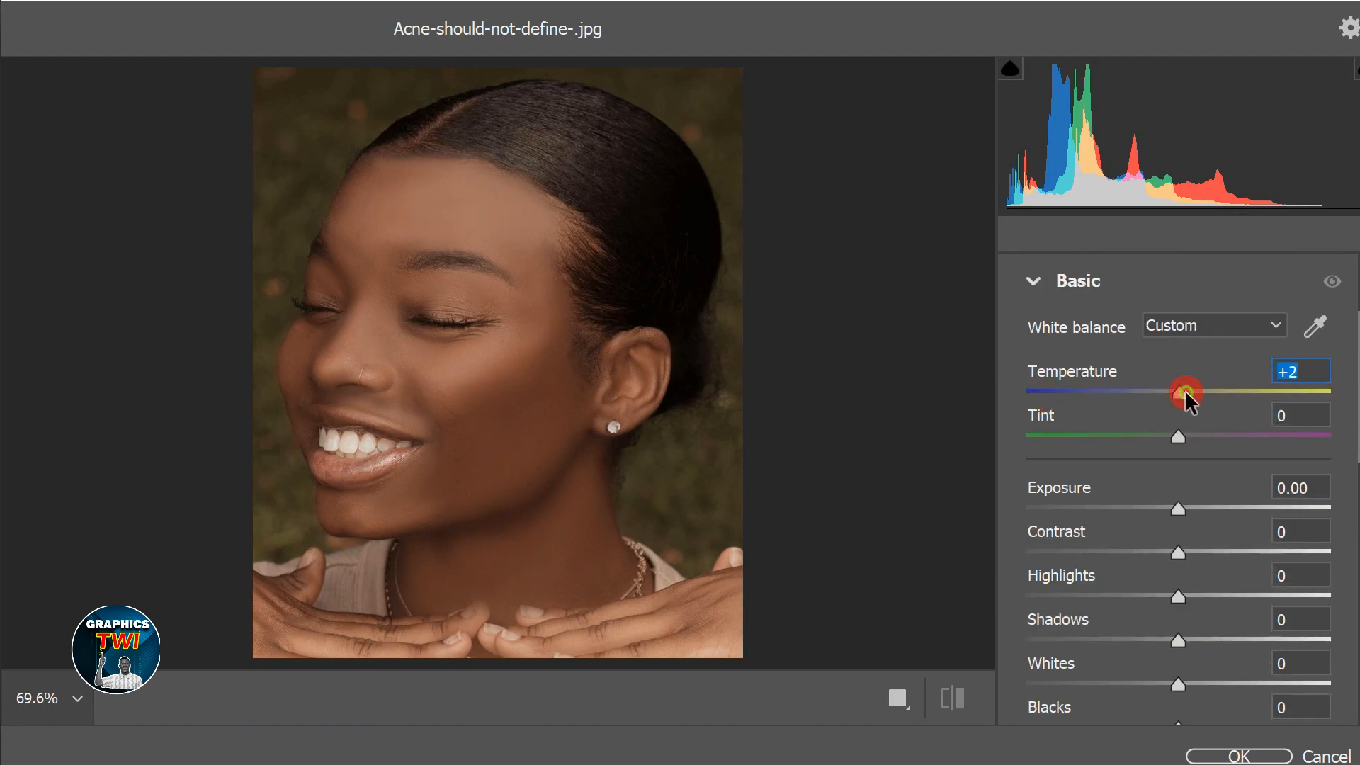
pyautogui.moveTo(1186, 392); pyautogui.dragTo(1192, 392)
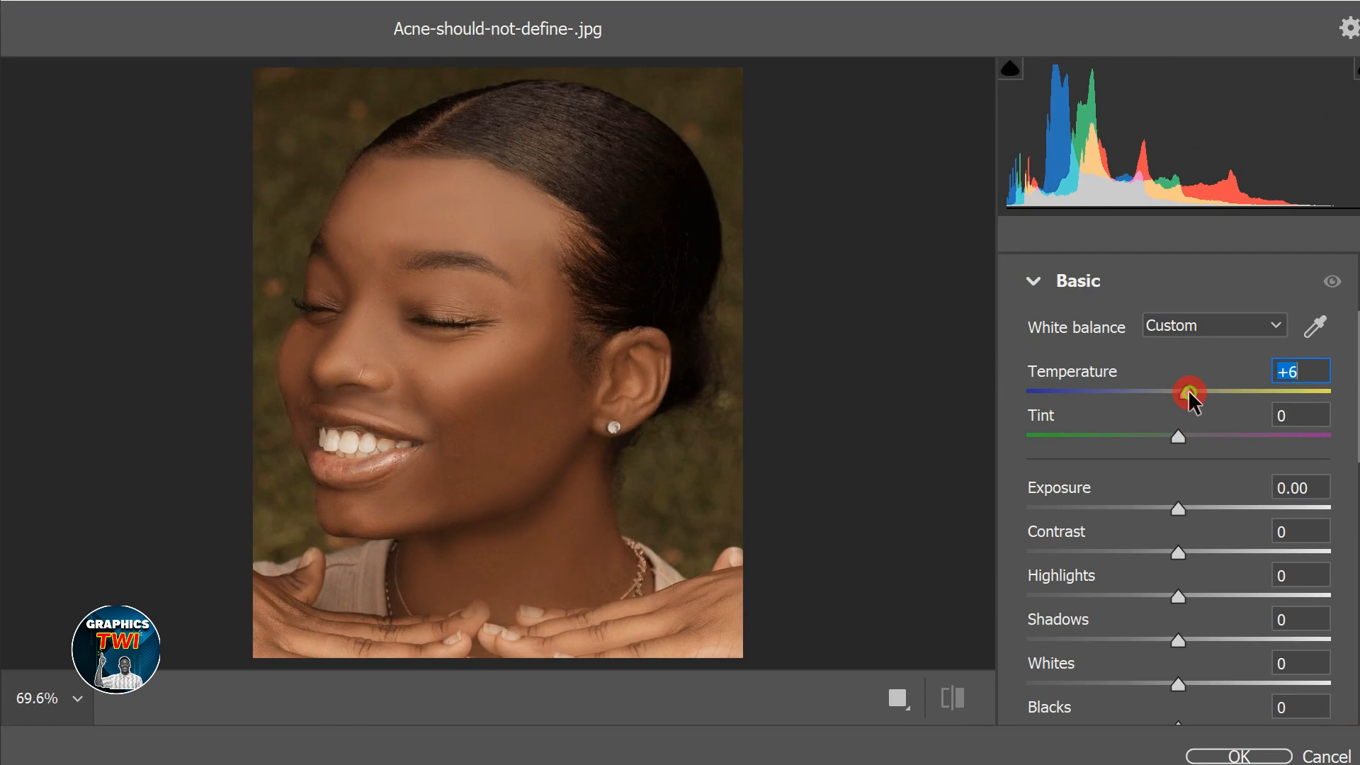
pyautogui.moveTo(1188, 392); pyautogui.dragTo(1205, 393)
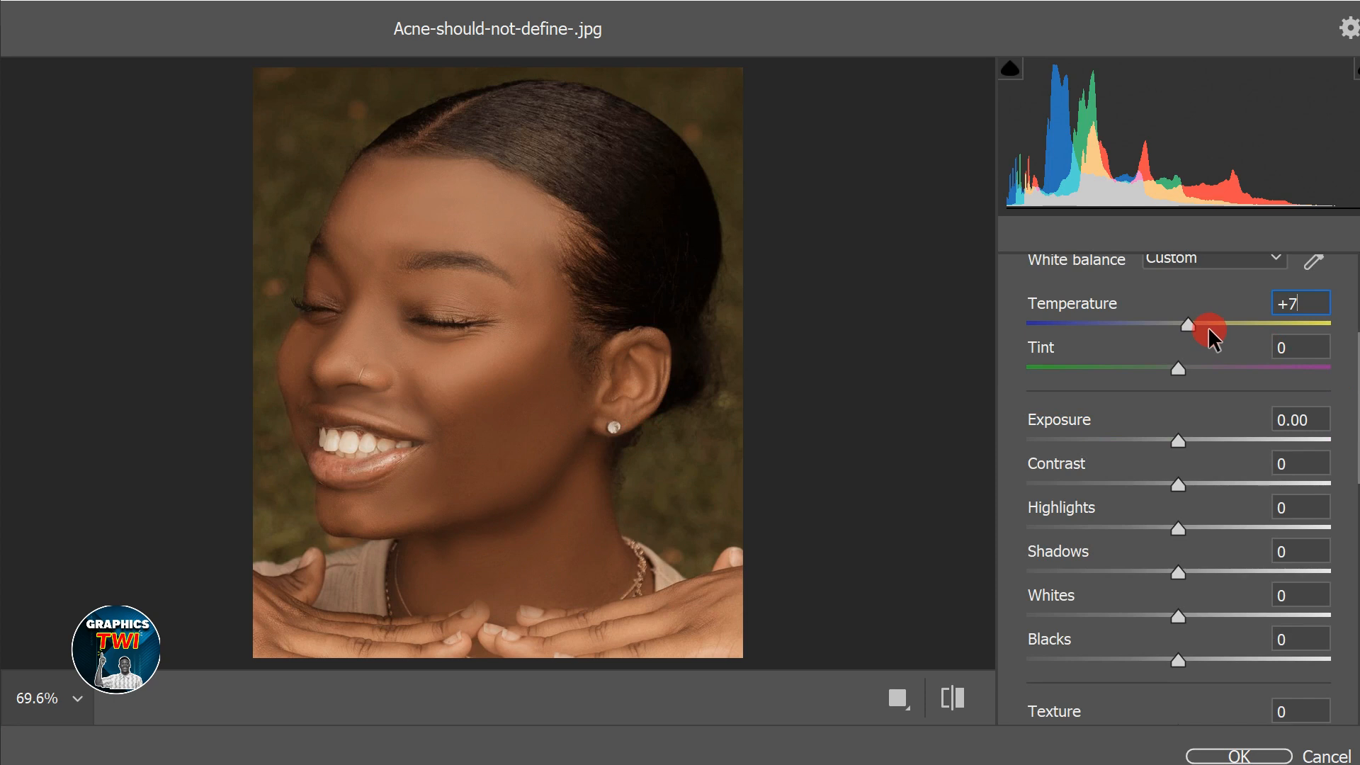
pyautogui.moveTo(1207, 331); pyautogui.dragTo(1335, 331)
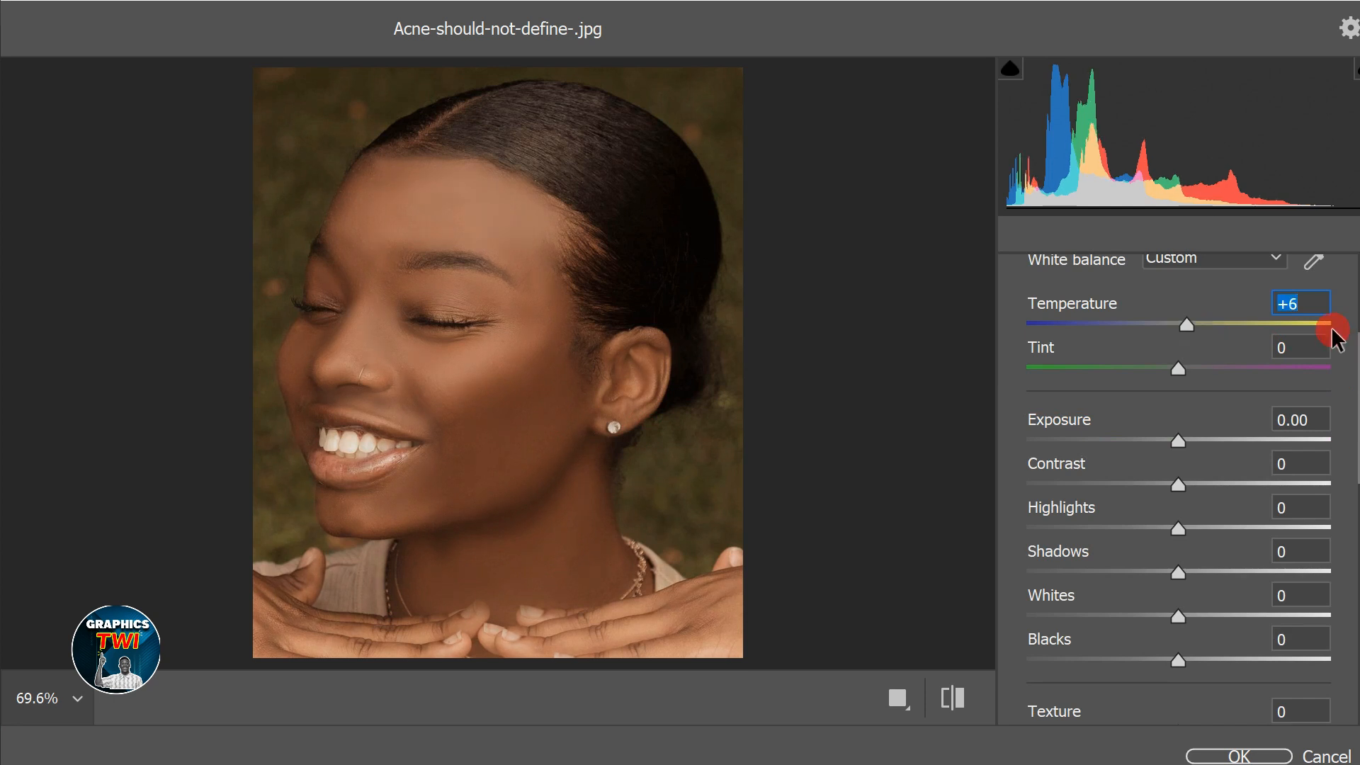
pyautogui.moveTo(1164, 542)
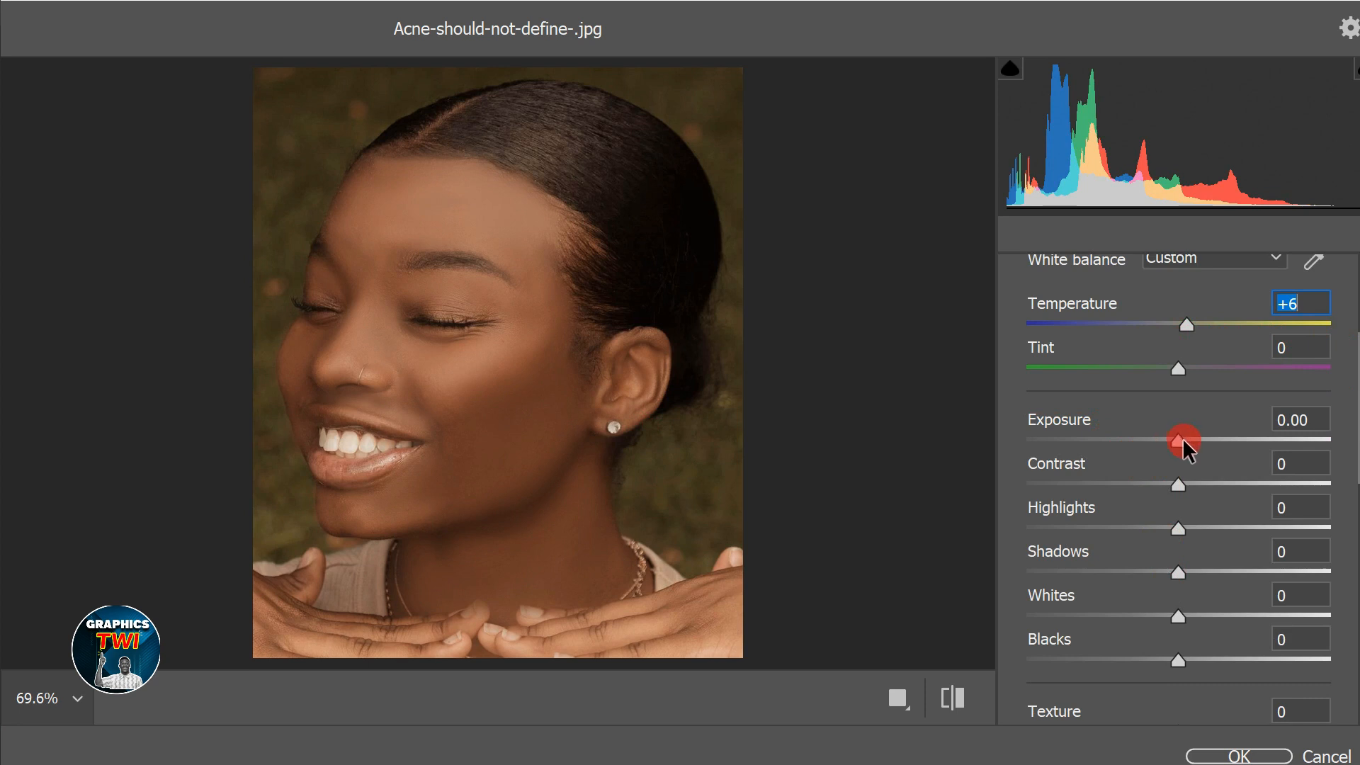
# Raise the exposure to +0.25 to brighten the photo
pyautogui.moveTo(1179, 439); pyautogui.dragTo(1187, 439)
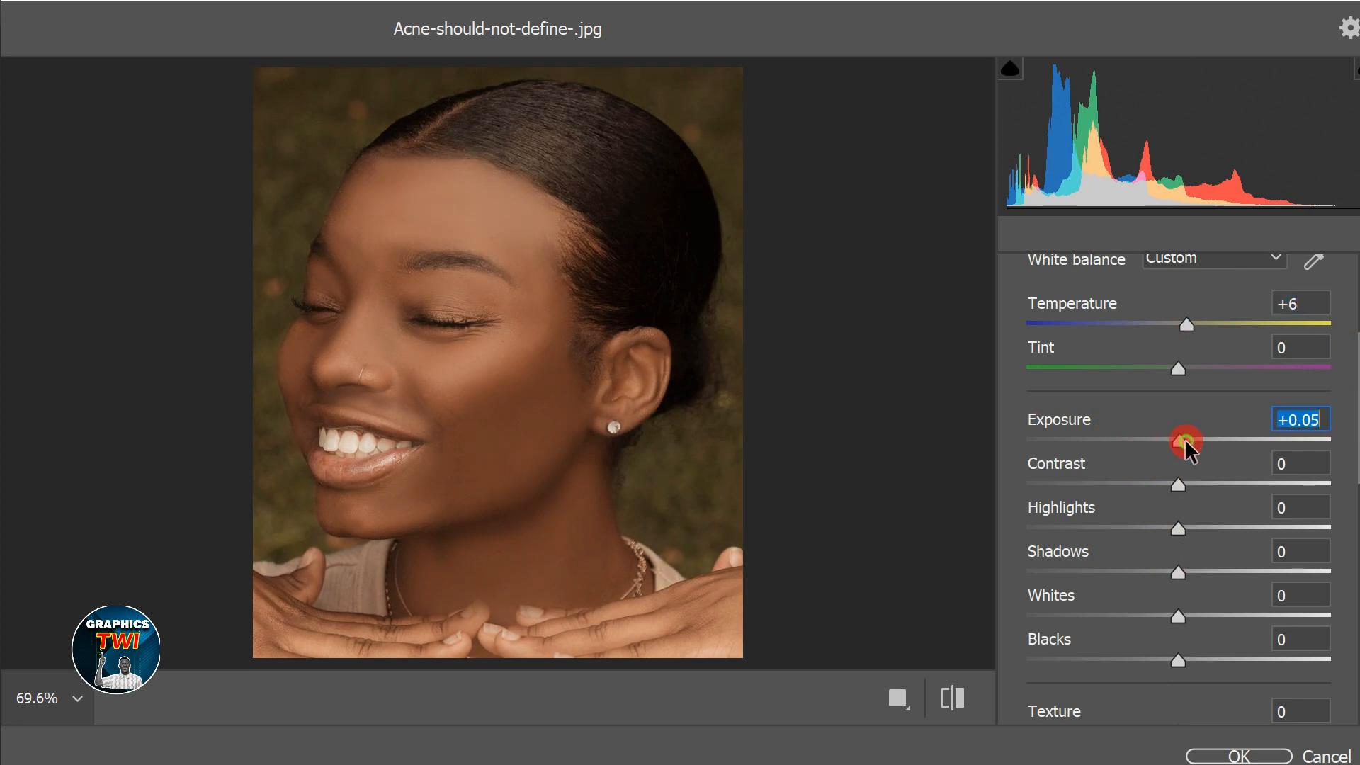
pyautogui.moveTo(1180, 441); pyautogui.dragTo(1192, 441)
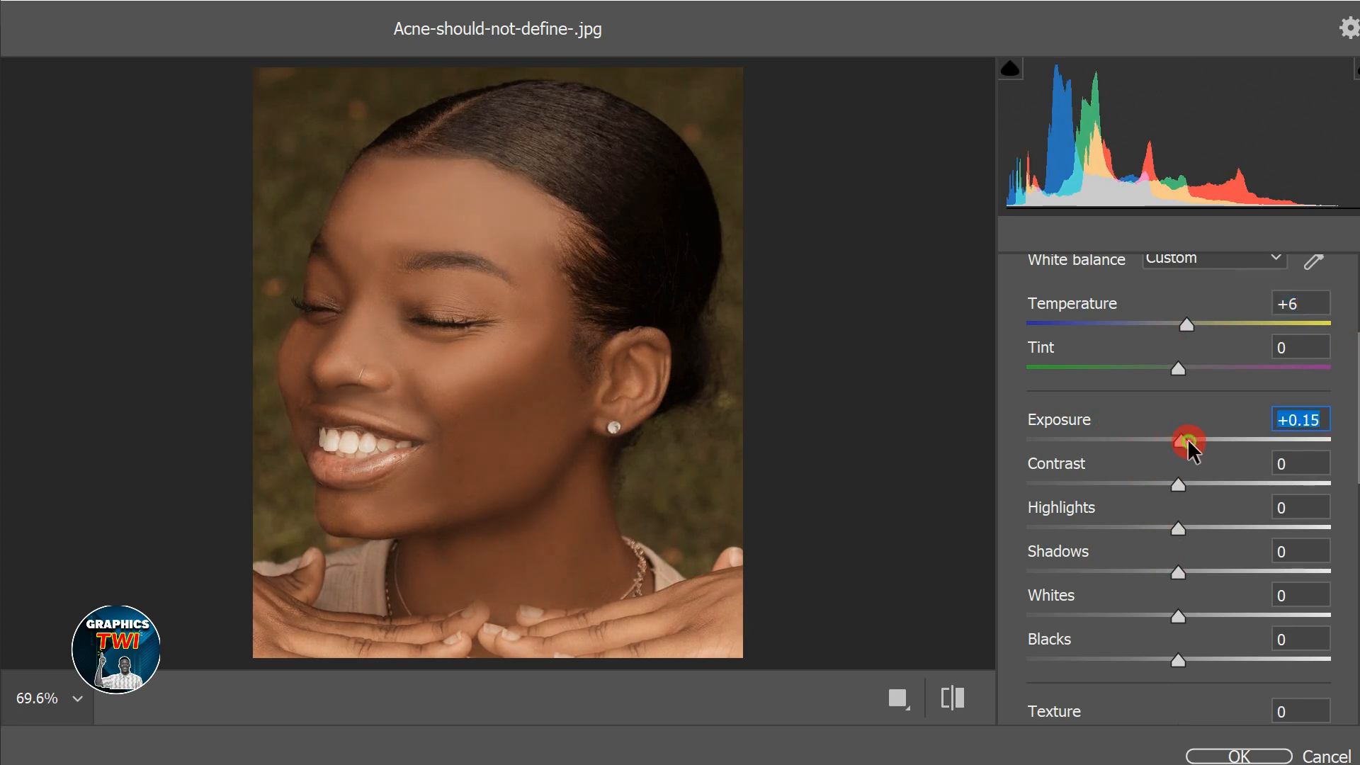
pyautogui.moveTo(1188, 441); pyautogui.dragTo(1209, 440)
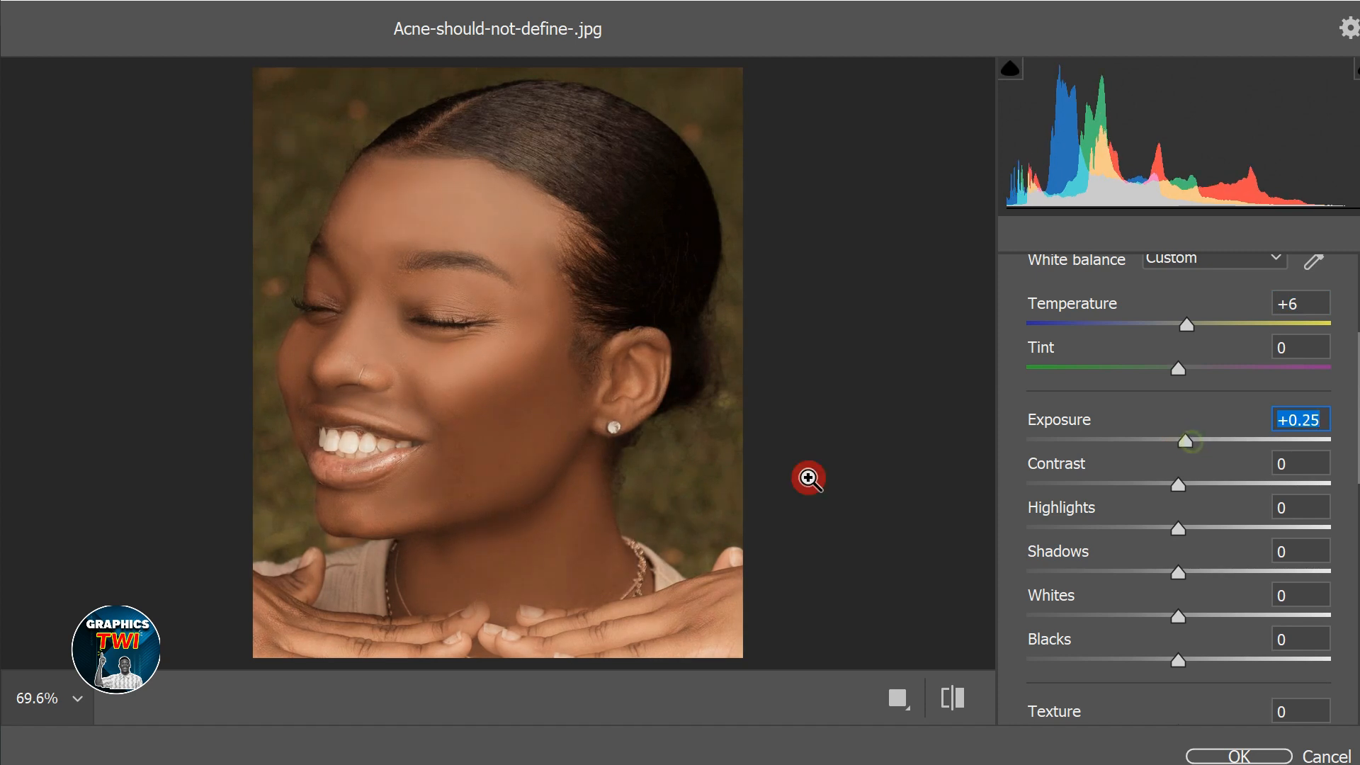
pyautogui.moveTo(401, 289)
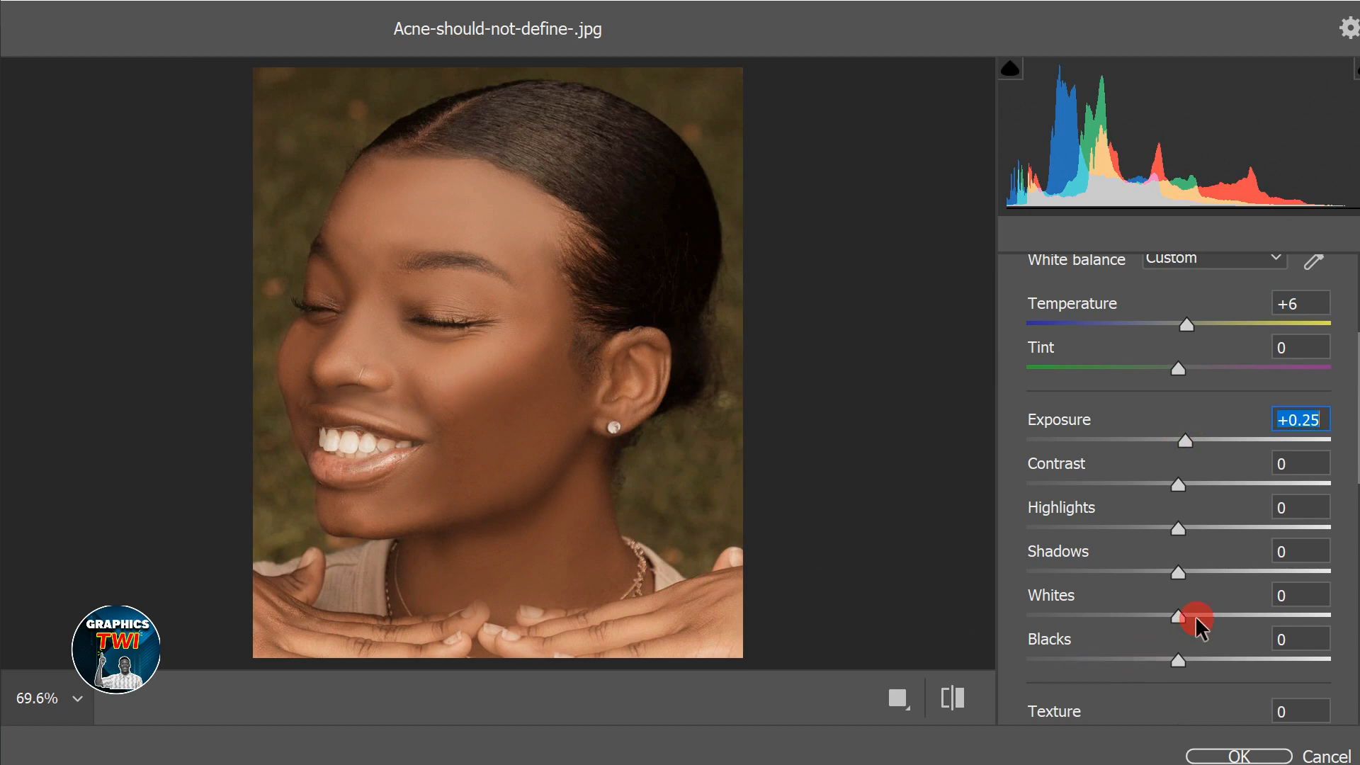
pyautogui.scroll(-3)
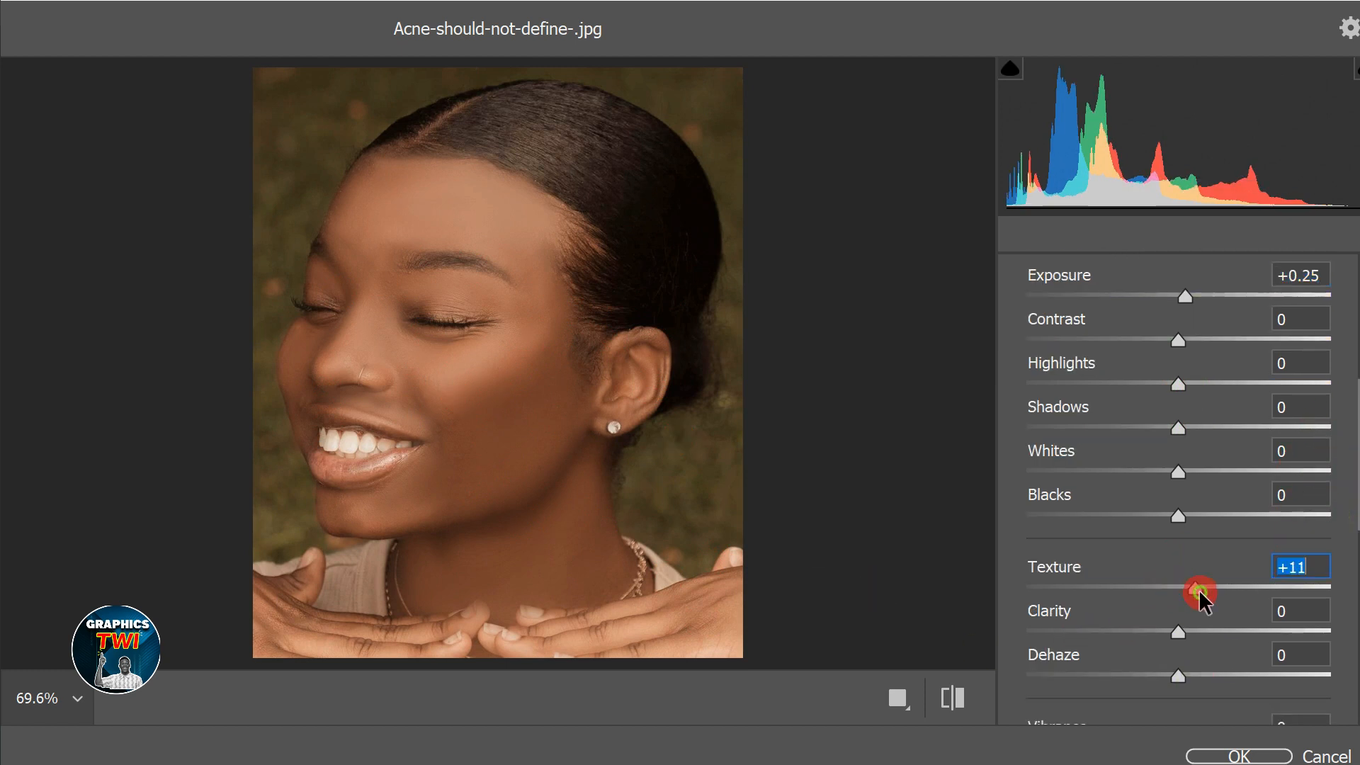
# Set Texture to +40 and Clarity to about +27 to sharpen skin detail
pyautogui.moveTo(1201, 592); pyautogui.dragTo(1209, 592)
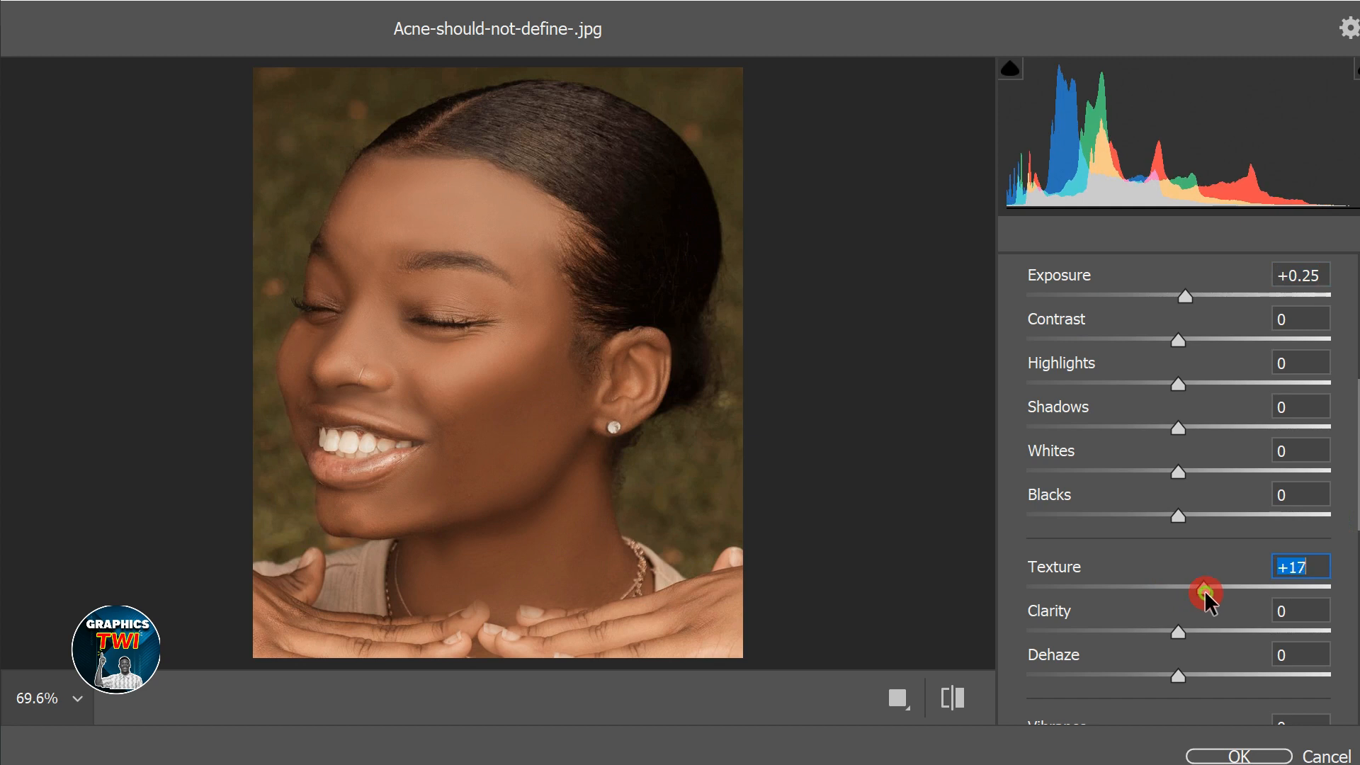
pyautogui.moveTo(1201, 593); pyautogui.dragTo(1209, 594)
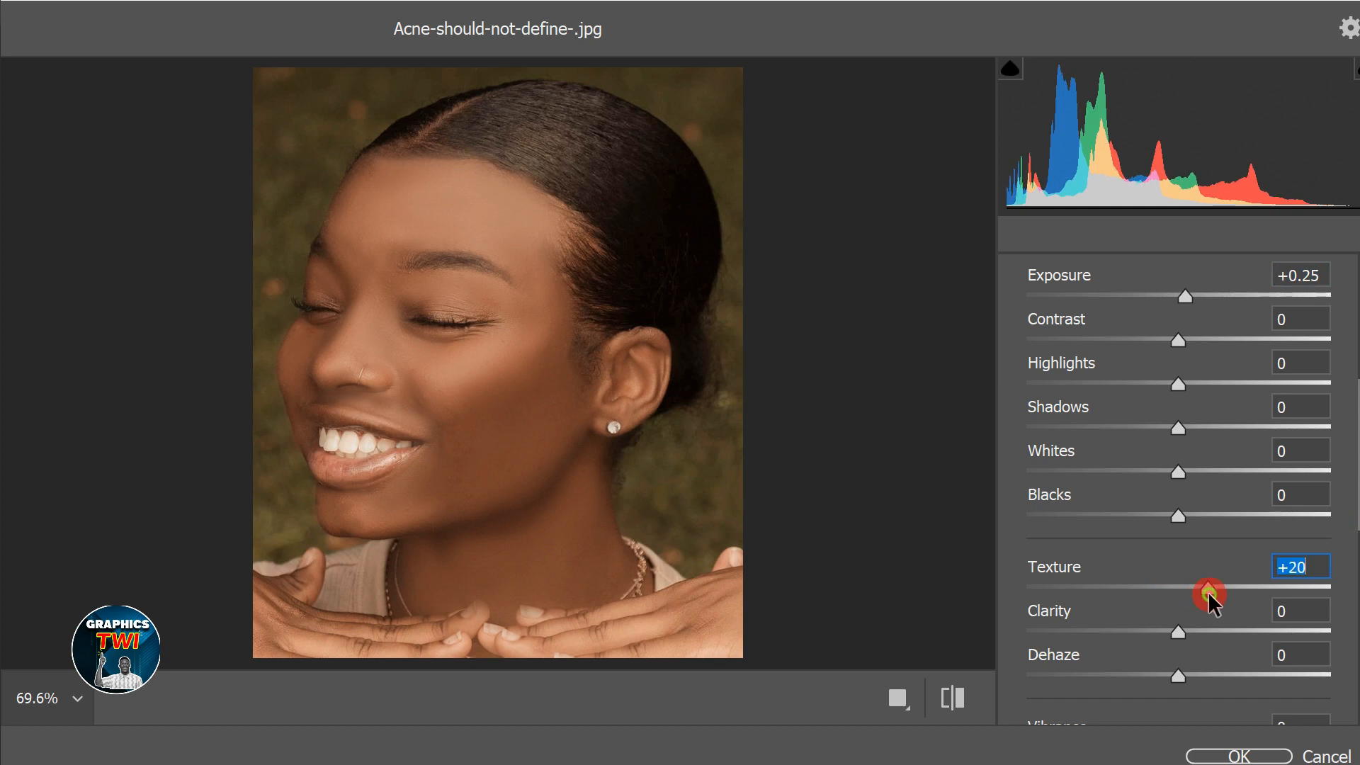
pyautogui.moveTo(1083, 666)
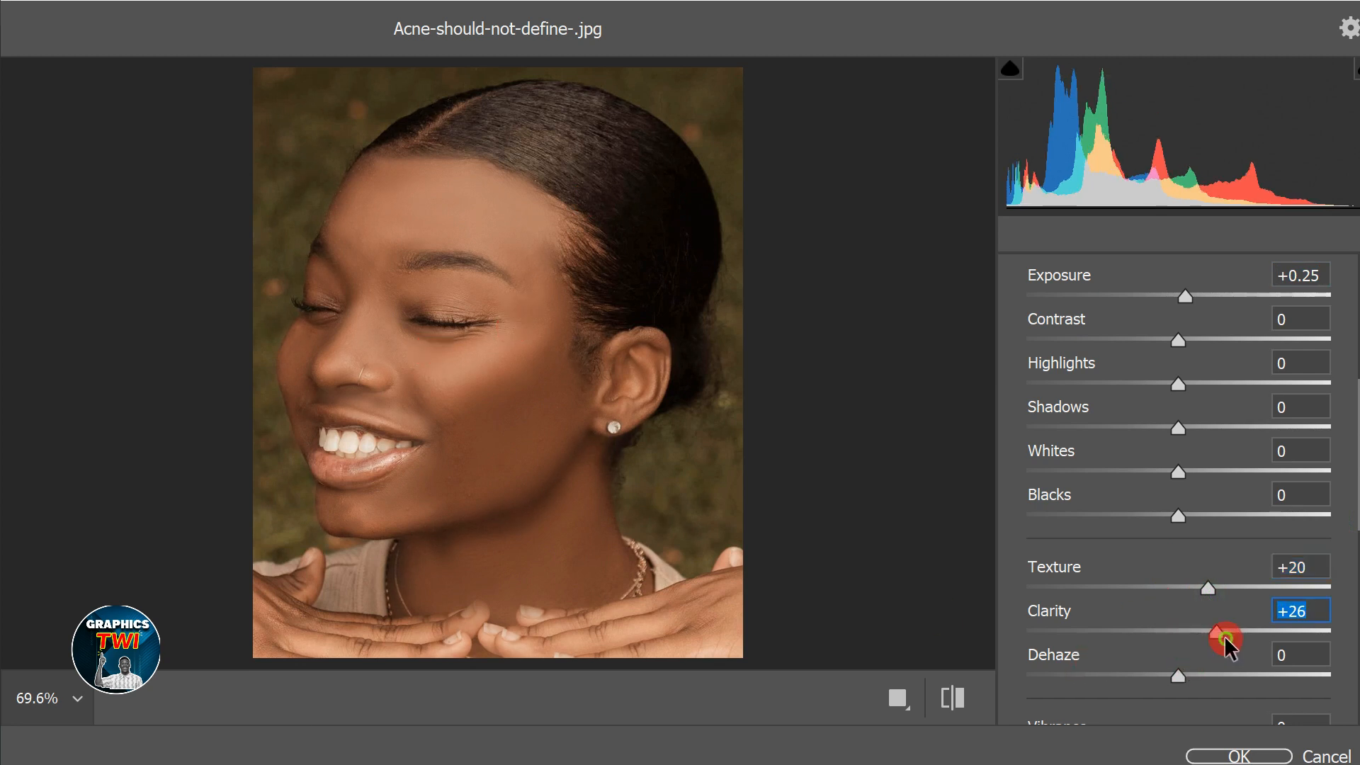
pyautogui.moveTo(1222, 639); pyautogui.dragTo(1233, 639)
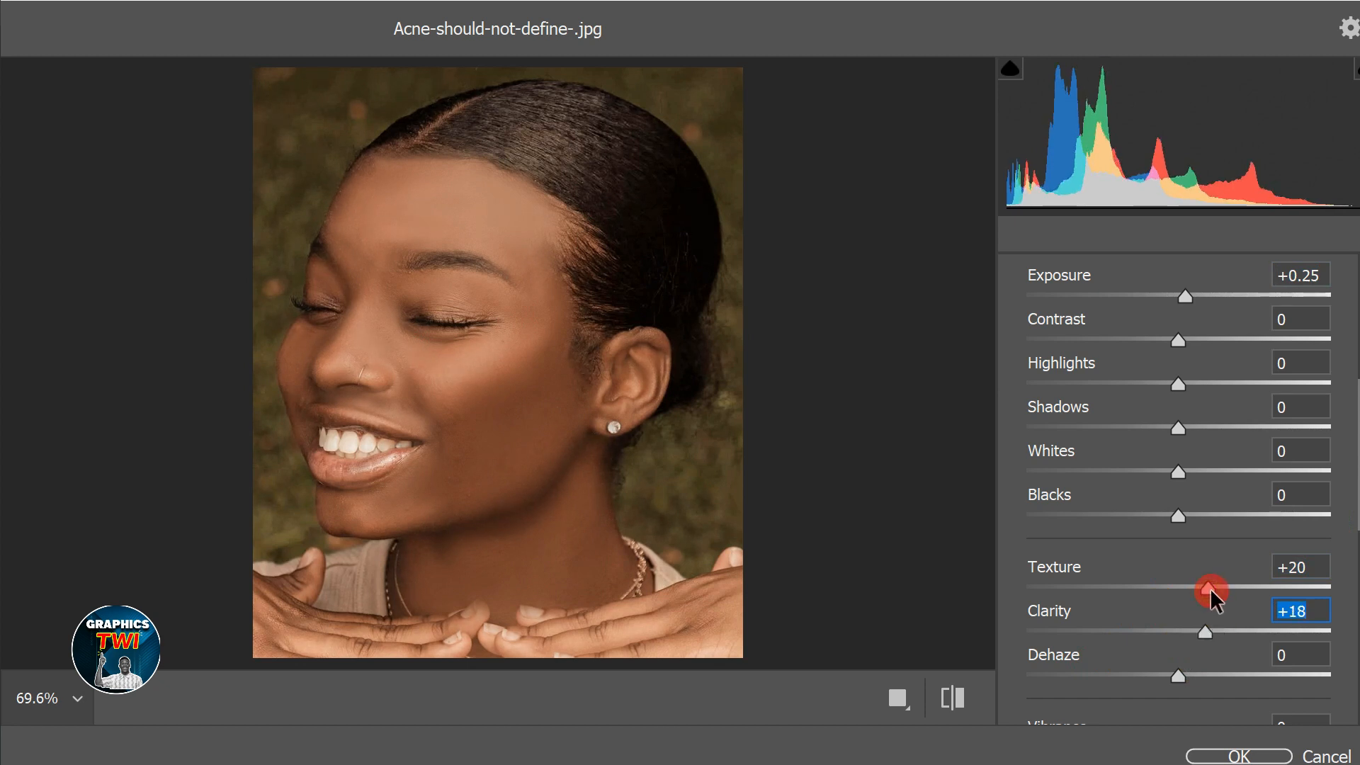
pyautogui.moveTo(1213, 589); pyautogui.dragTo(1242, 589)
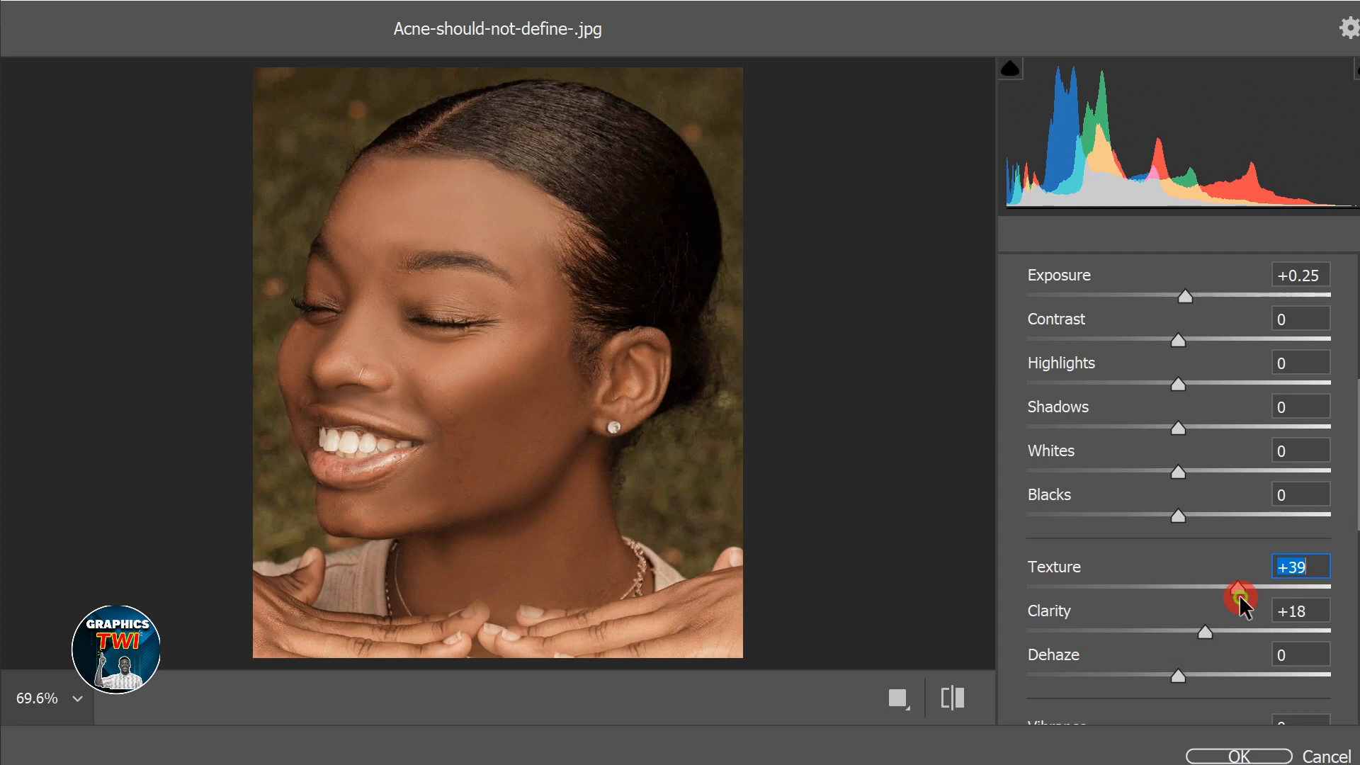
pyautogui.moveTo(1241, 597); pyautogui.dragTo(1242, 596)
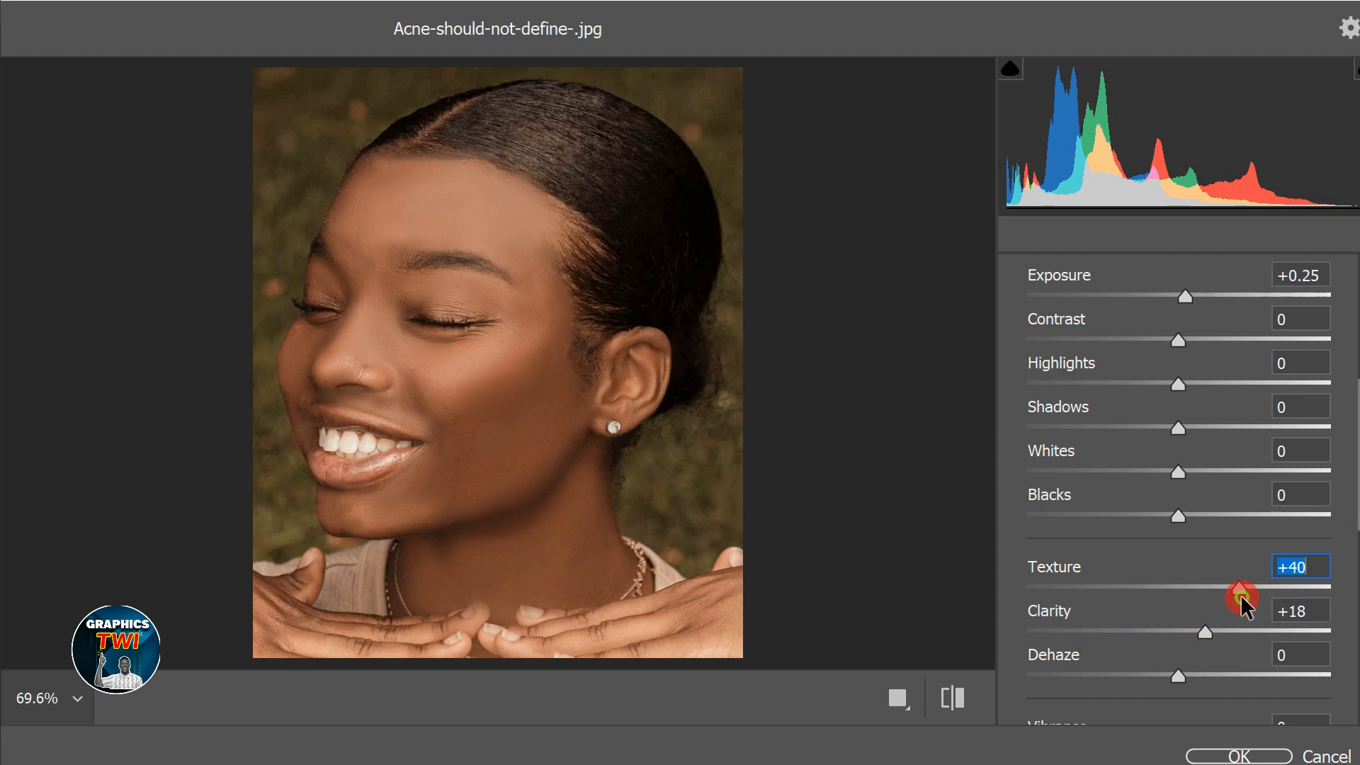
pyautogui.moveTo(1209, 637)
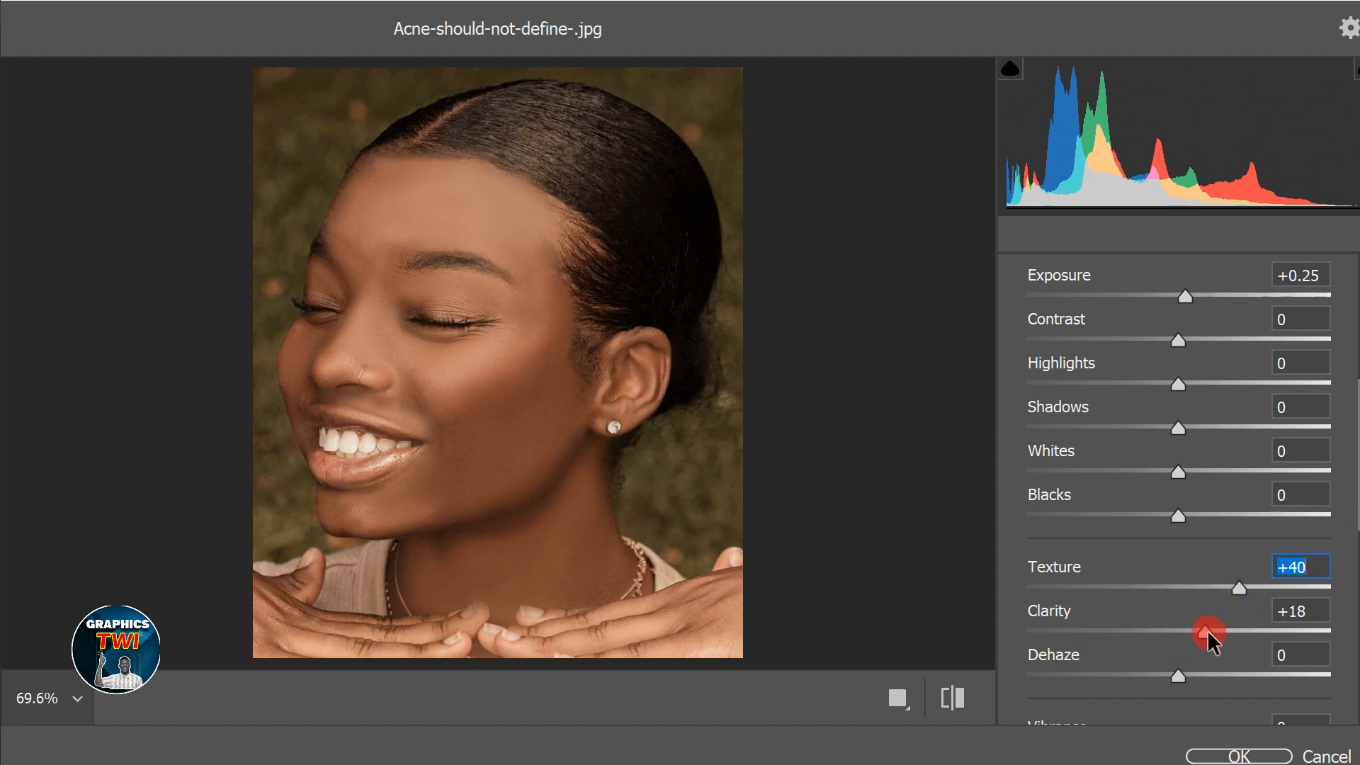
pyautogui.moveTo(1205, 632); pyautogui.dragTo(1222, 634)
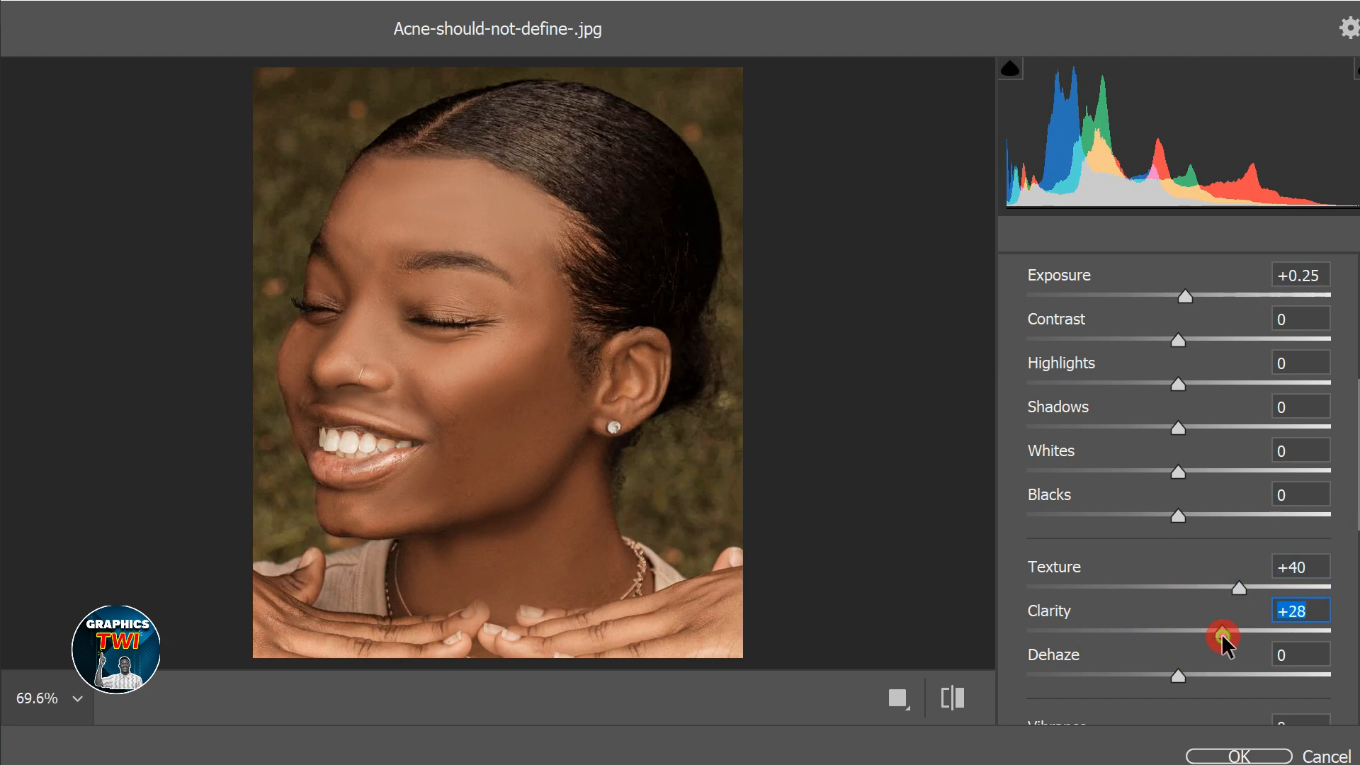
pyautogui.scroll(-3)
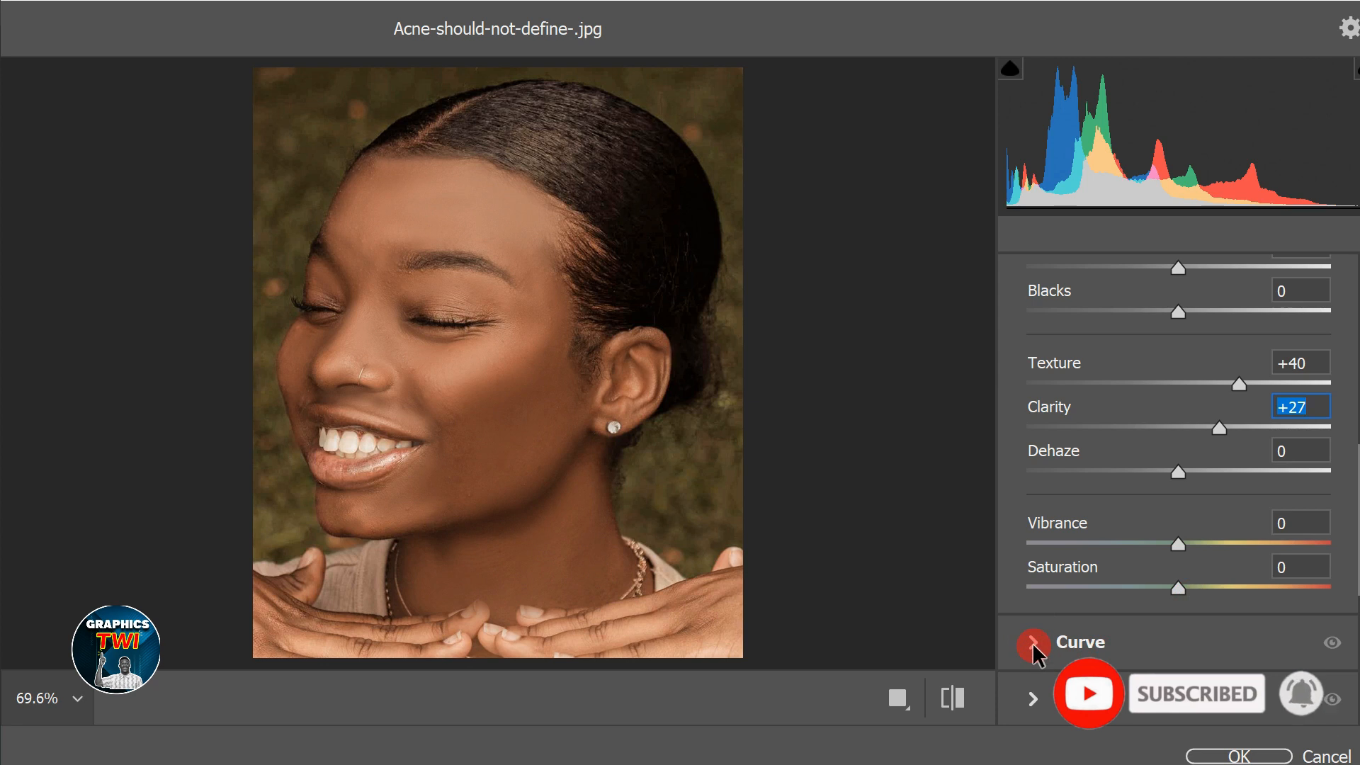
pyautogui.click(1033, 643)
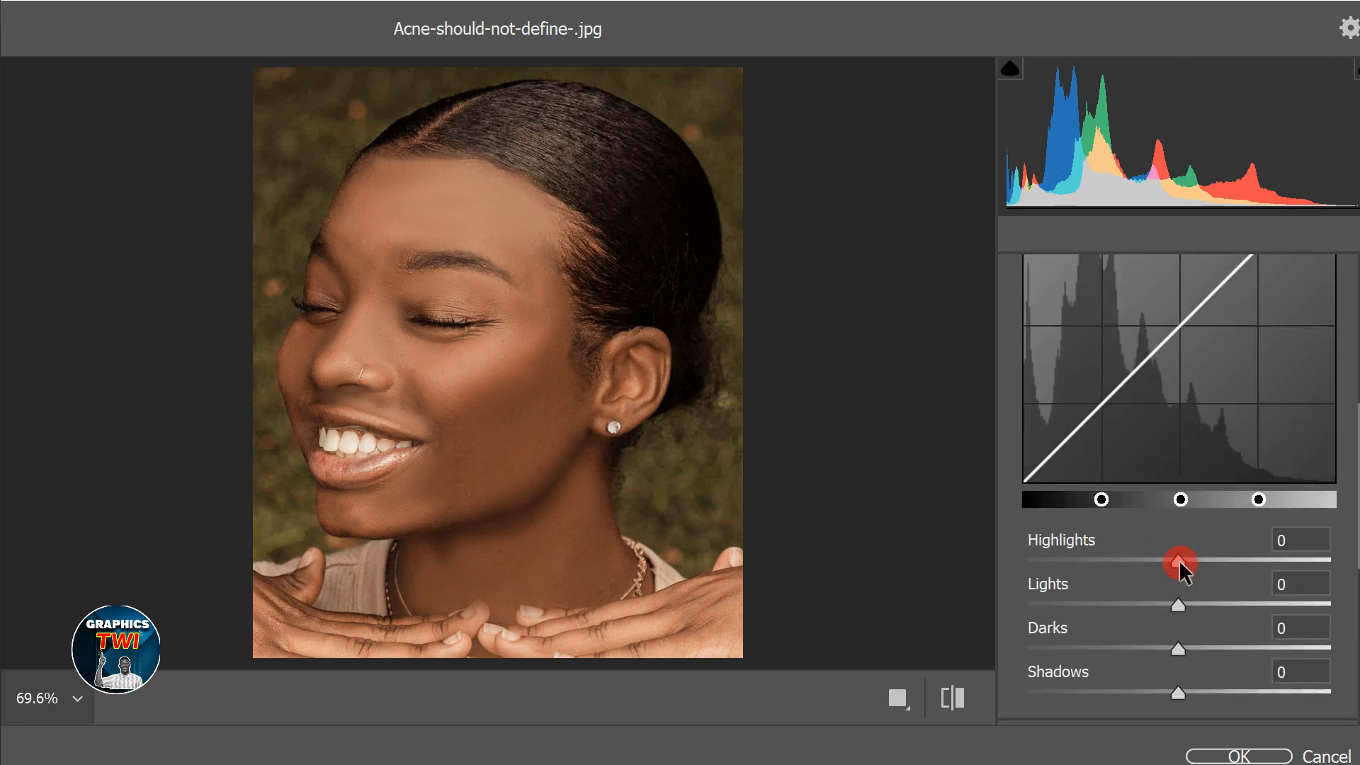
# Brighten the curve's Highlights to +95 and Lights to +8 and apply the Camera Raw adjustments
pyautogui.moveTo(1180, 562); pyautogui.dragTo(1195, 562)
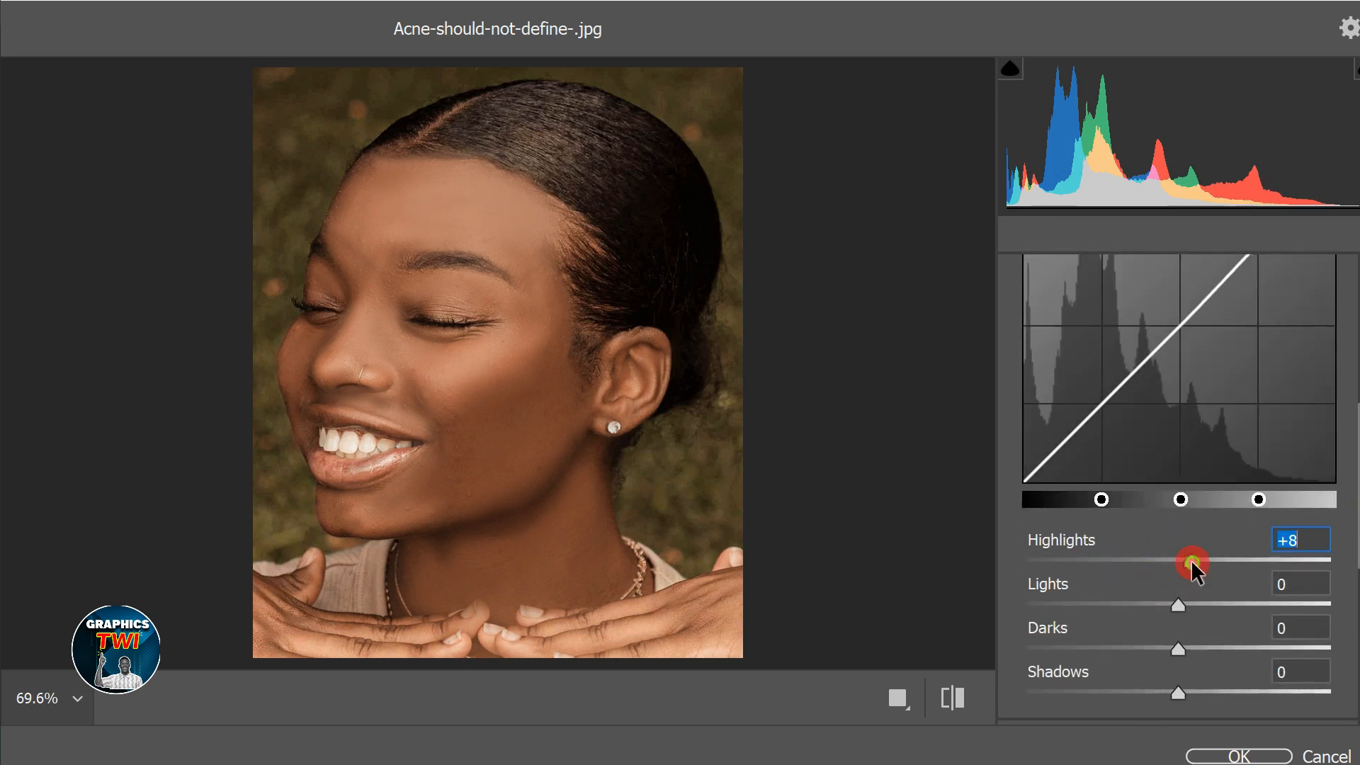
pyautogui.moveTo(1188, 564); pyautogui.dragTo(1192, 563)
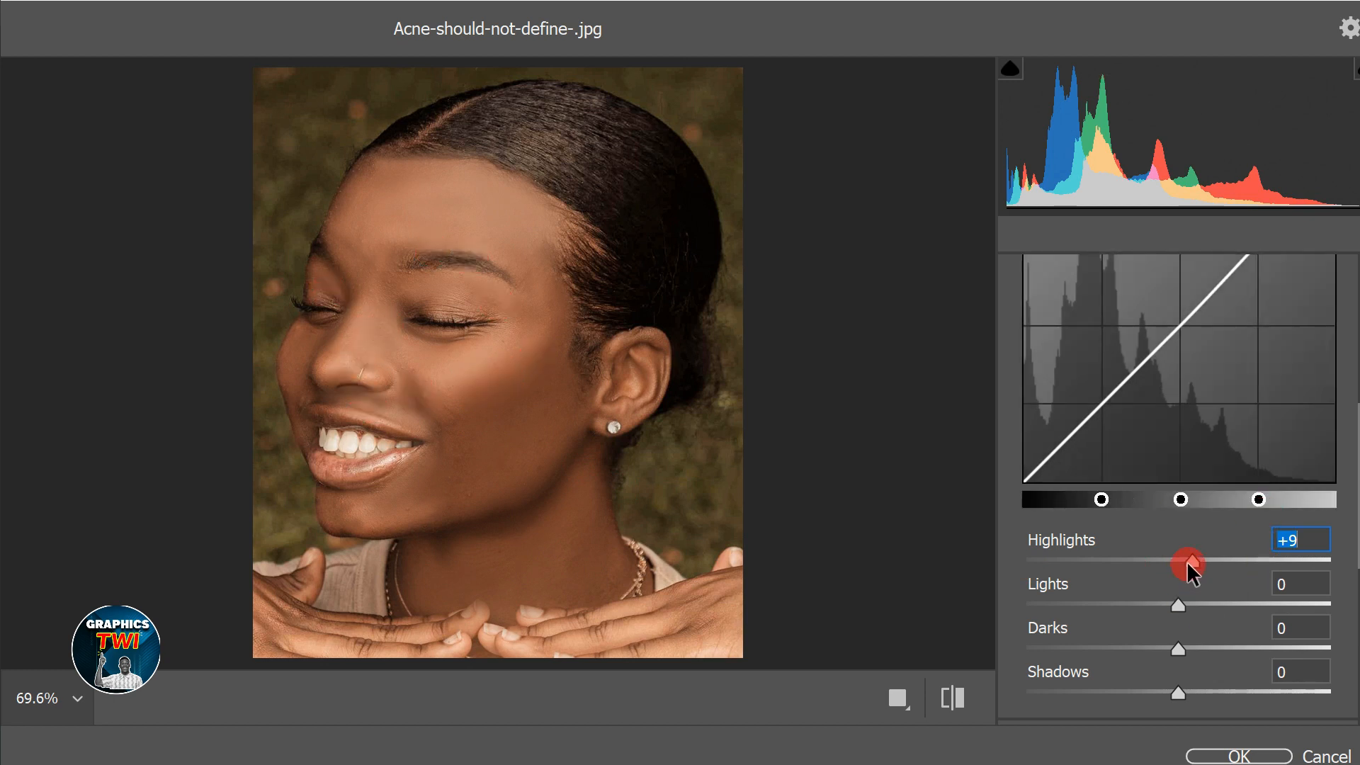
pyautogui.moveTo(1188, 565); pyautogui.dragTo(1275, 565)
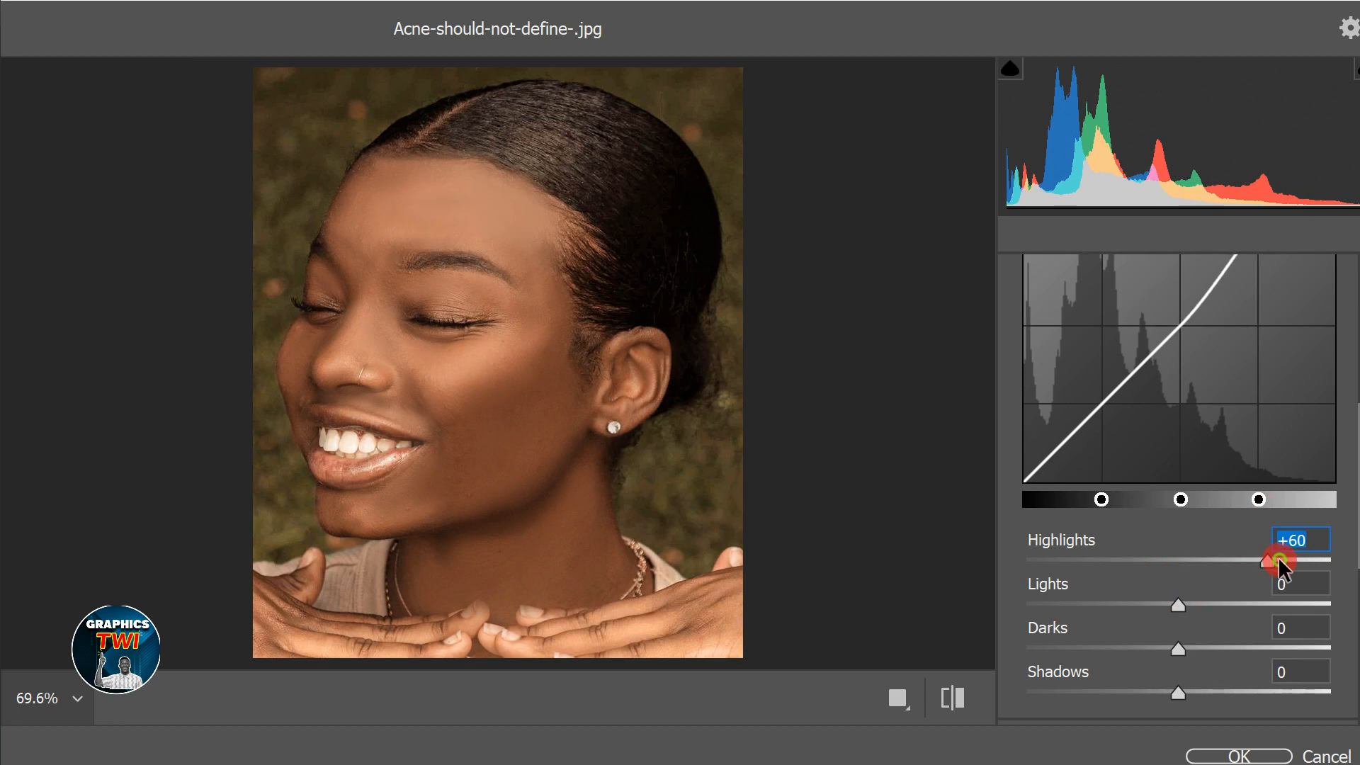
pyautogui.moveTo(1281, 565); pyautogui.dragTo(1299, 565)
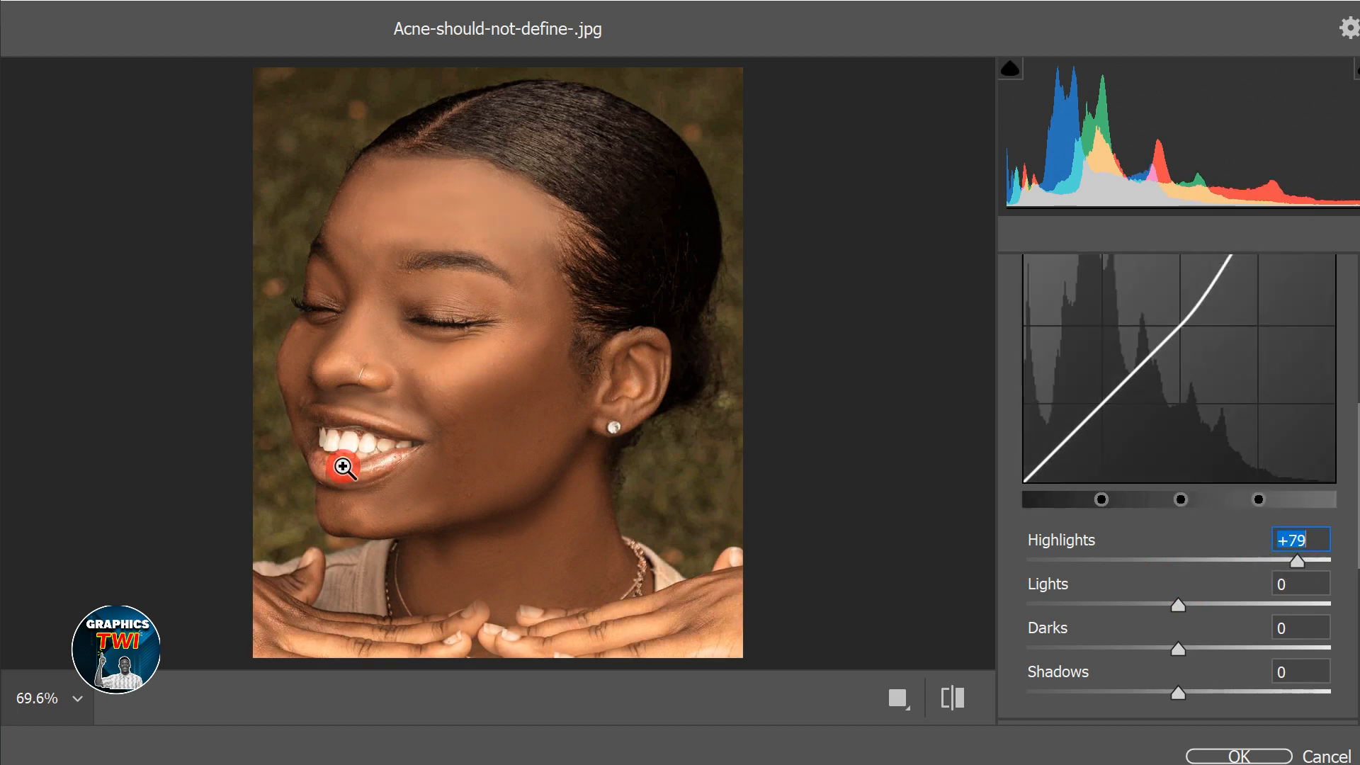
pyautogui.moveTo(520, 342)
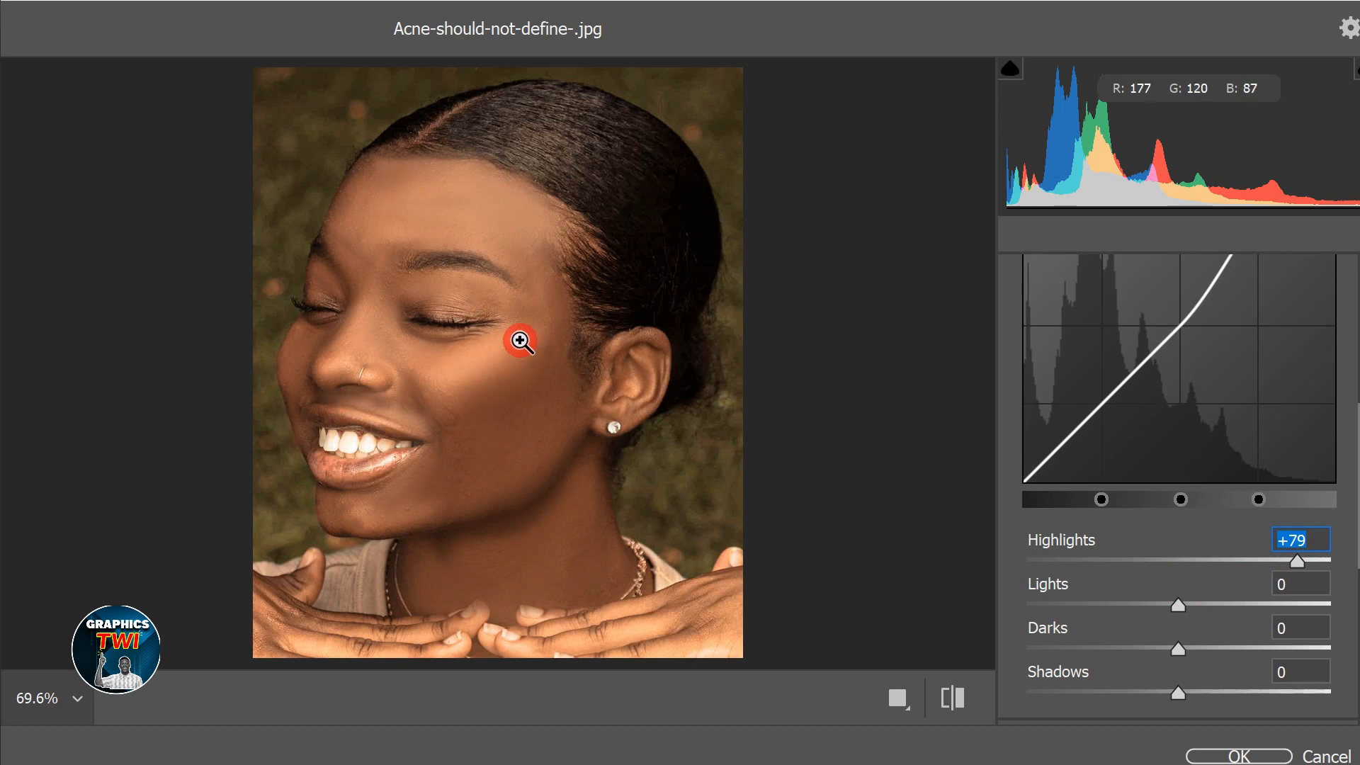
pyautogui.moveTo(415, 392)
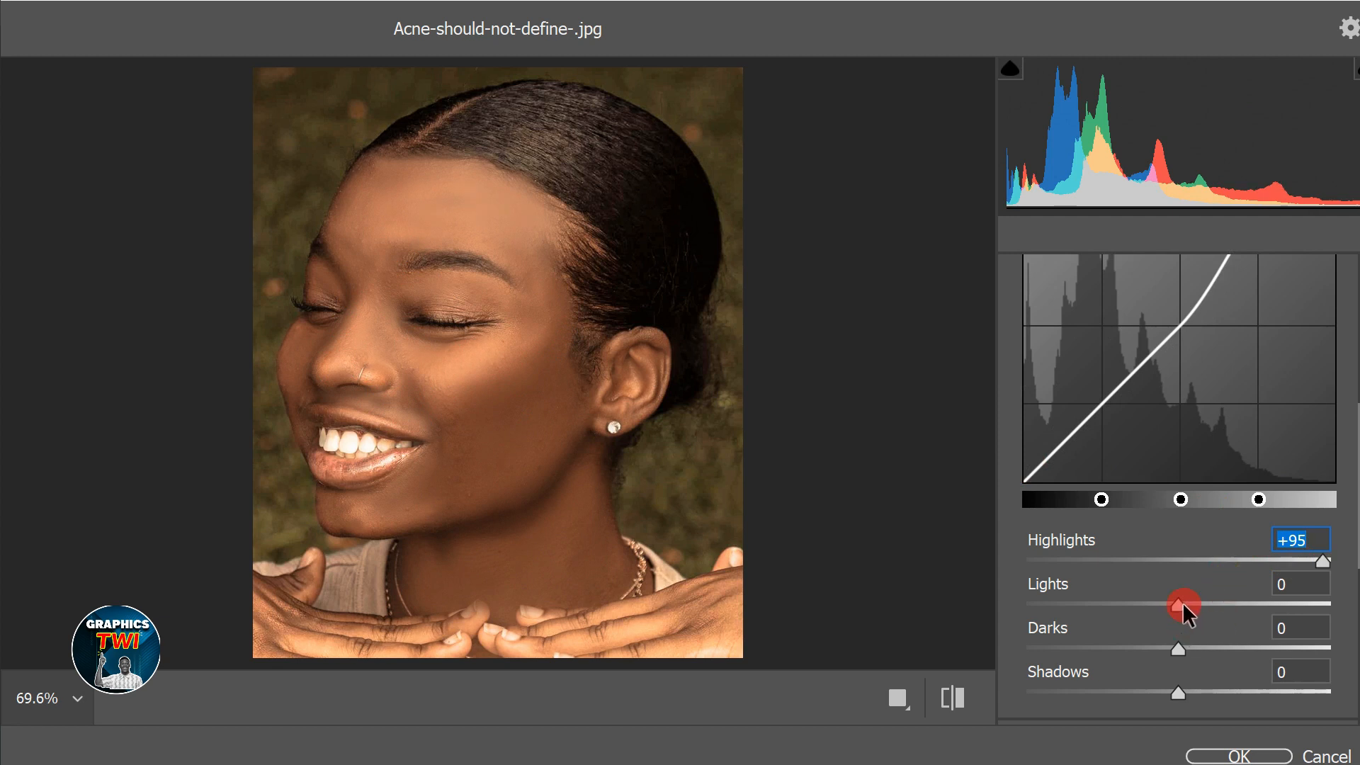
pyautogui.moveTo(1184, 605); pyautogui.dragTo(1197, 605)
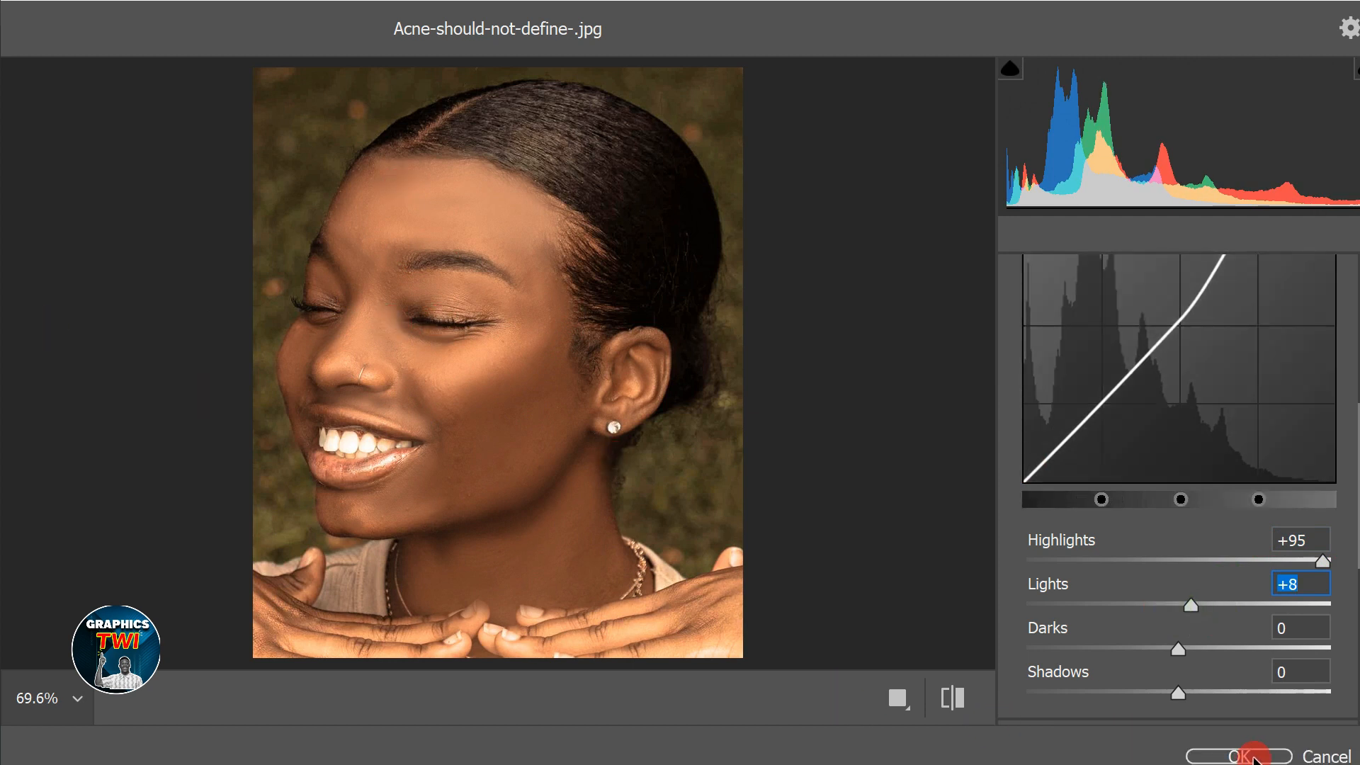
pyautogui.click(1242, 755)
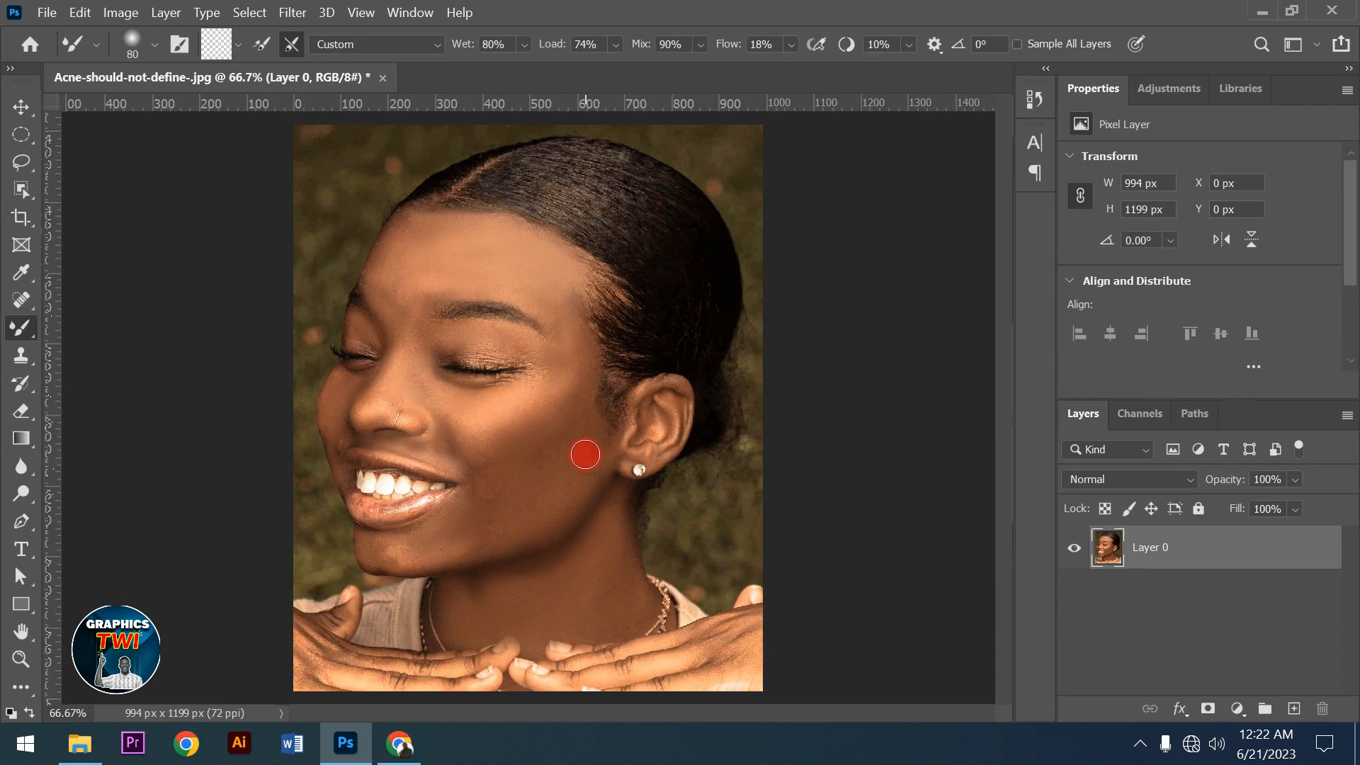
pyautogui.moveTo(348, 439)
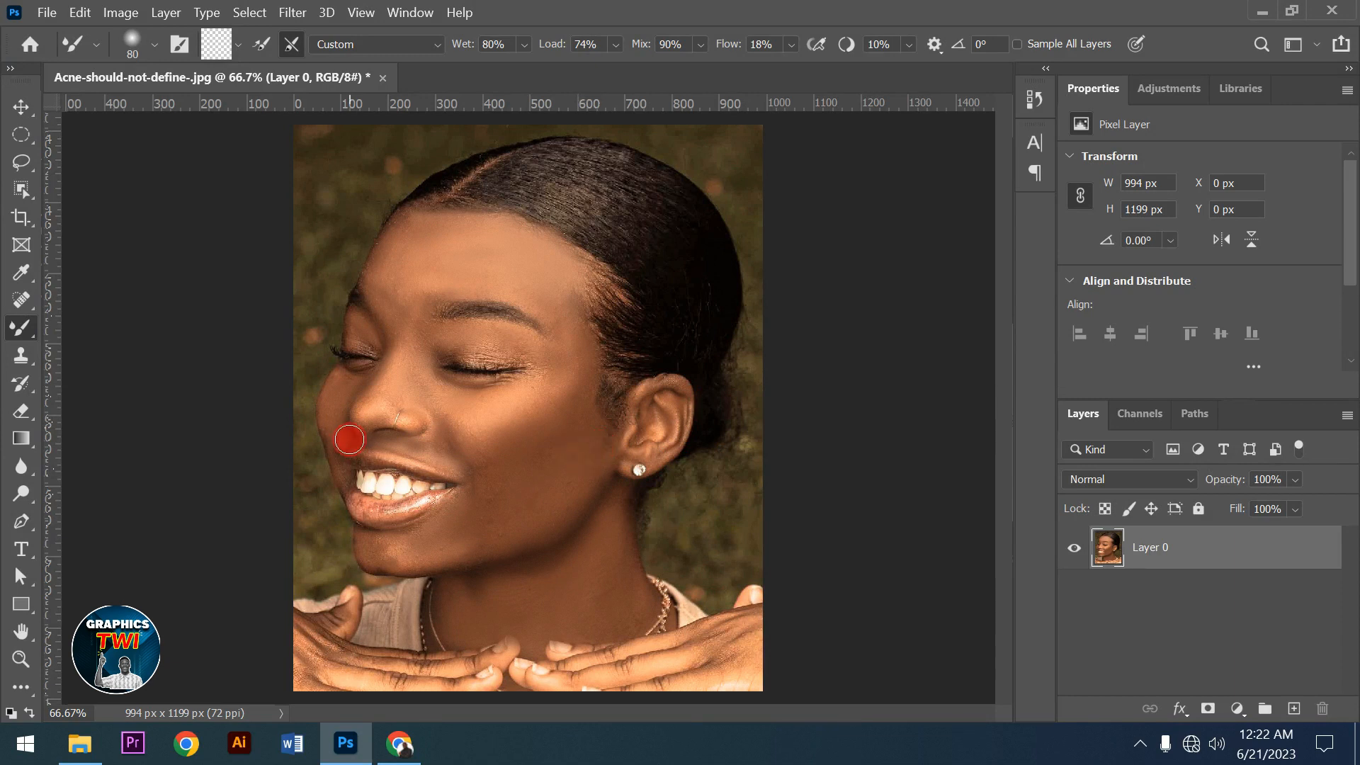
pyautogui.moveTo(1237, 711)
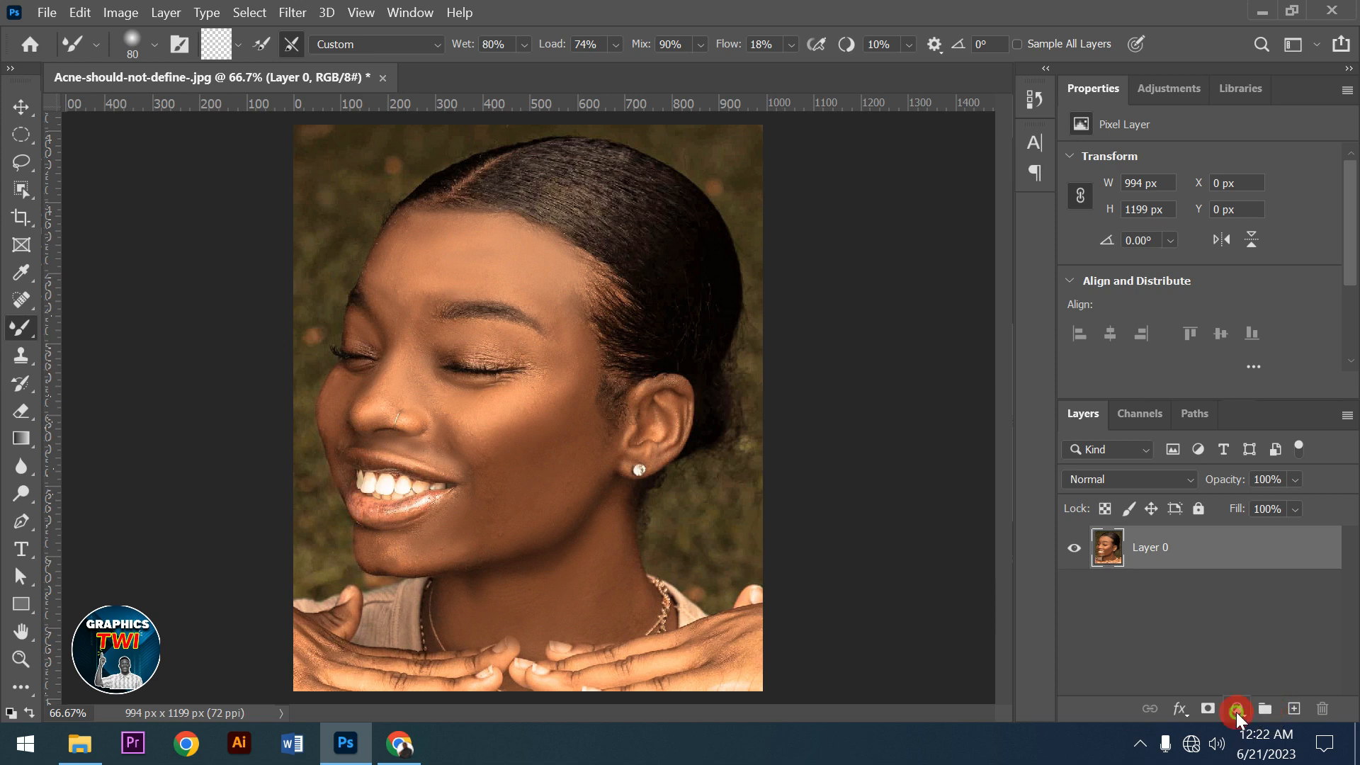
# Add a Black & White adjustment layer above the portrait from the Layers panel
pyautogui.click(1236, 708)
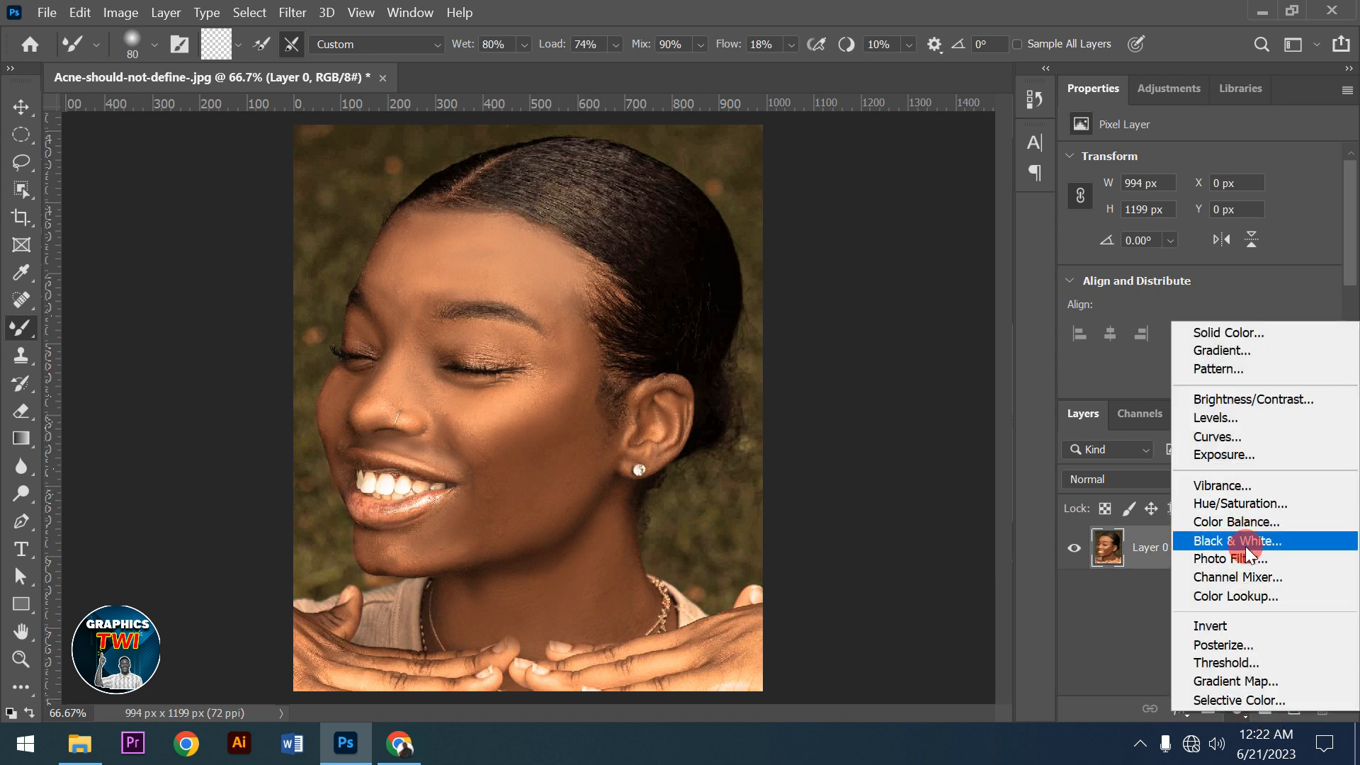
pyautogui.click(1234, 539)
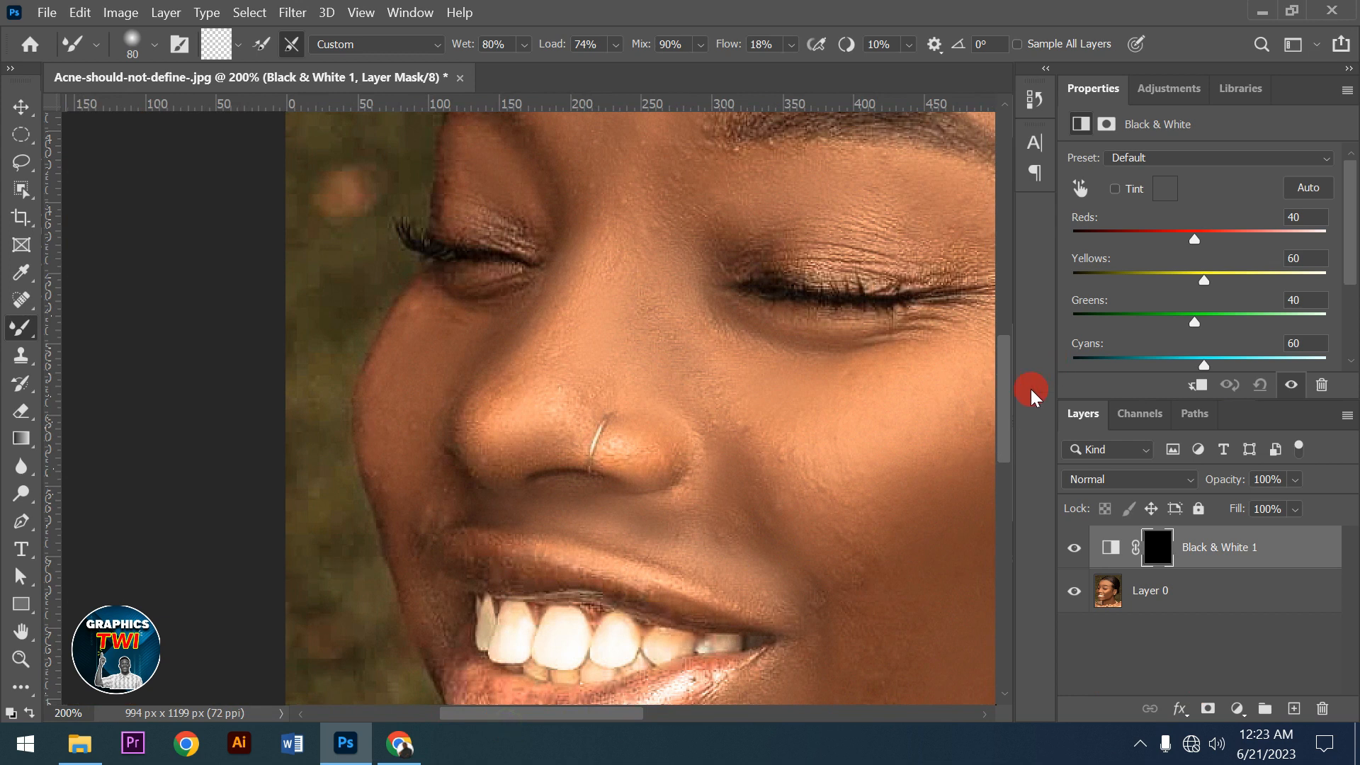
# Brush white onto the Black & White mask over every tooth, front to mouth corners
pyautogui.scroll(-3)
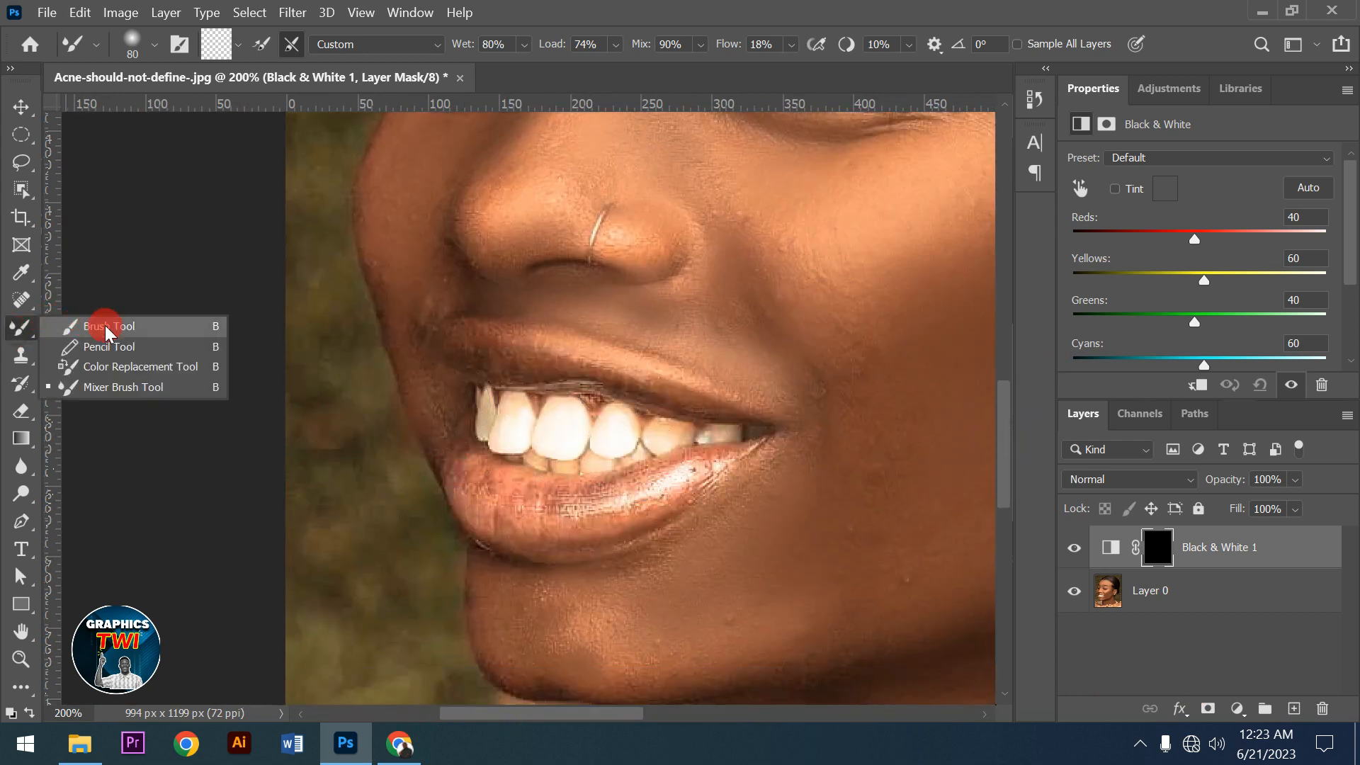
pyautogui.click(108, 326)
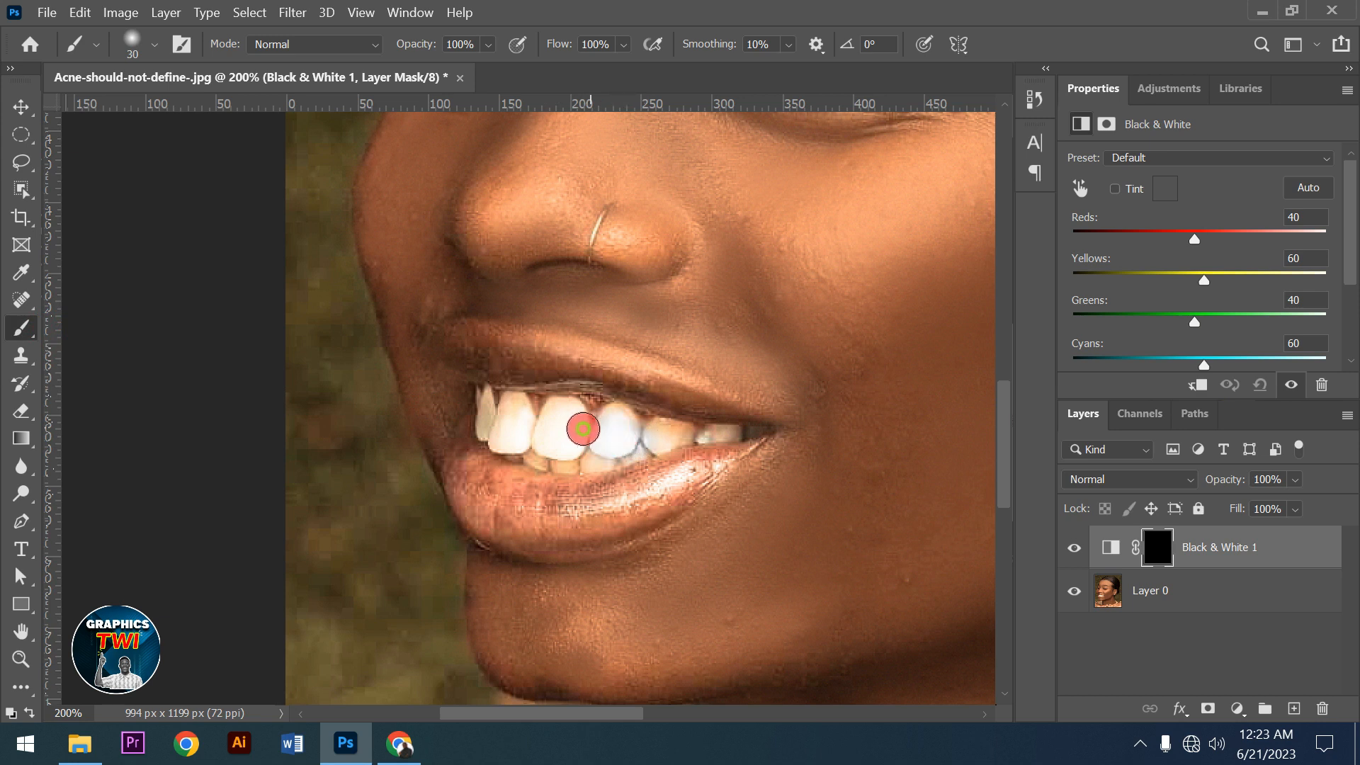
pyautogui.moveTo(582, 428); pyautogui.dragTo(491, 407)
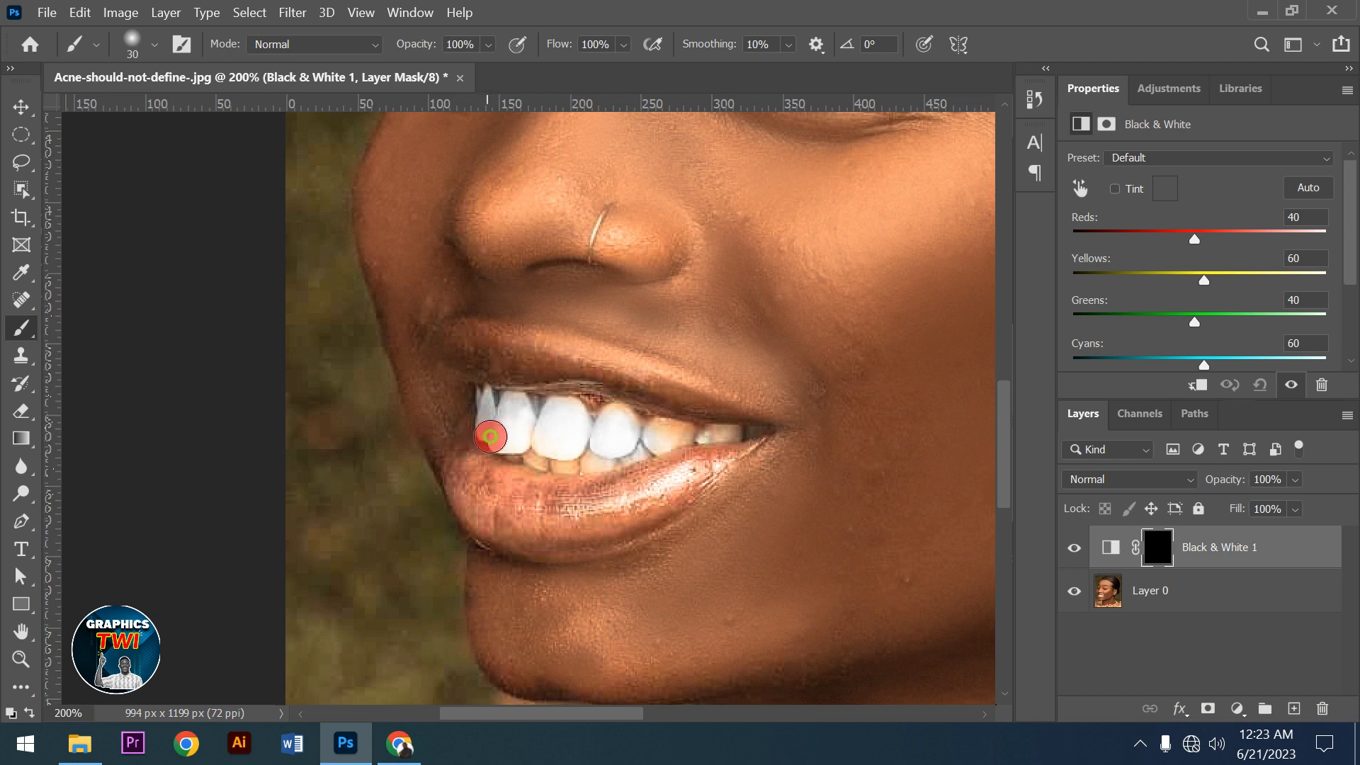
pyautogui.moveTo(488, 435); pyautogui.dragTo(561, 458)
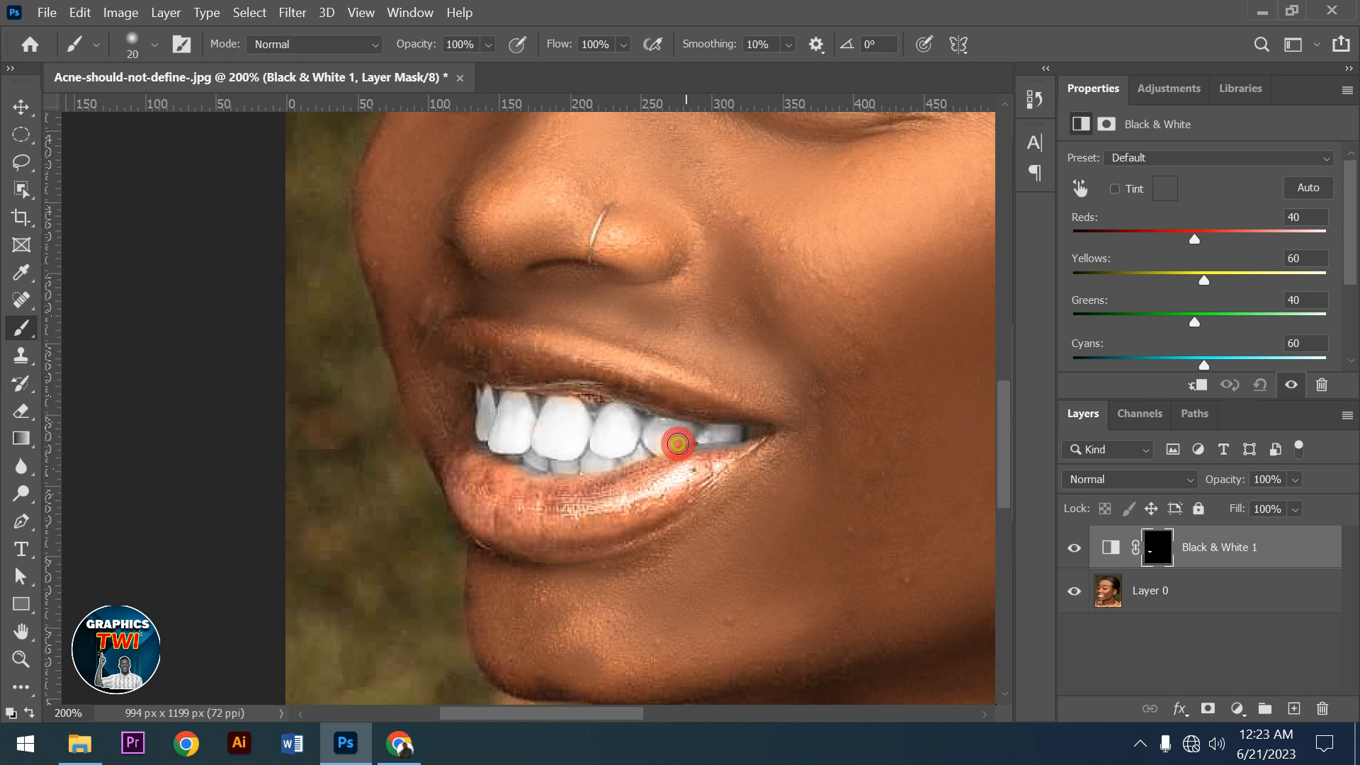
pyautogui.moveTo(678, 444); pyautogui.dragTo(495, 449)
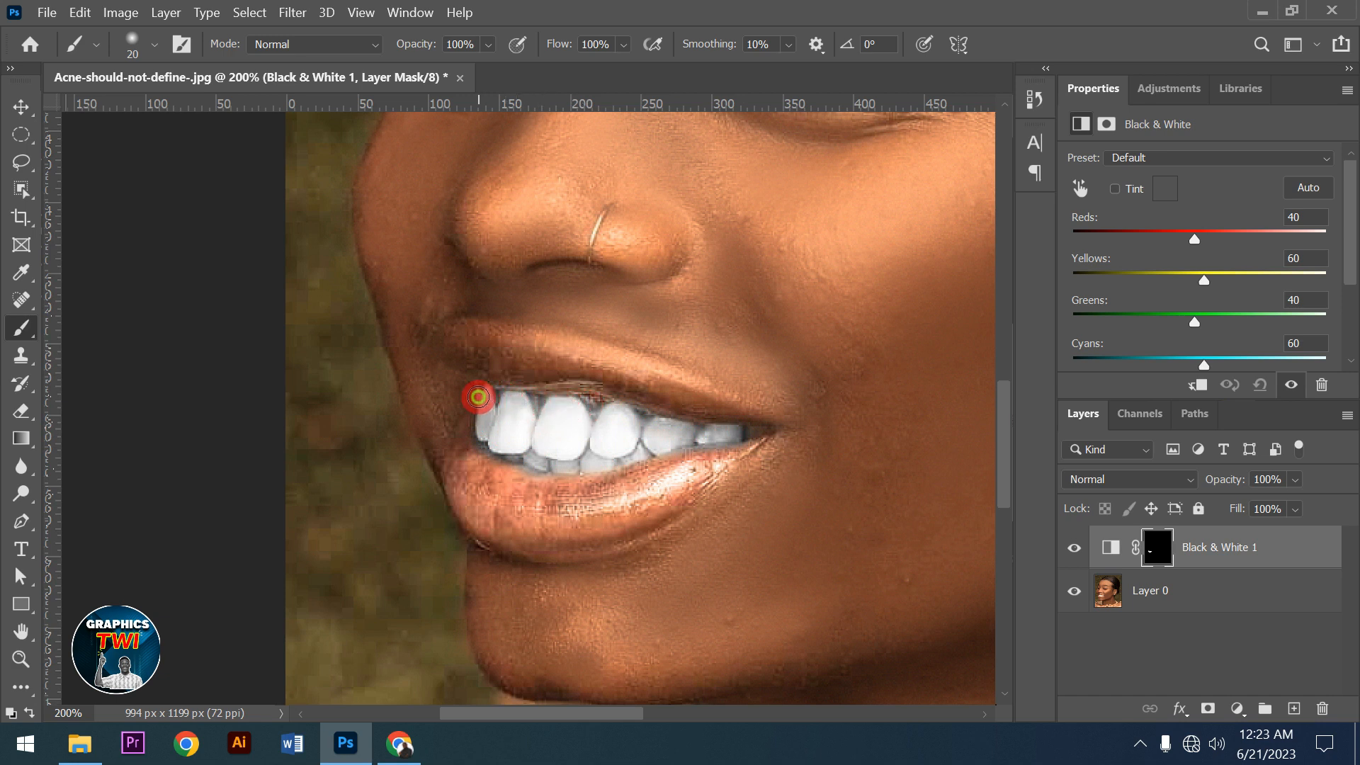
pyautogui.moveTo(477, 397); pyautogui.dragTo(706, 454)
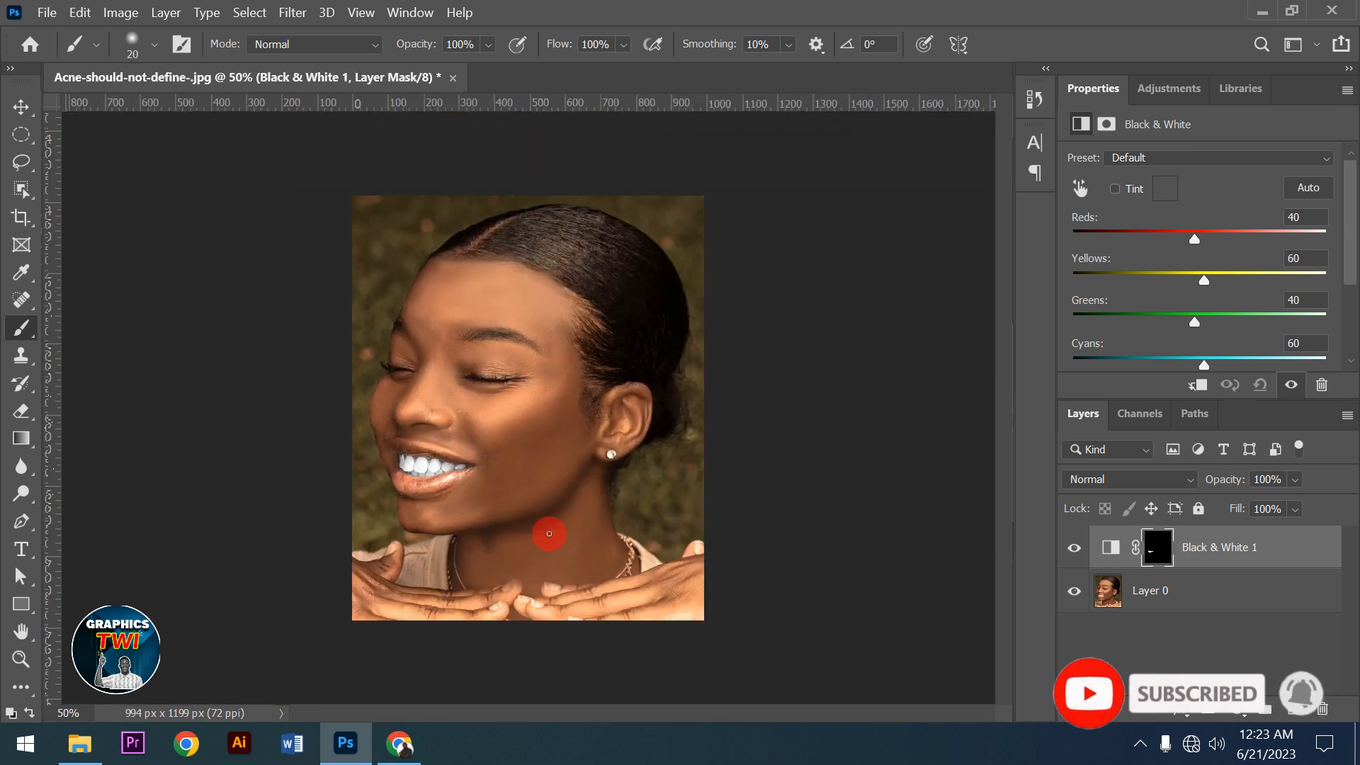
pyautogui.moveTo(571, 455)
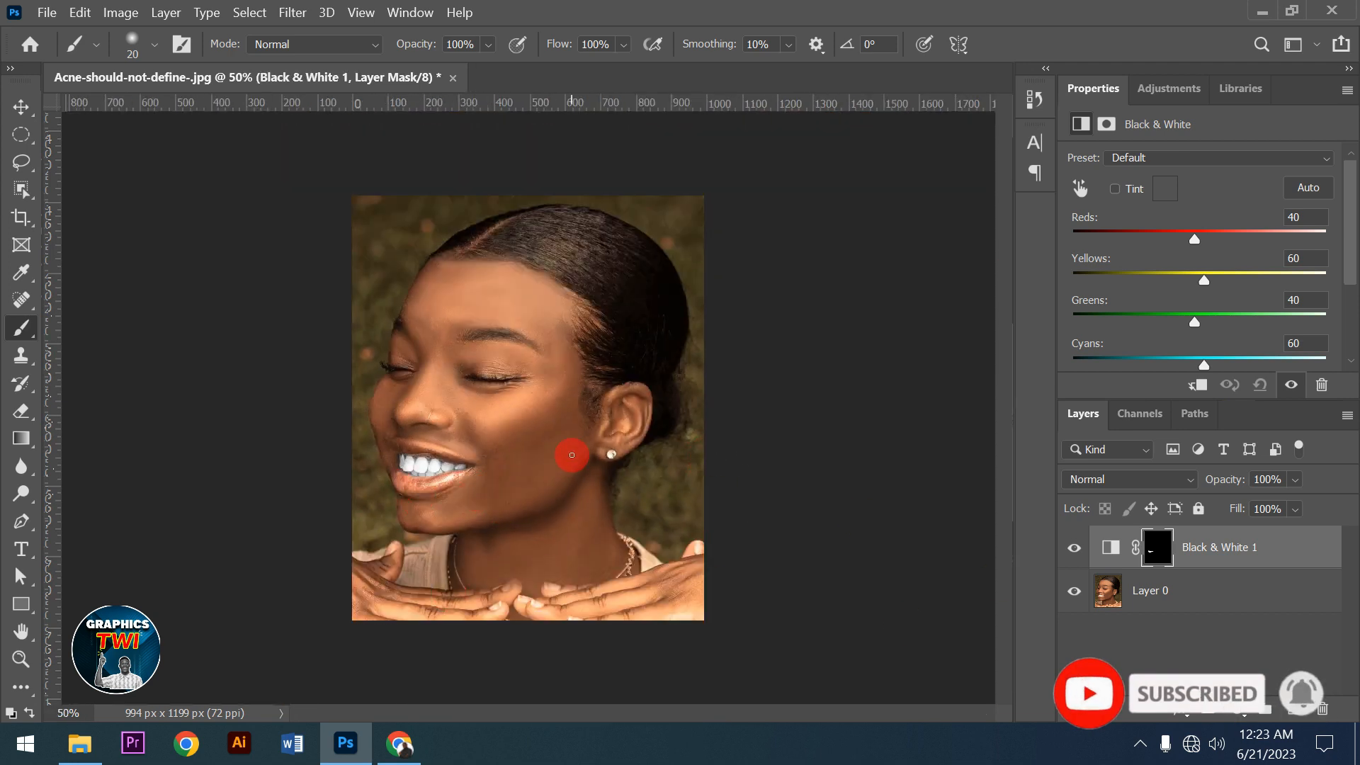
pyautogui.moveTo(571, 455); pyautogui.dragTo(439, 504)
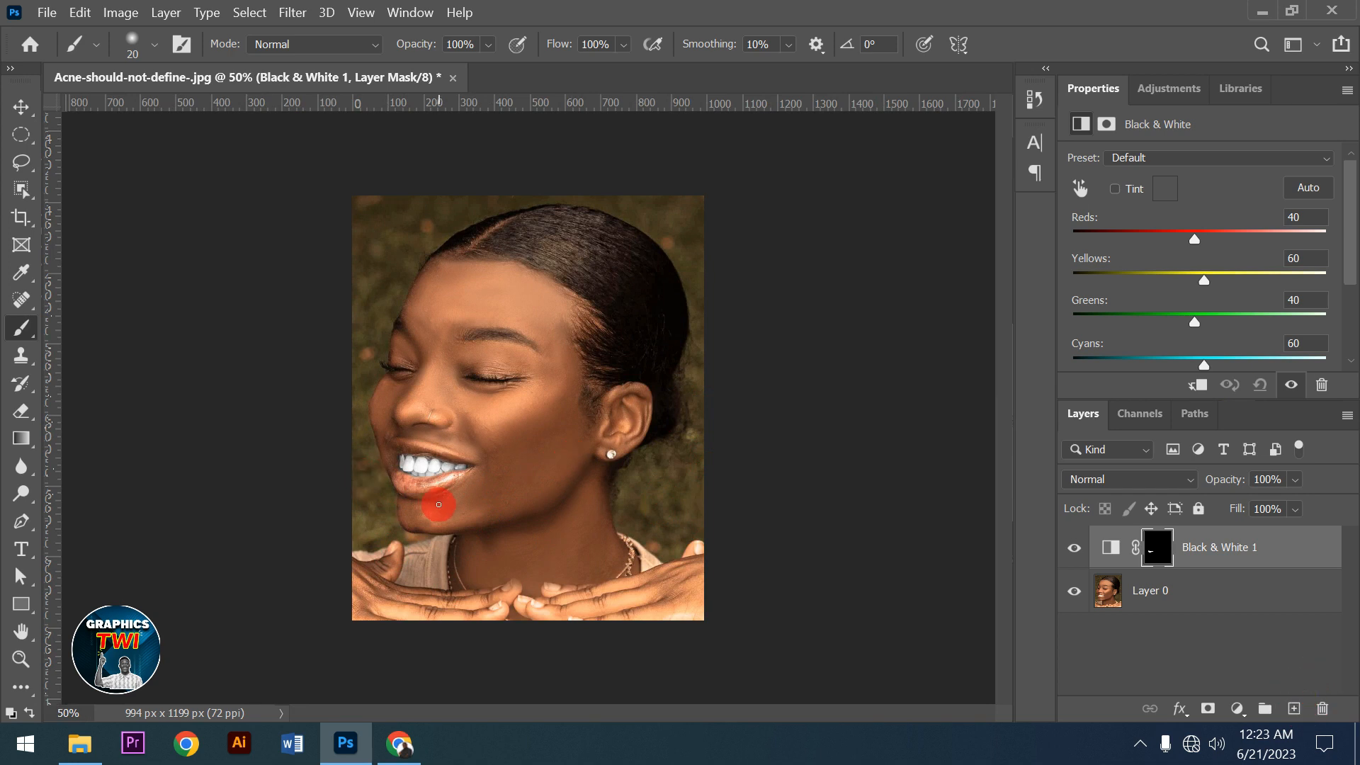
pyautogui.moveTo(451, 502)
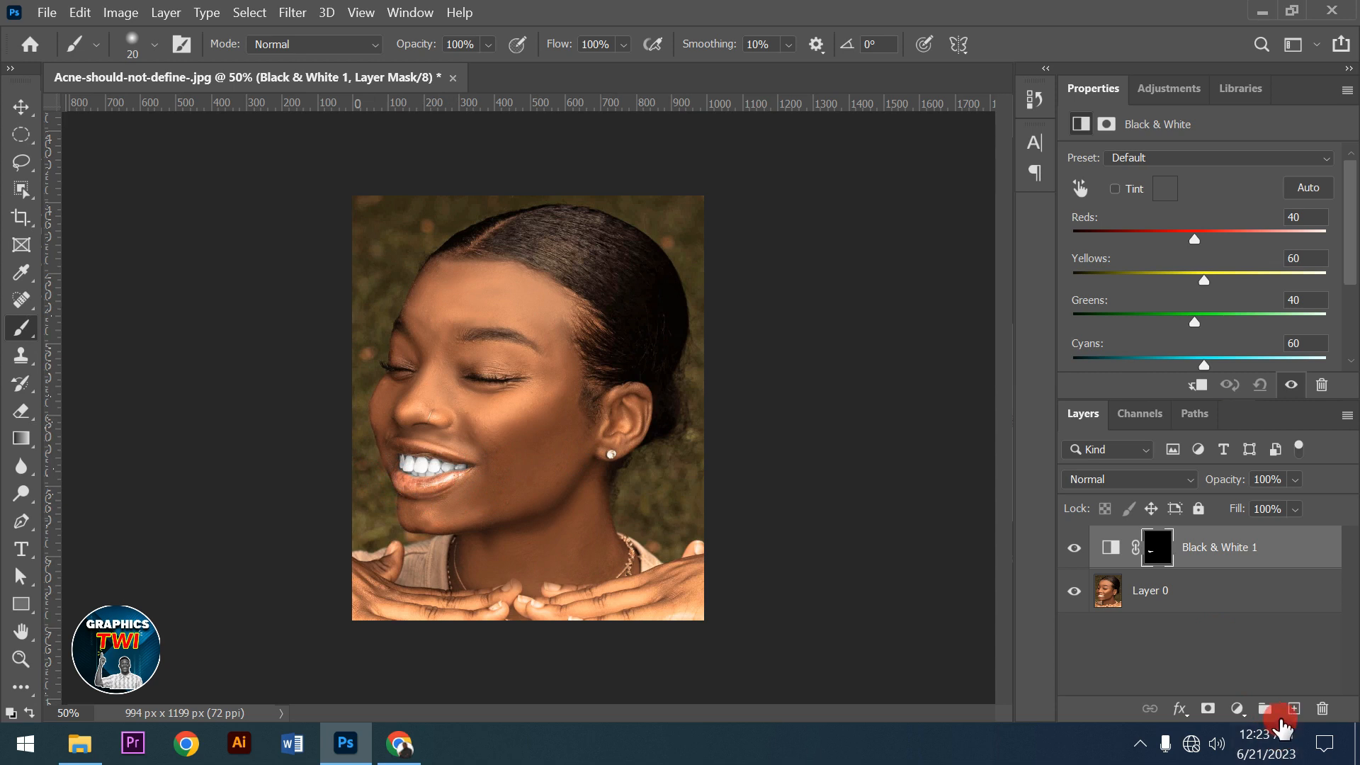
# Add a new empty Layer 1 on top of the stack
pyautogui.click(1293, 708)
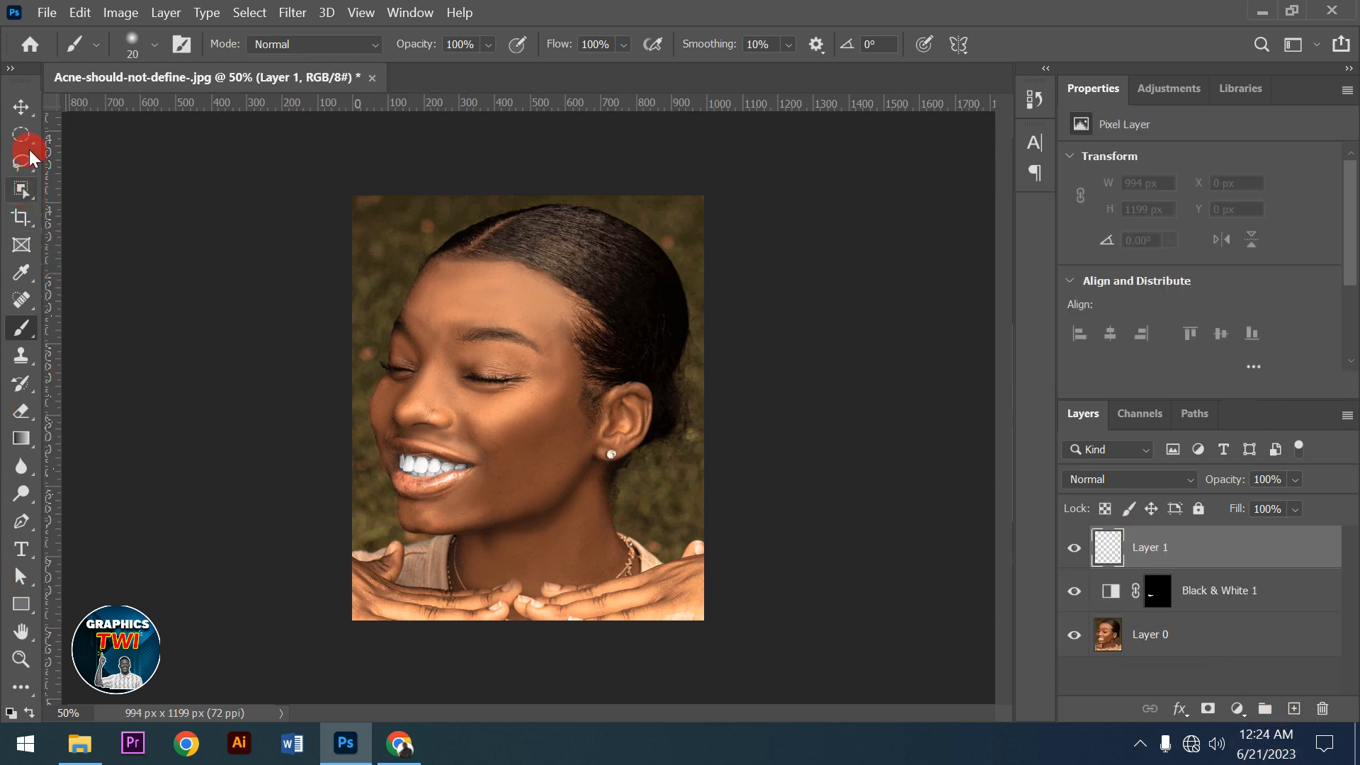
# Lasso a freehand selection enclosing the upper and lower lips on Layer 1
pyautogui.click(21, 162)
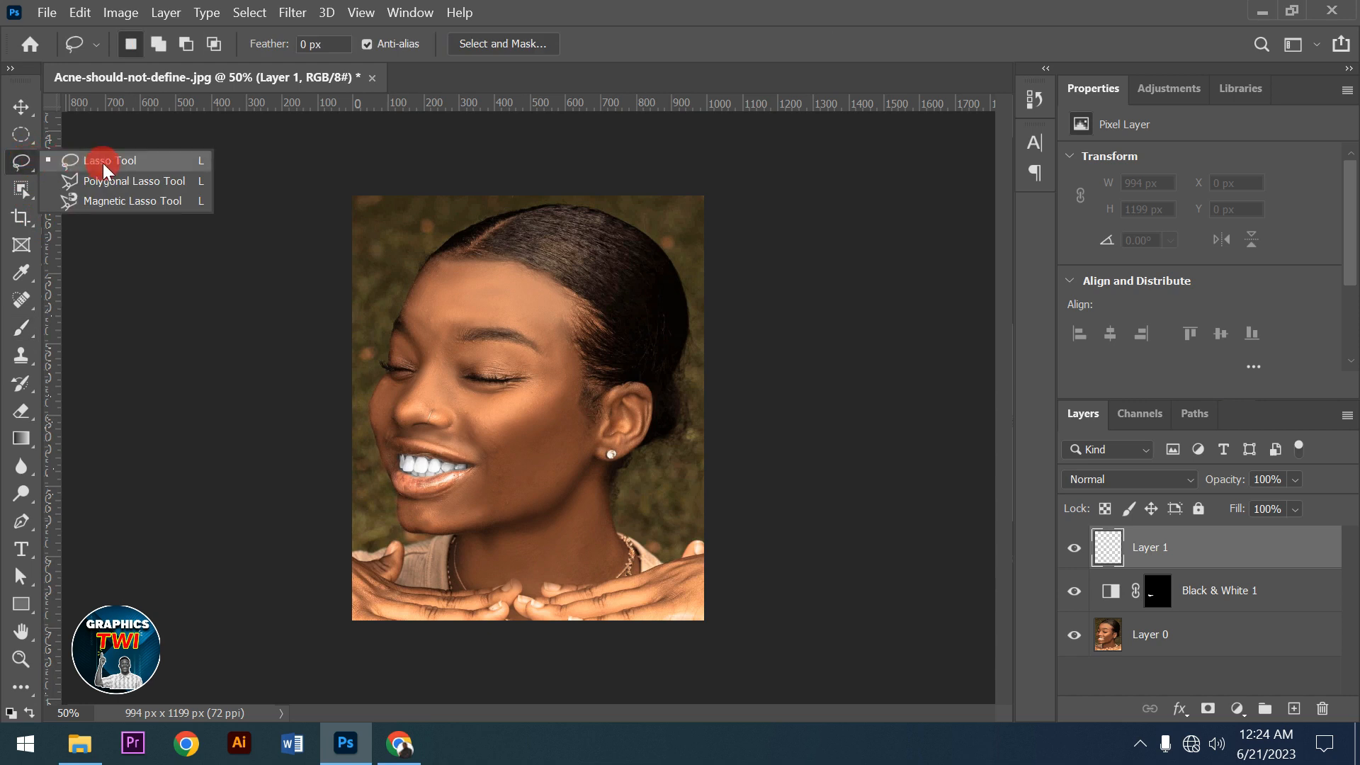
pyautogui.click(109, 160)
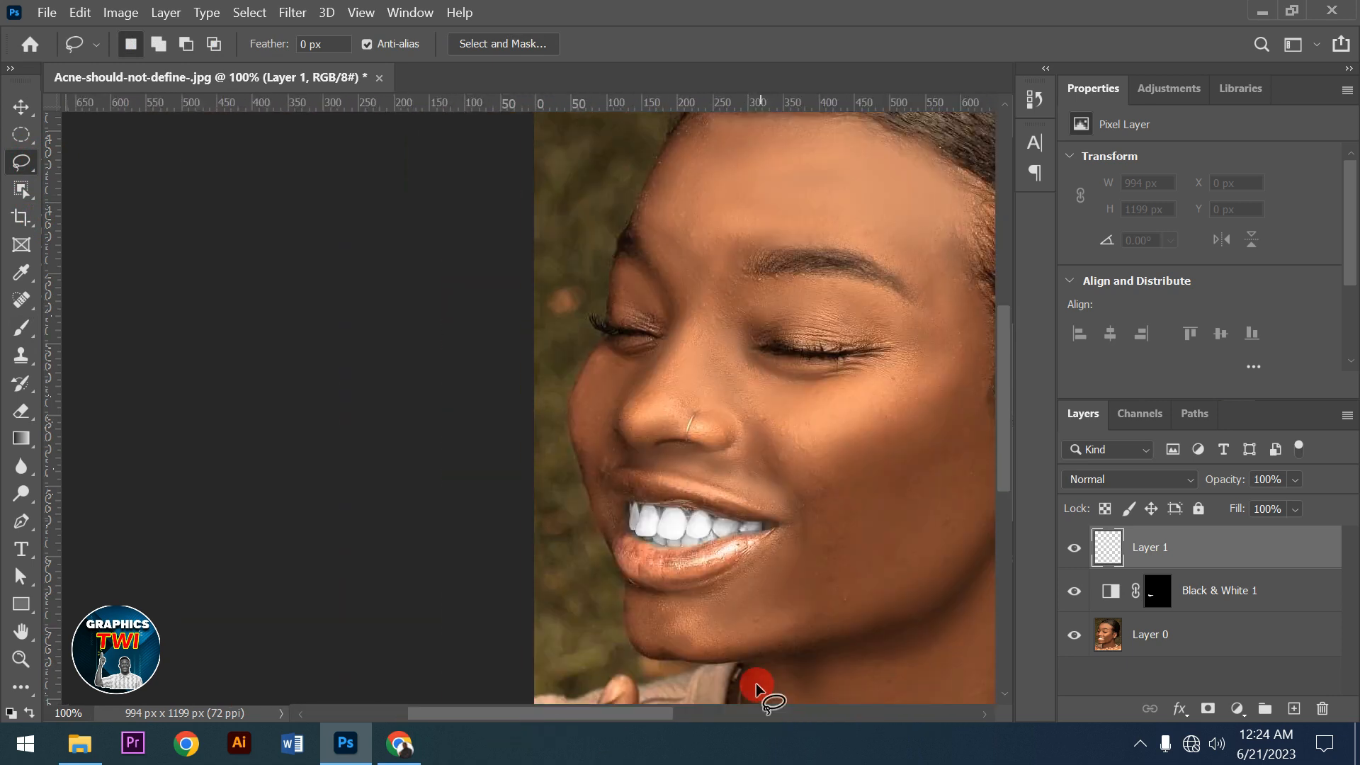
pyautogui.moveTo(779, 511)
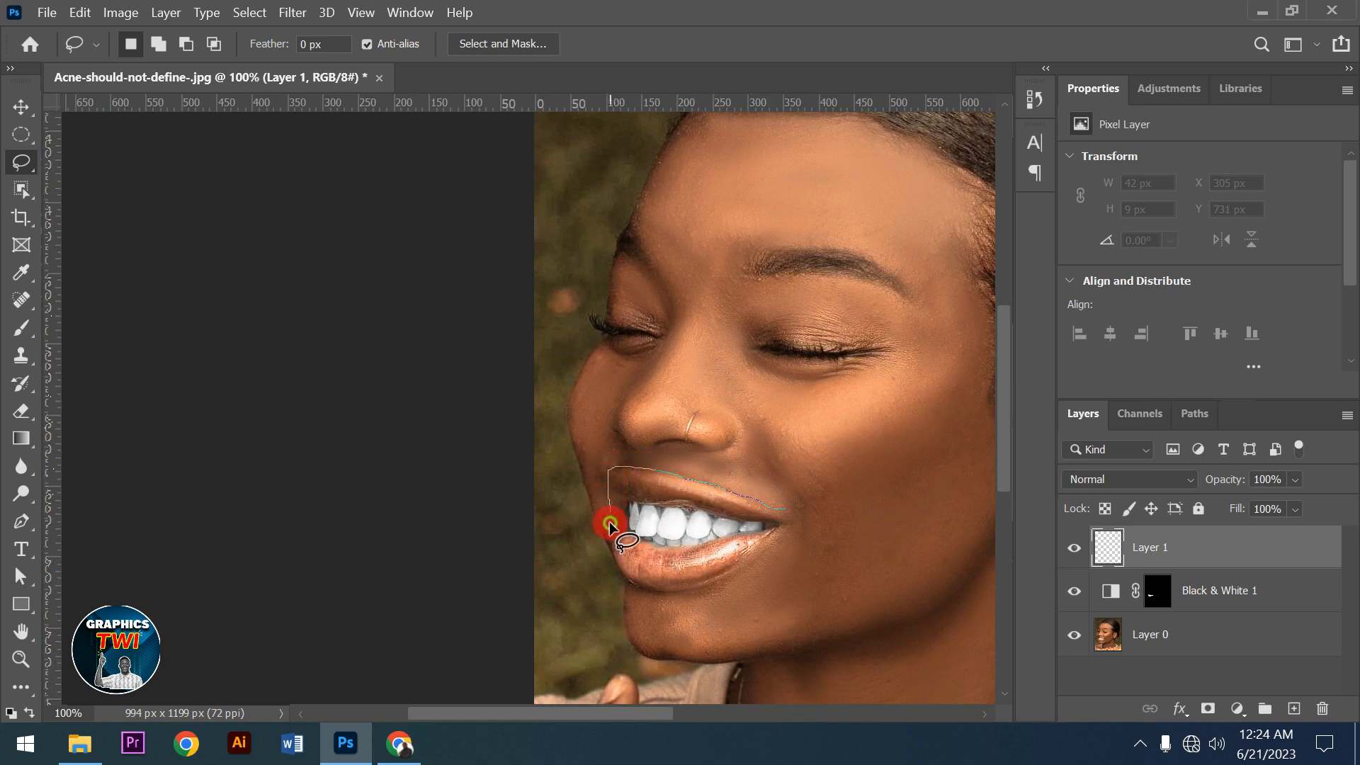
pyautogui.moveTo(611, 524); pyautogui.dragTo(633, 580)
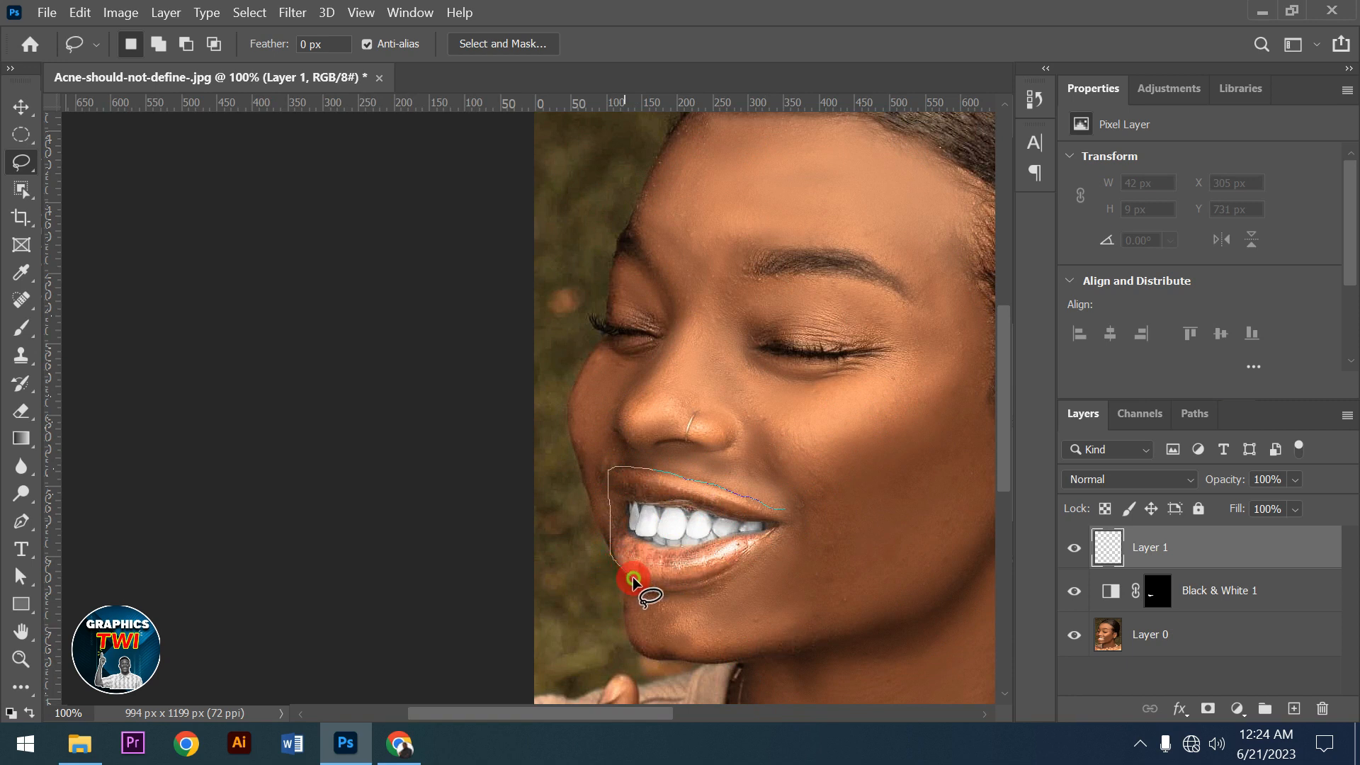
pyautogui.moveTo(633, 581); pyautogui.dragTo(771, 560)
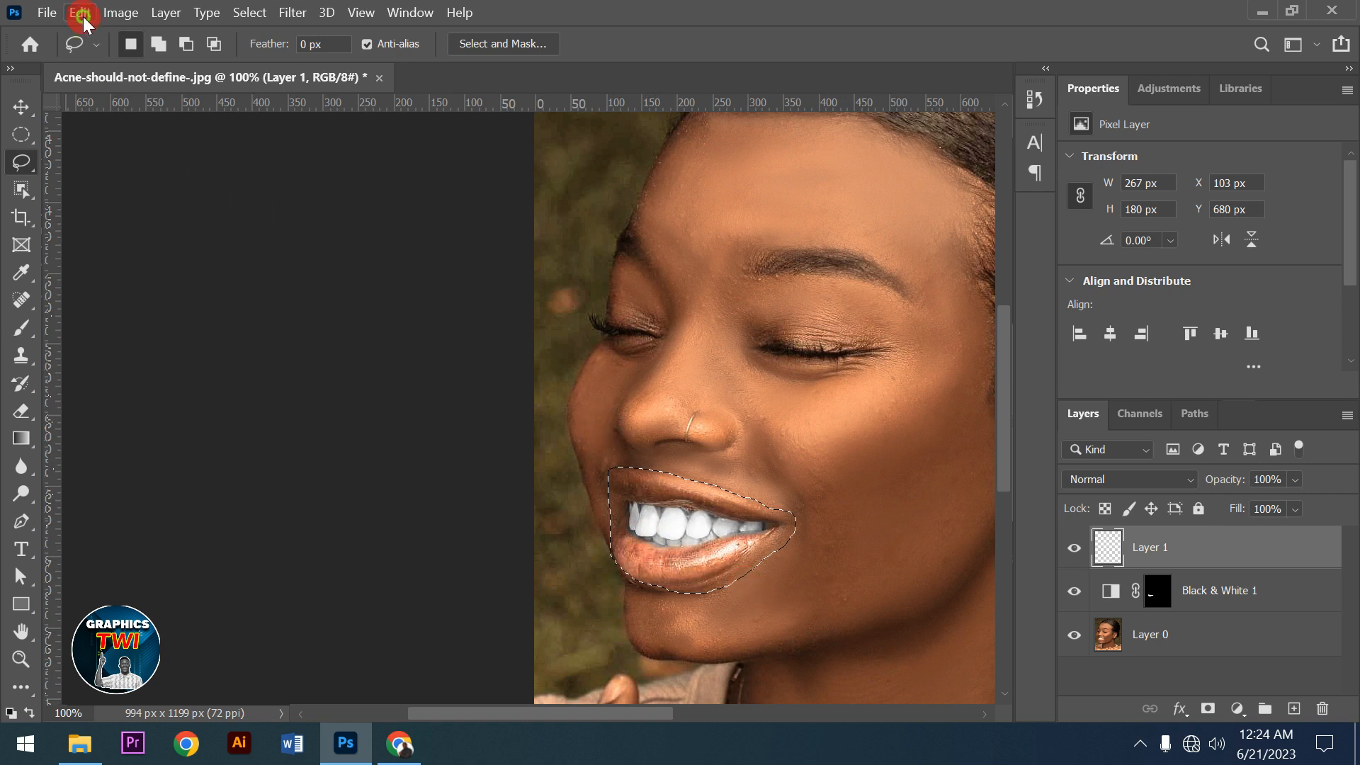
# Fill the lip selection with a custom orange-brown colour via Edit > Fill
pyautogui.click(79, 12)
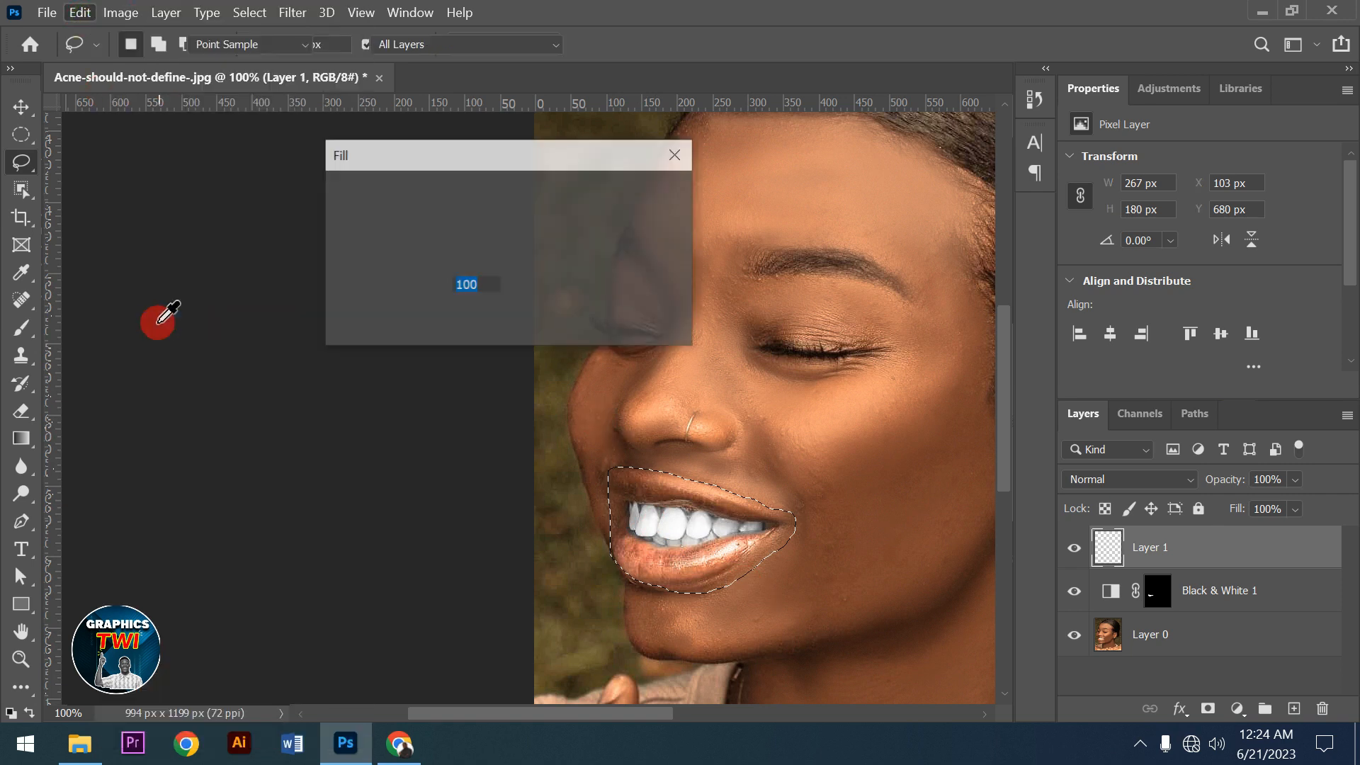
pyautogui.click(524, 191)
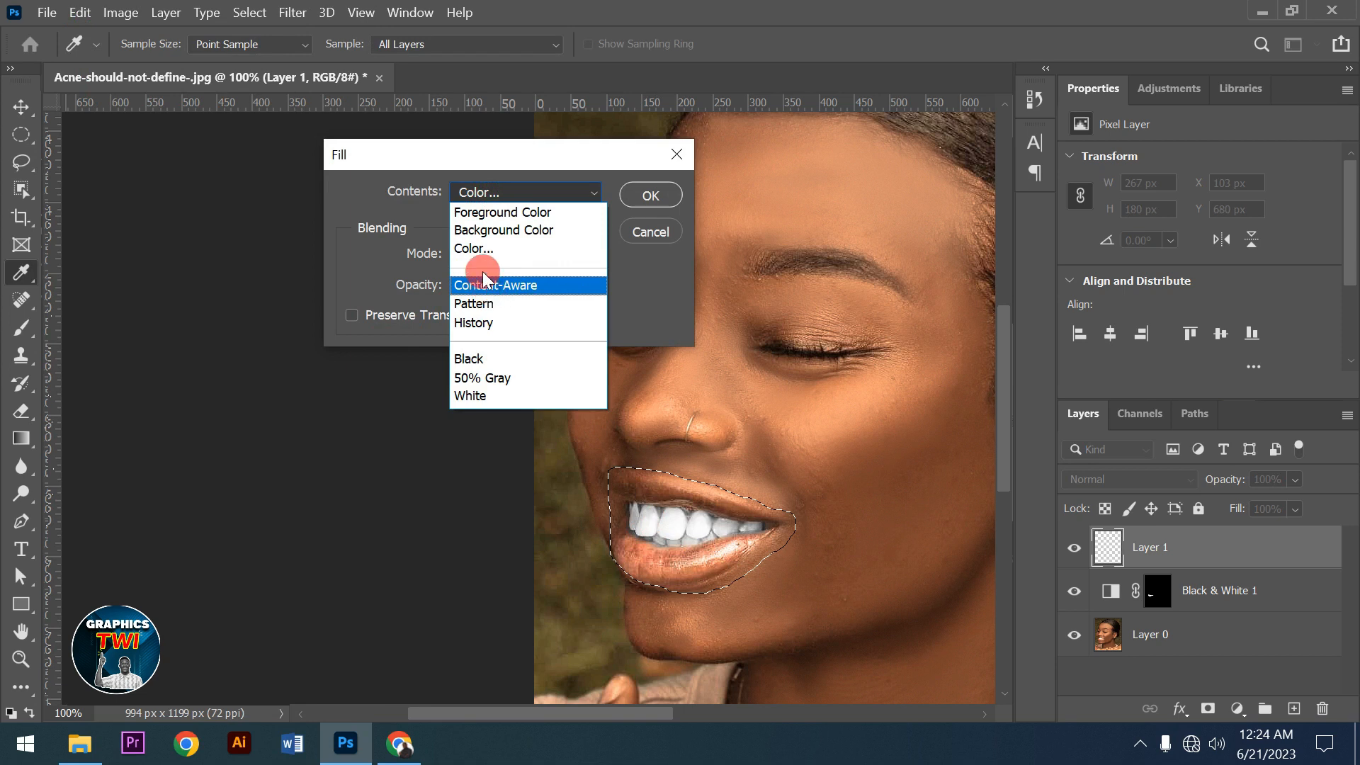
pyautogui.click(473, 250)
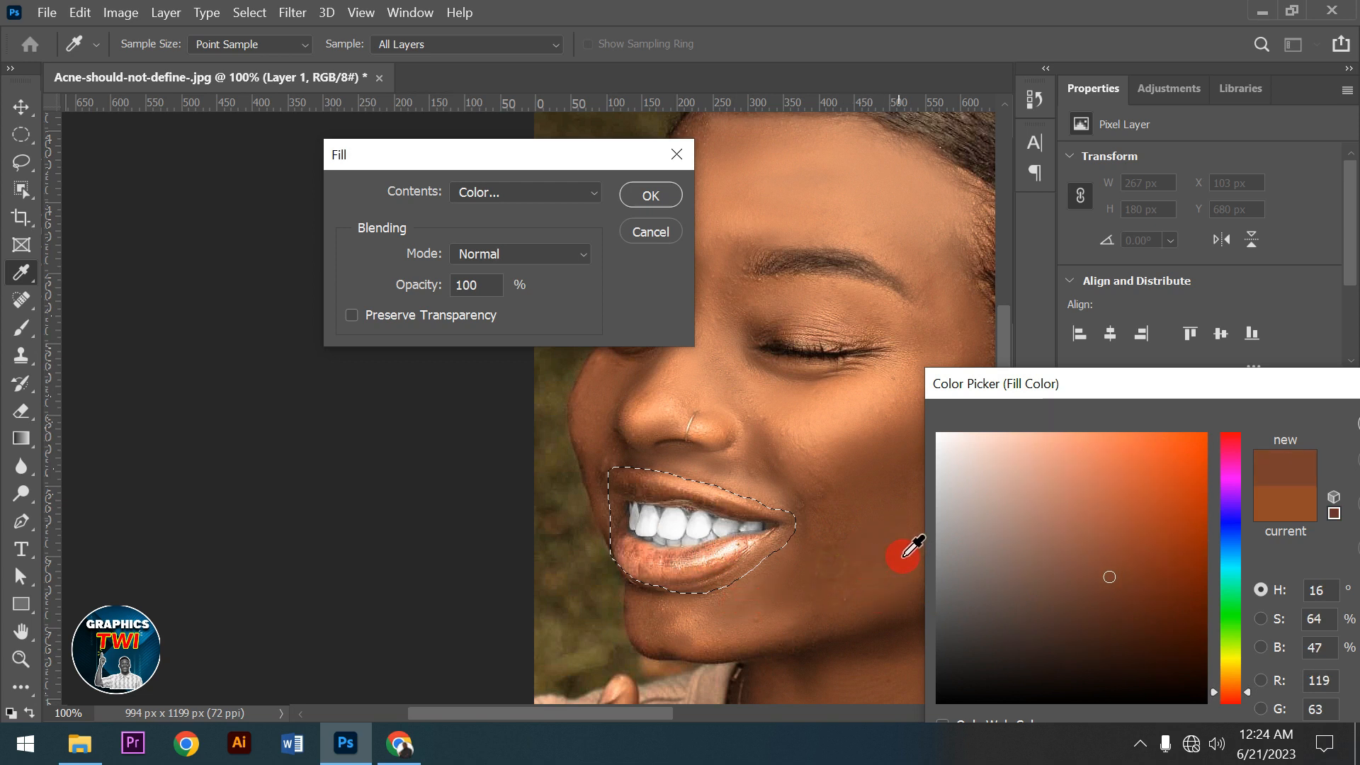
pyautogui.click(1121, 573)
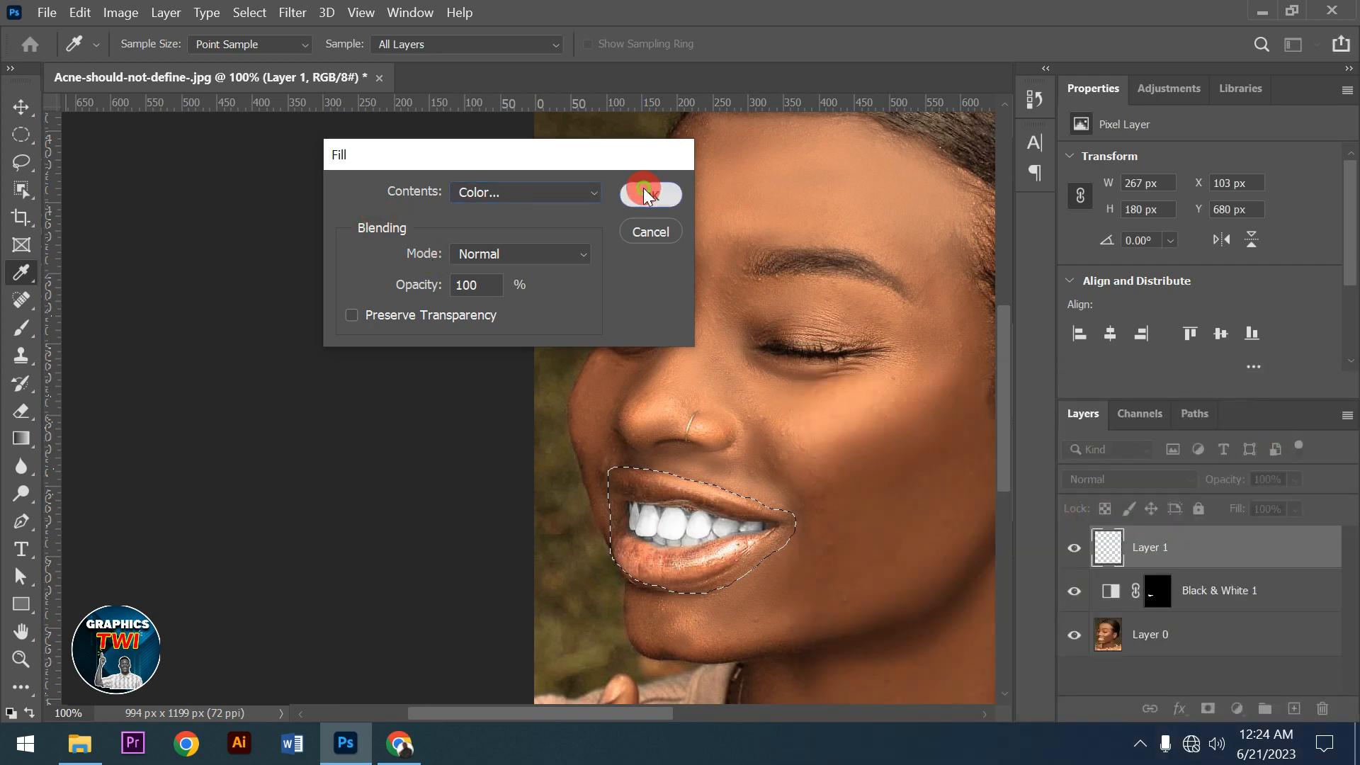
pyautogui.click(649, 193)
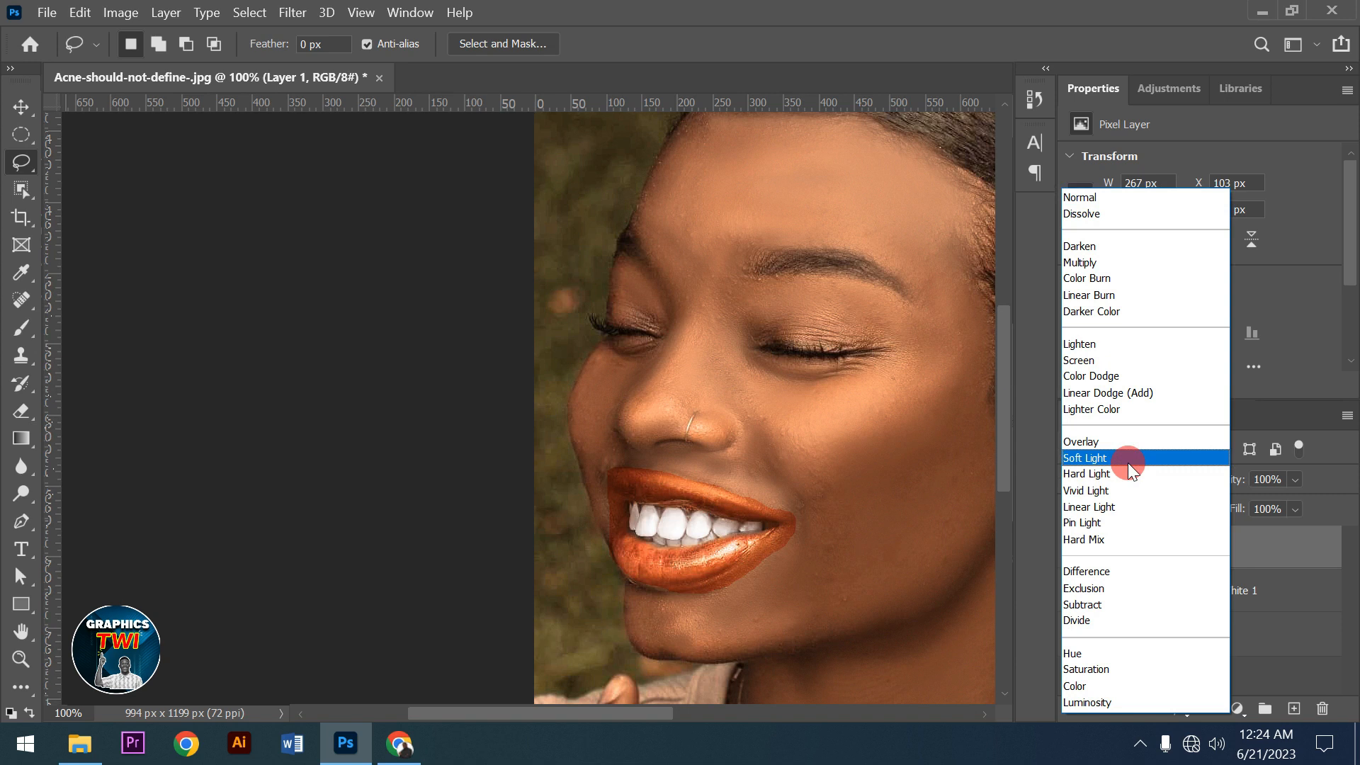
# Blend Layer 1 in Soft Light, deselect, and erase tint below the lip and at the right corner
pyautogui.click(1083, 457)
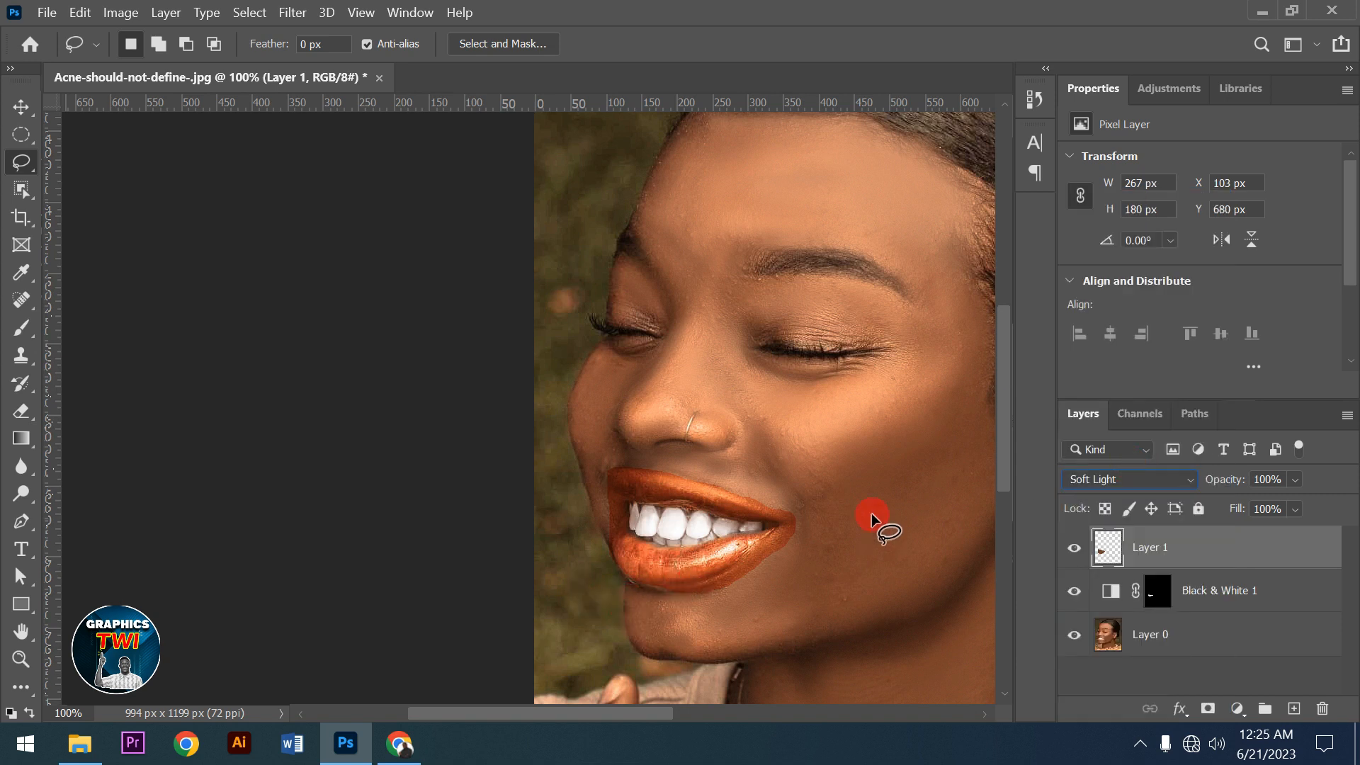
pyautogui.click(22, 107)
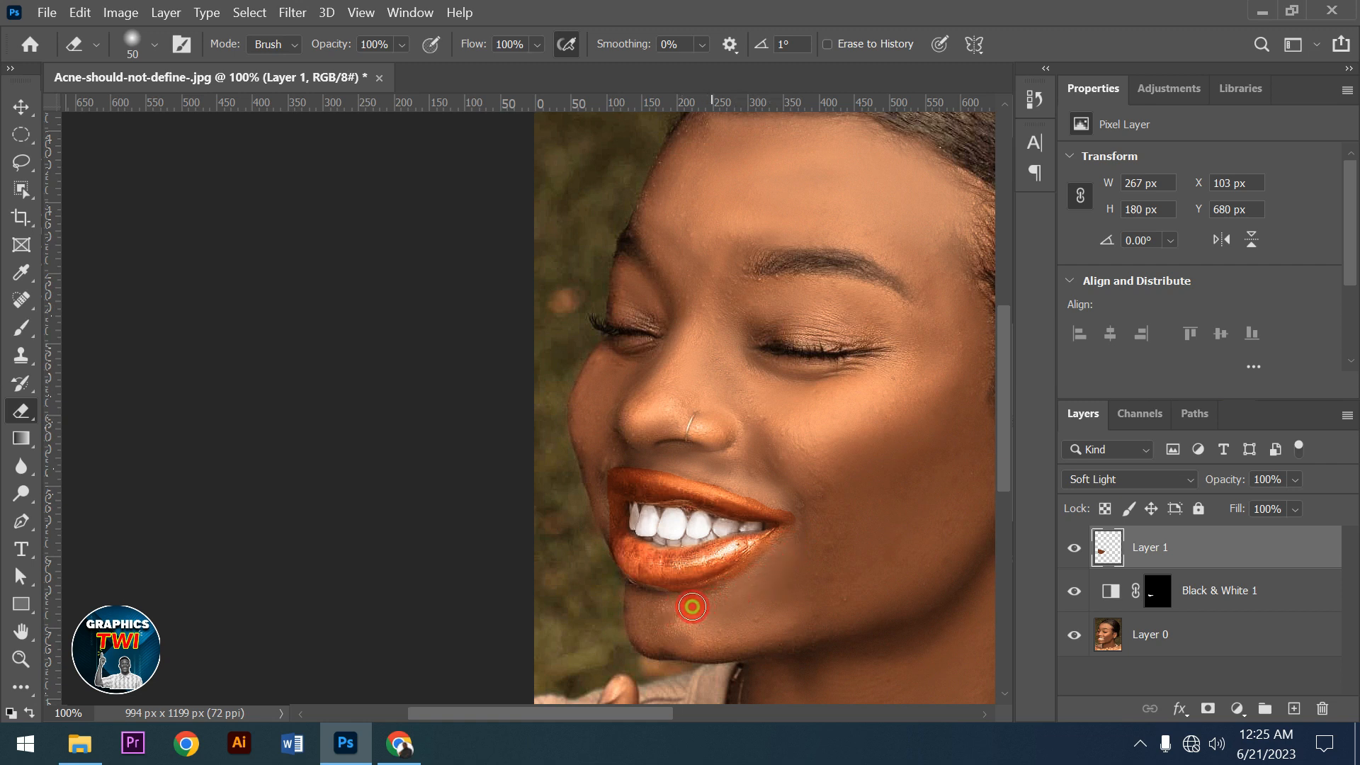
pyautogui.moveTo(691, 606); pyautogui.dragTo(613, 592)
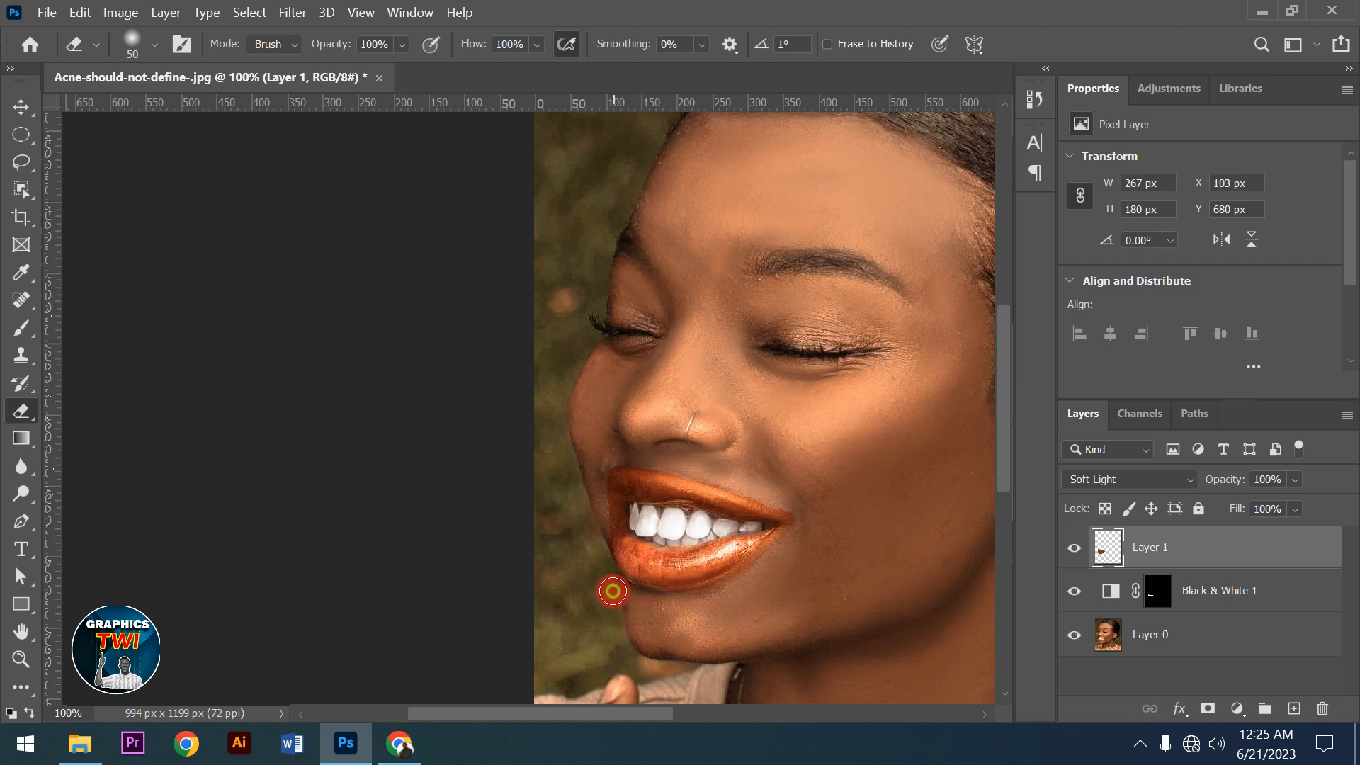
pyautogui.moveTo(601, 473)
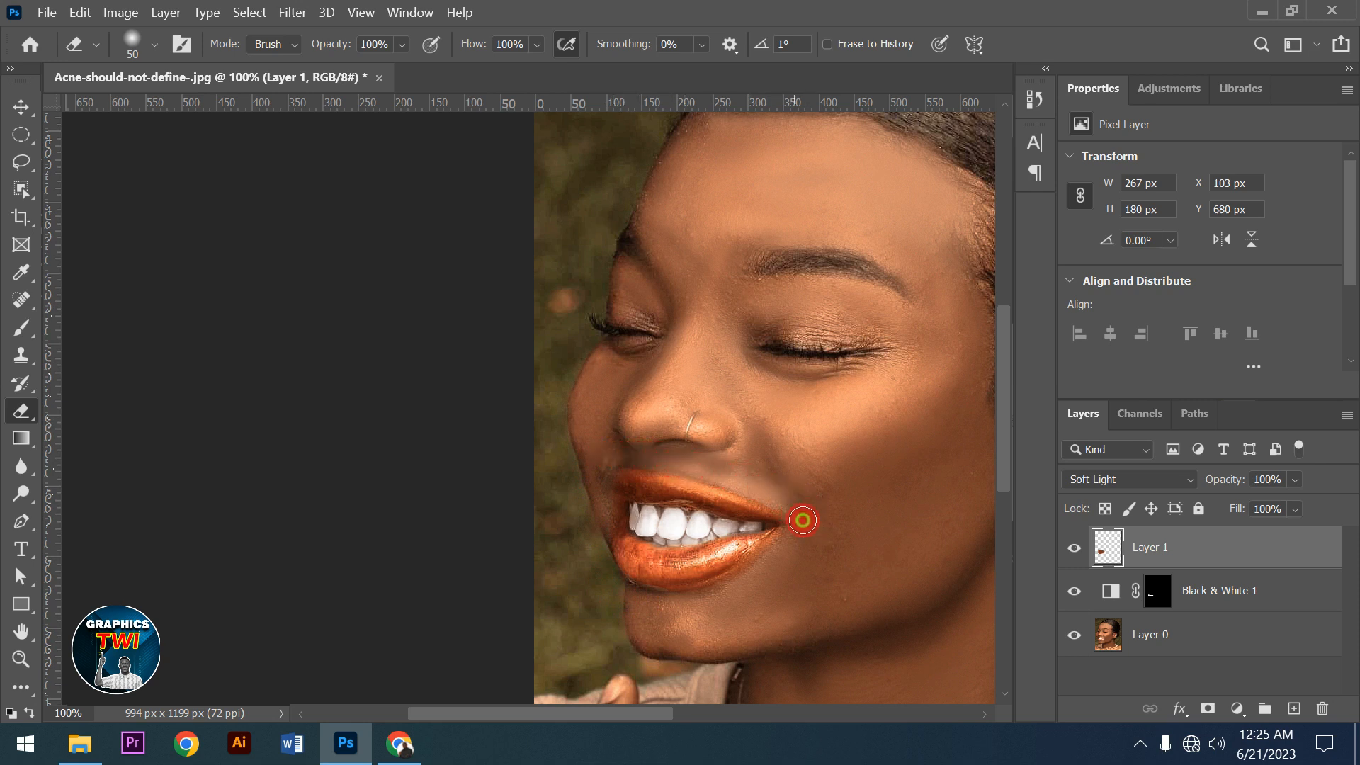
pyautogui.moveTo(801, 520); pyautogui.dragTo(666, 461)
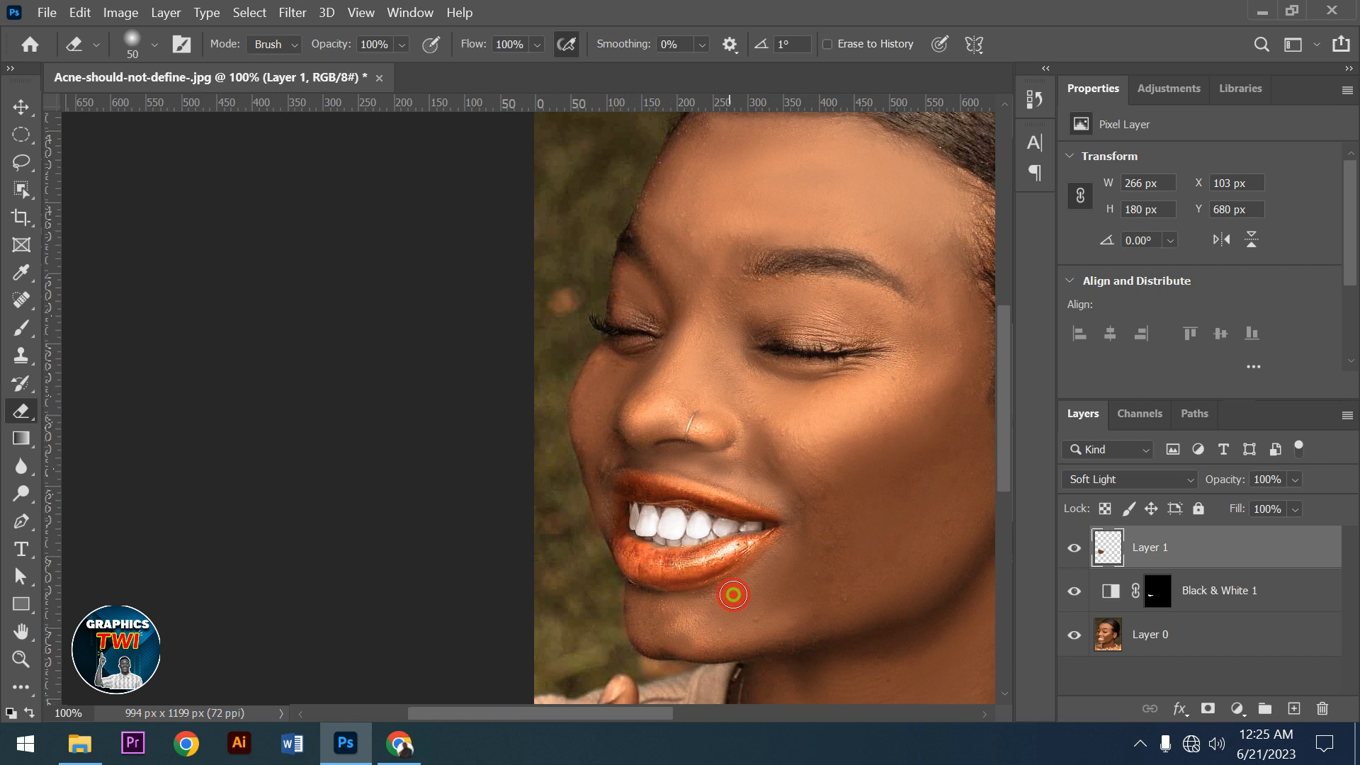
pyautogui.moveTo(861, 528)
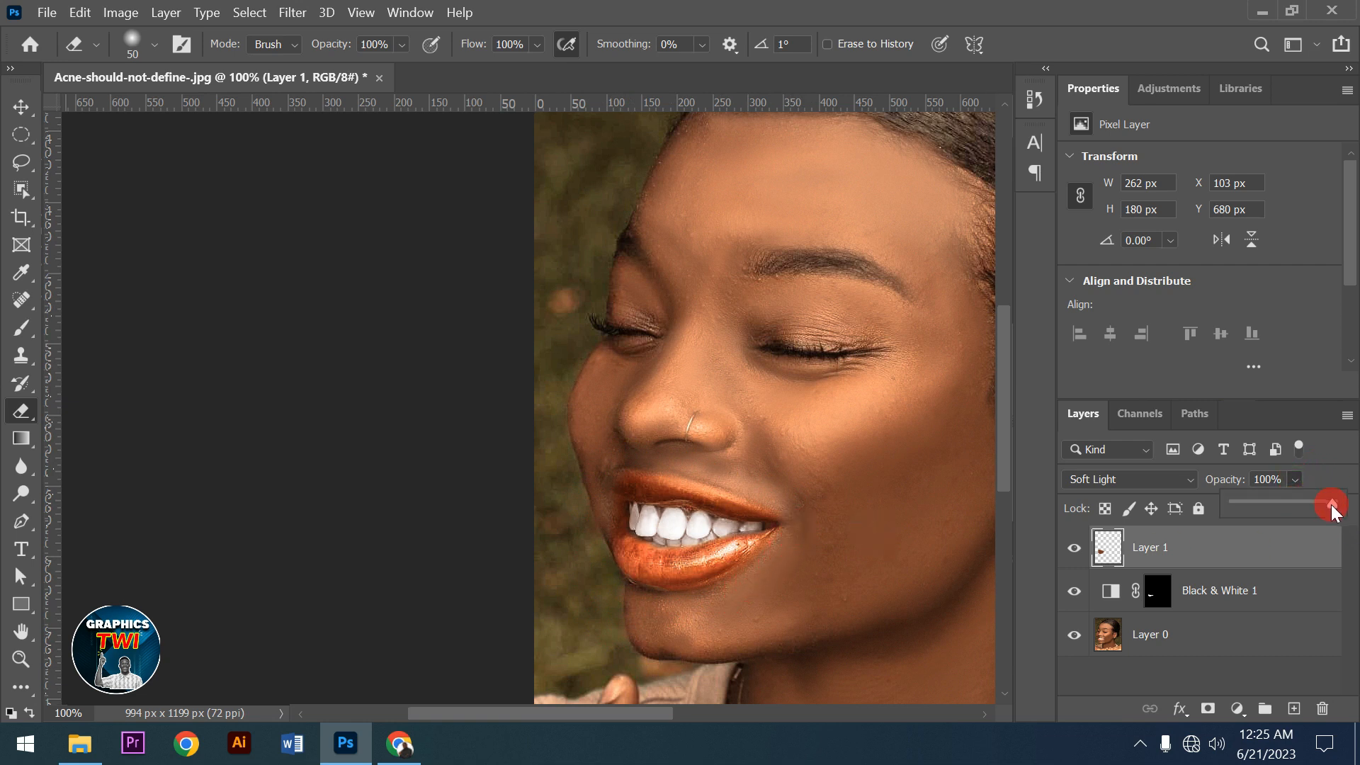
# Lower Layer 1's opacity to 84% and view the whole portrait with the Move tool
pyautogui.moveTo(1331, 506); pyautogui.dragTo(1318, 506)
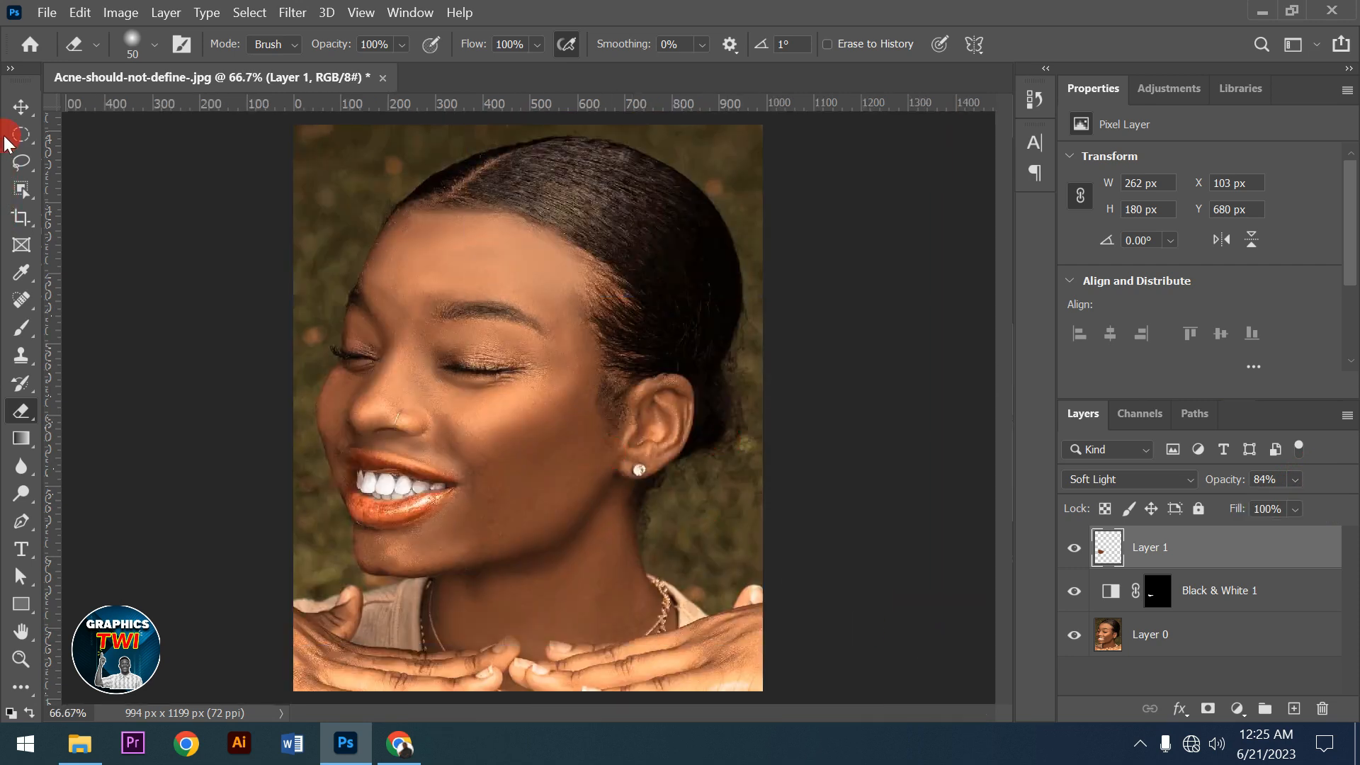
pyautogui.click(21, 106)
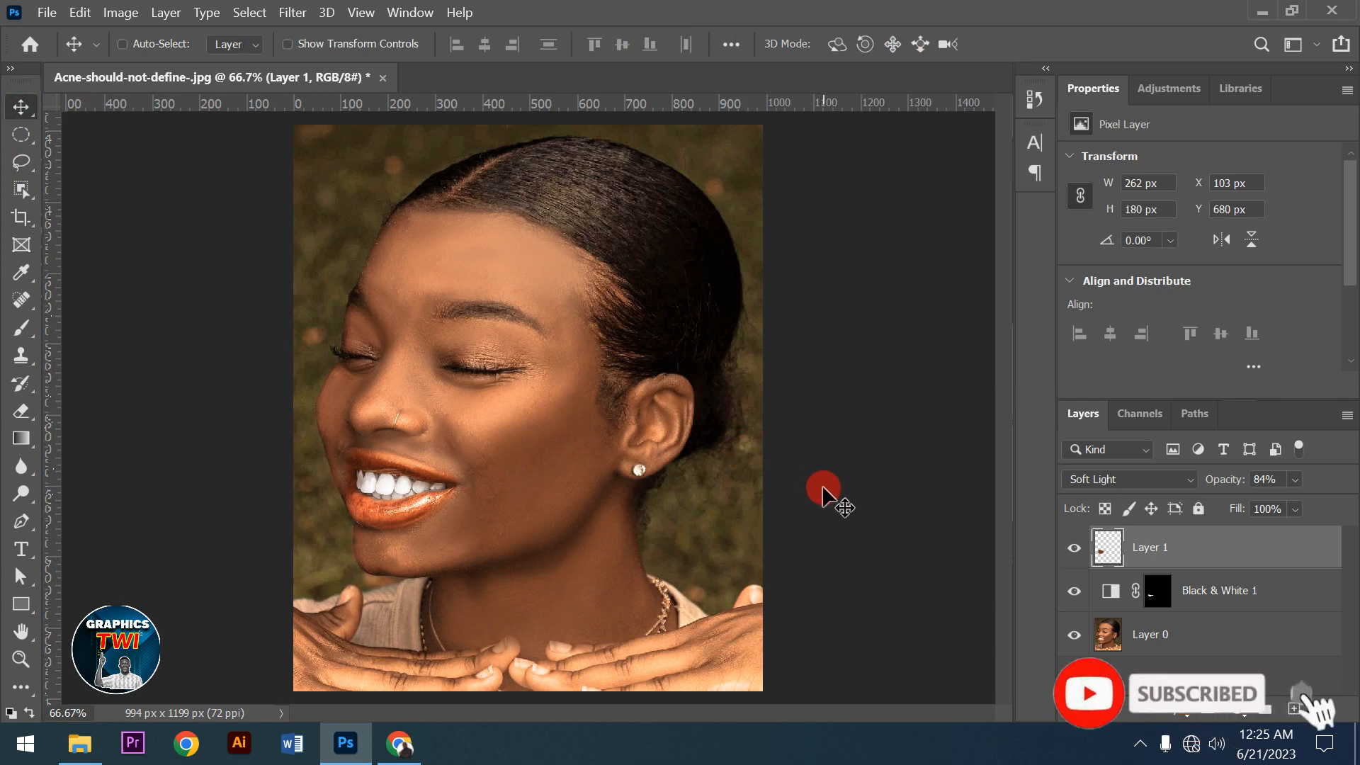
pyautogui.moveTo(388, 580)
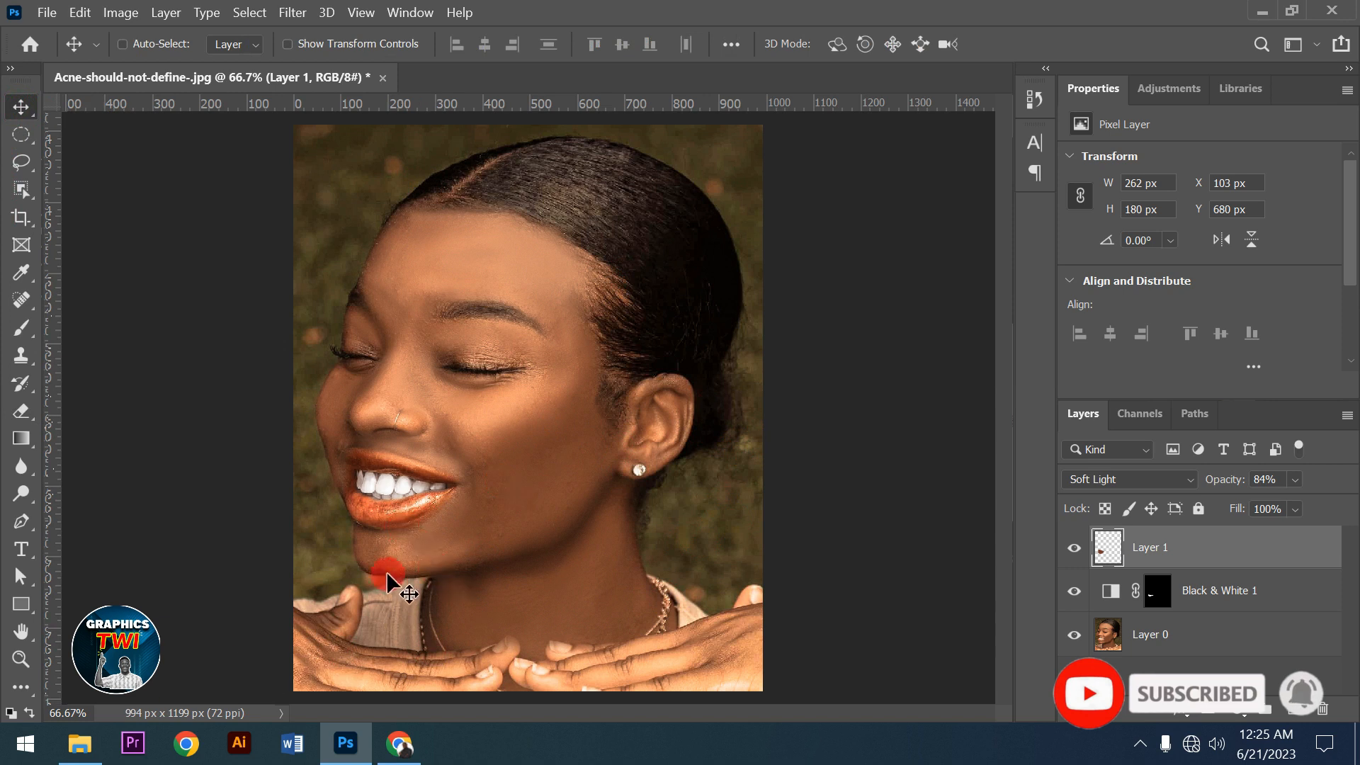
pyautogui.moveTo(509, 535)
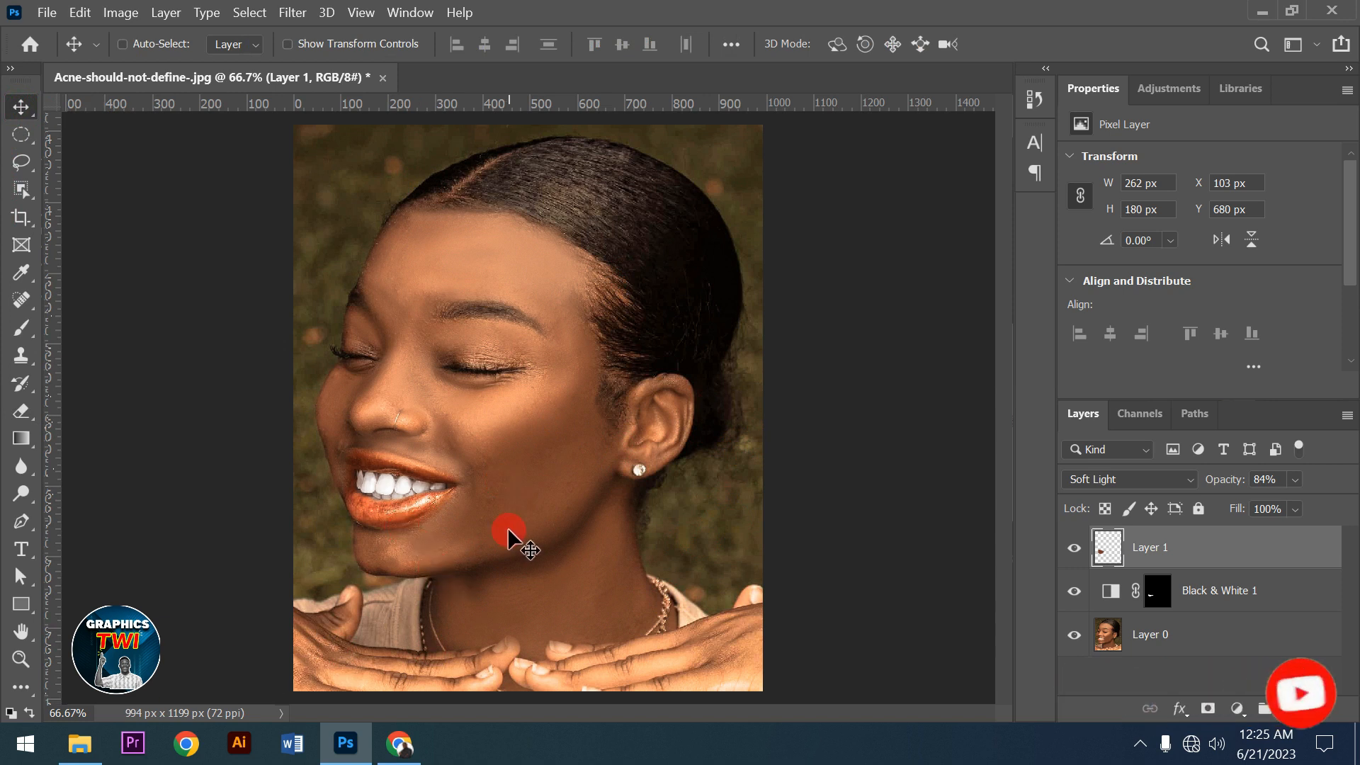